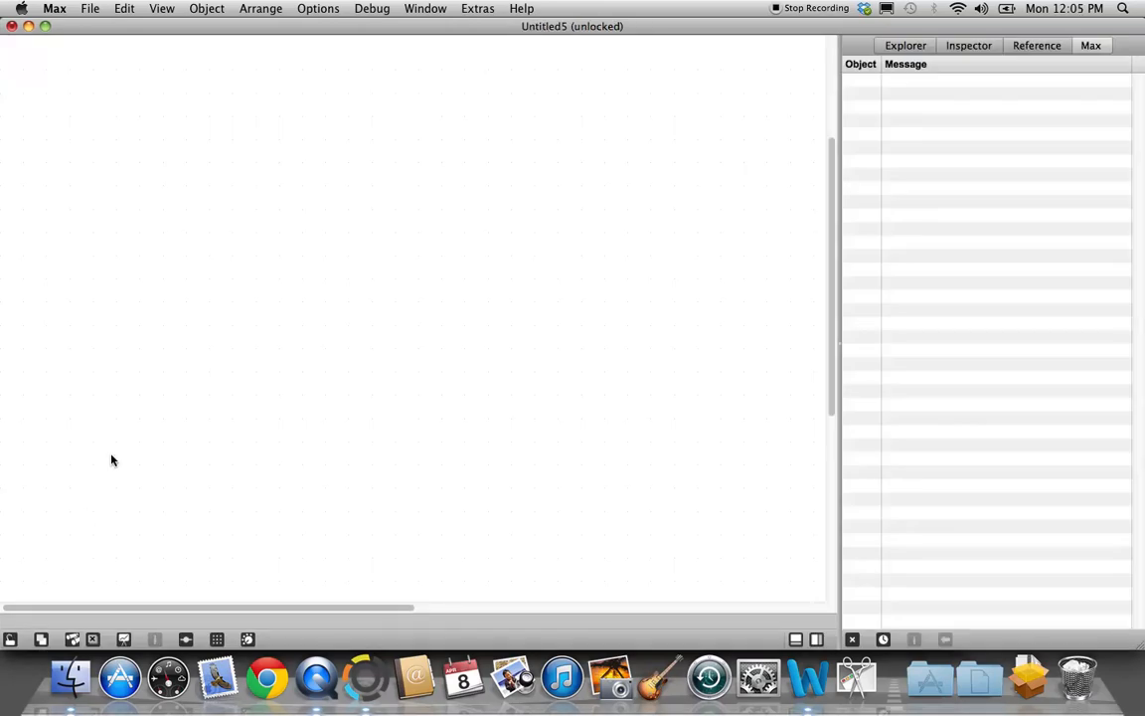
mouse_move(267, 235)
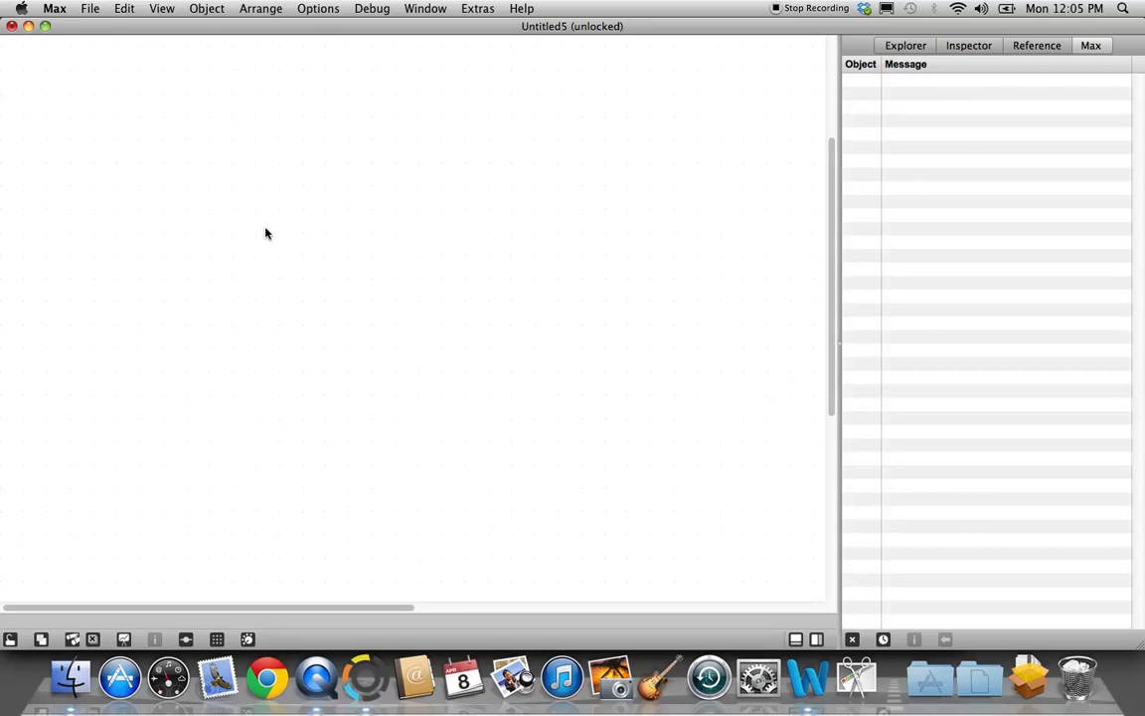
mouse_move(332, 244)
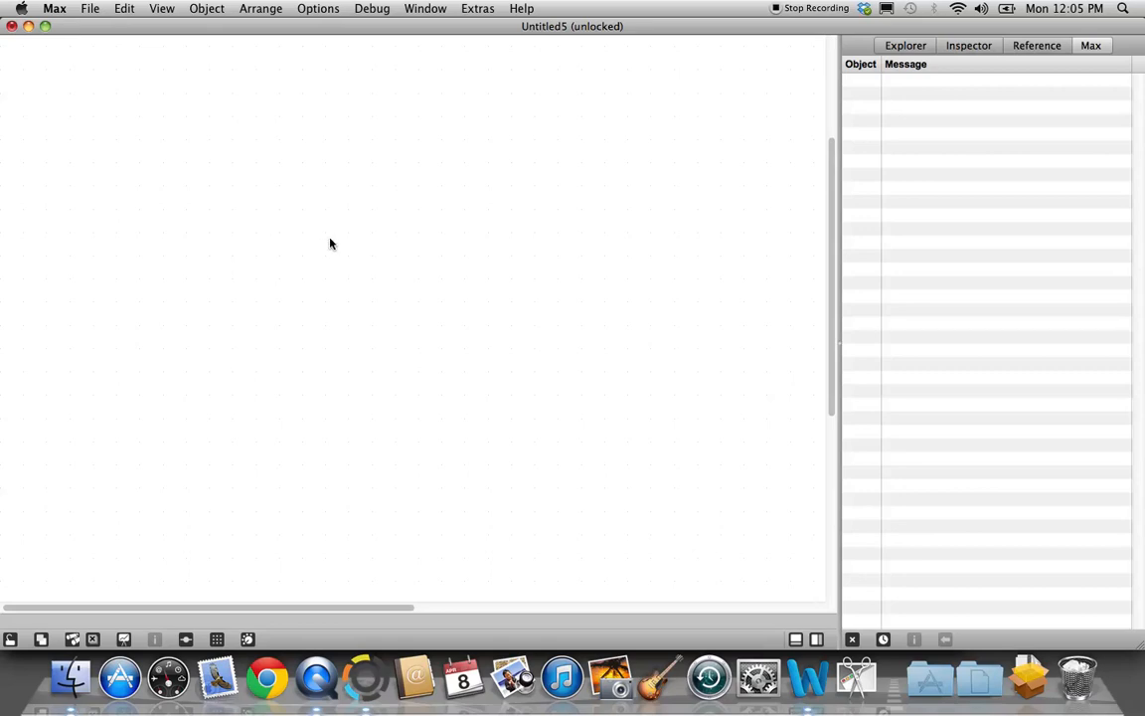
mouse_move(340, 246)
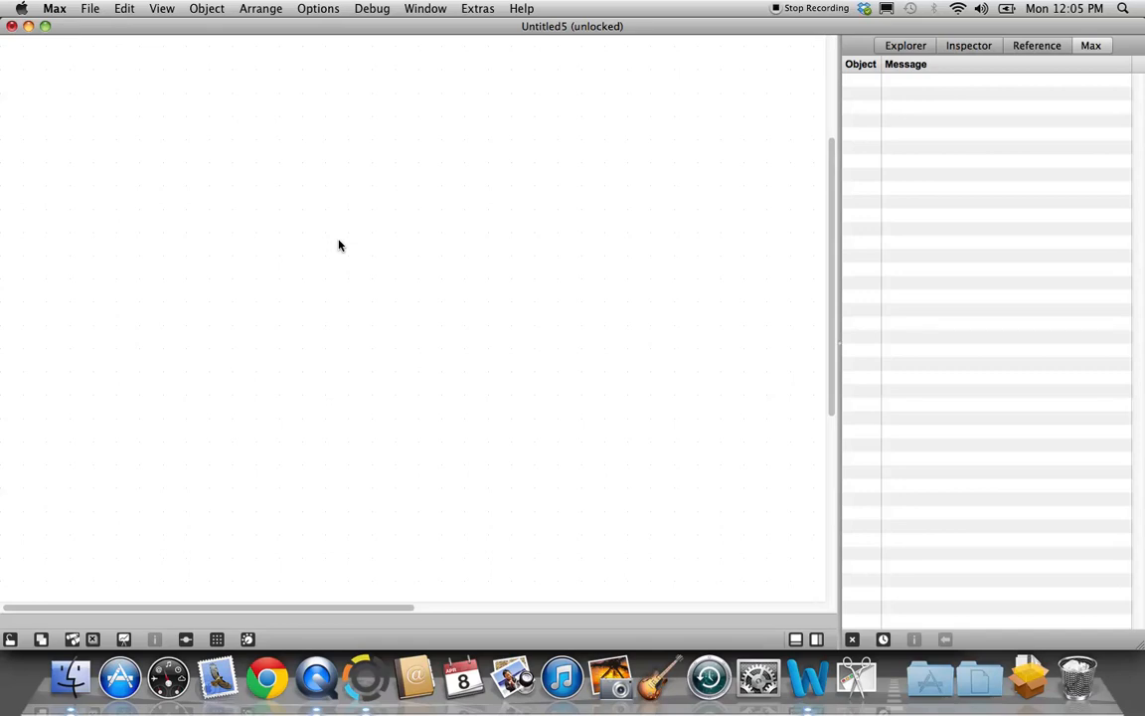
mouse_move(381, 215)
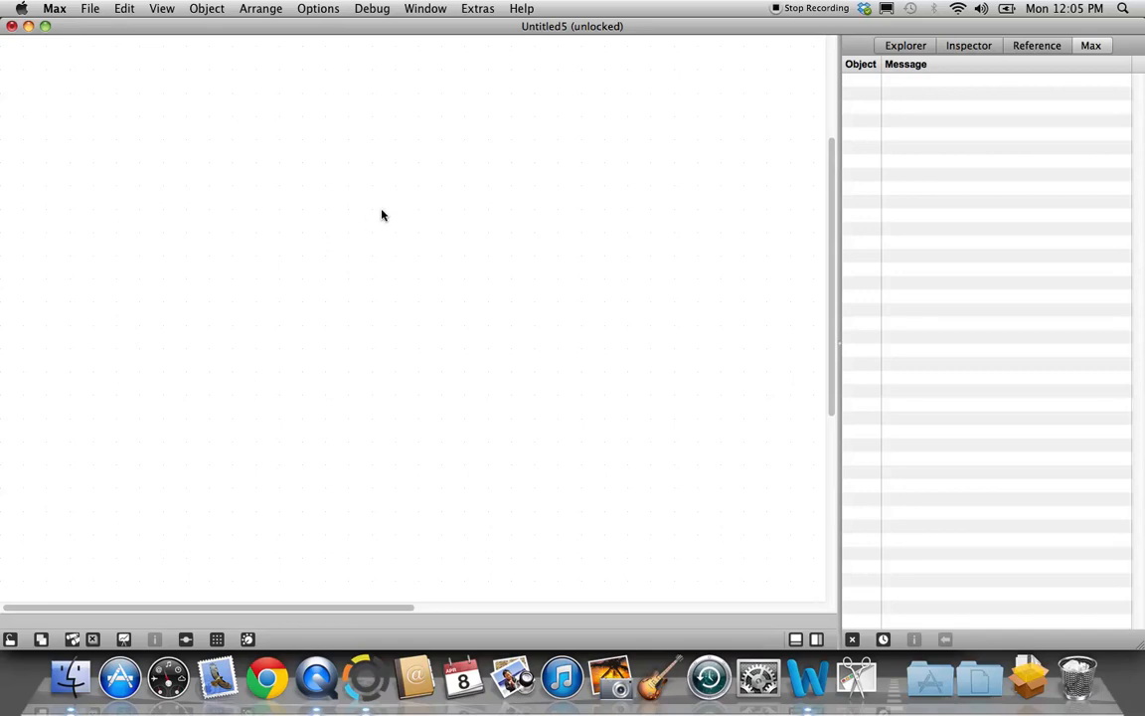
Create a jit.qt.movie object and position it lower, near the centre of the patcher
click(382, 214)
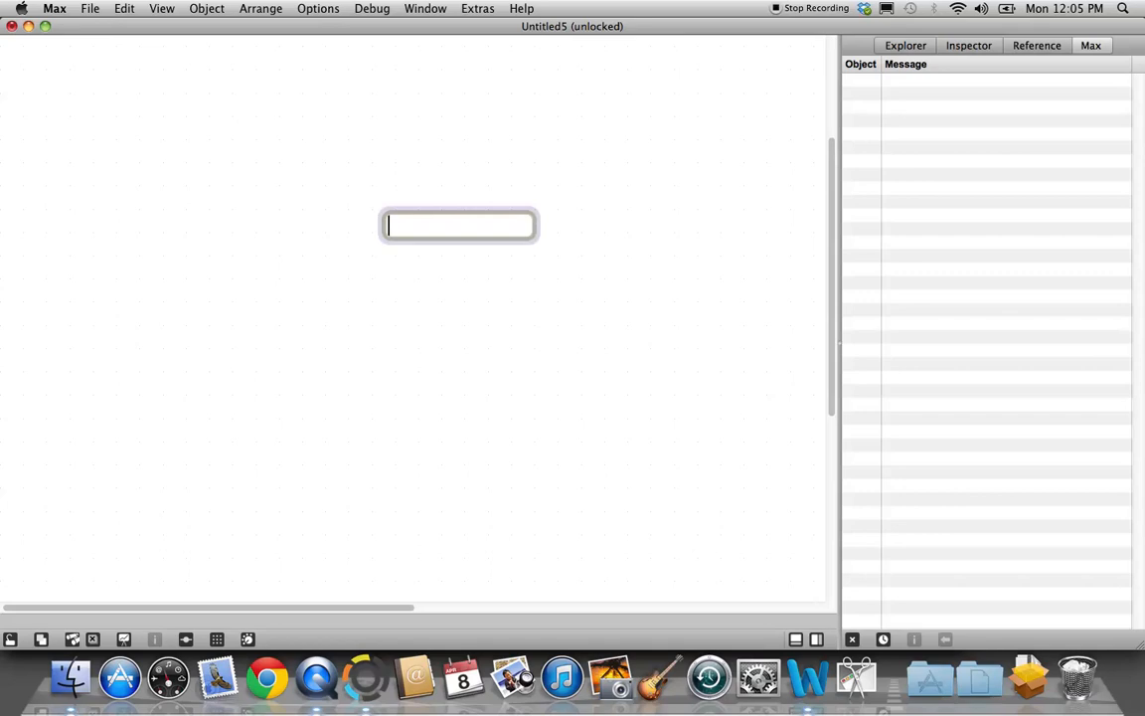
text(jit.pwindow)
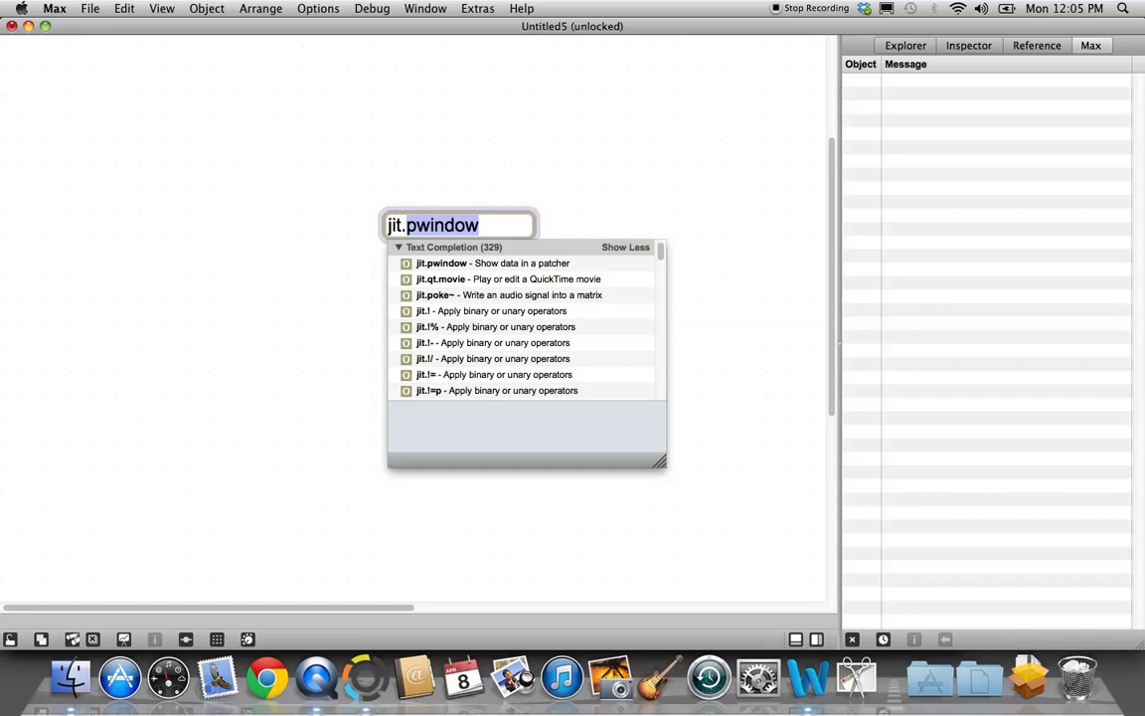
text(jit.qt.broadcast)
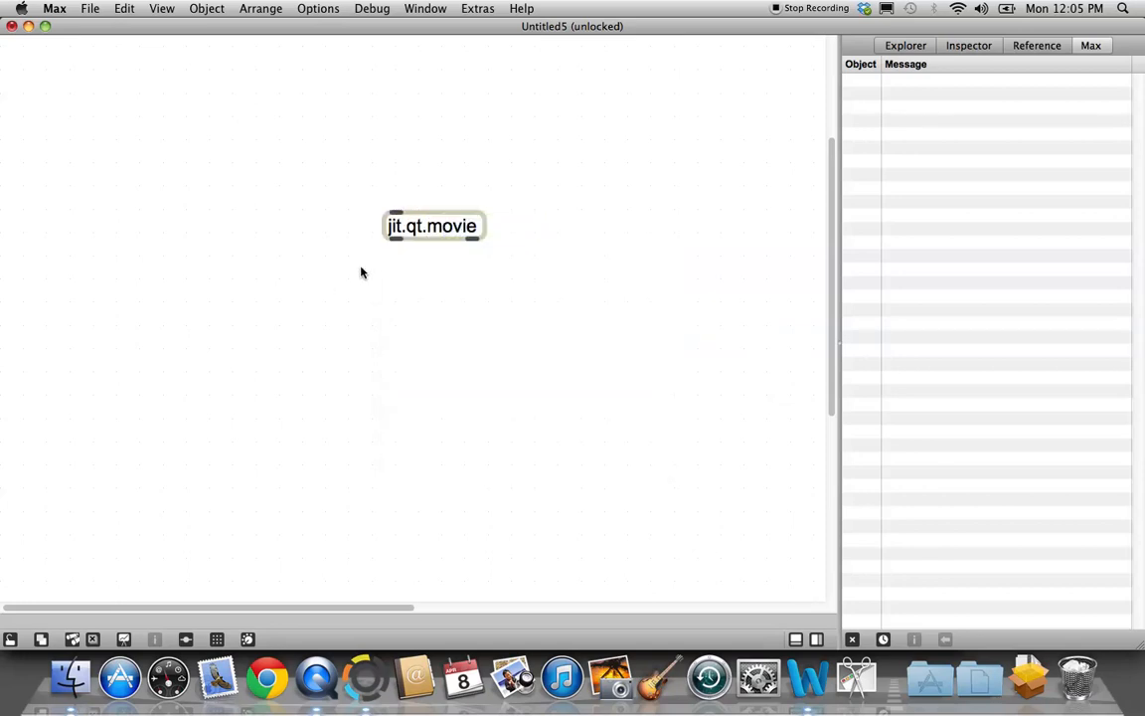
drag(433, 226, 429, 302)
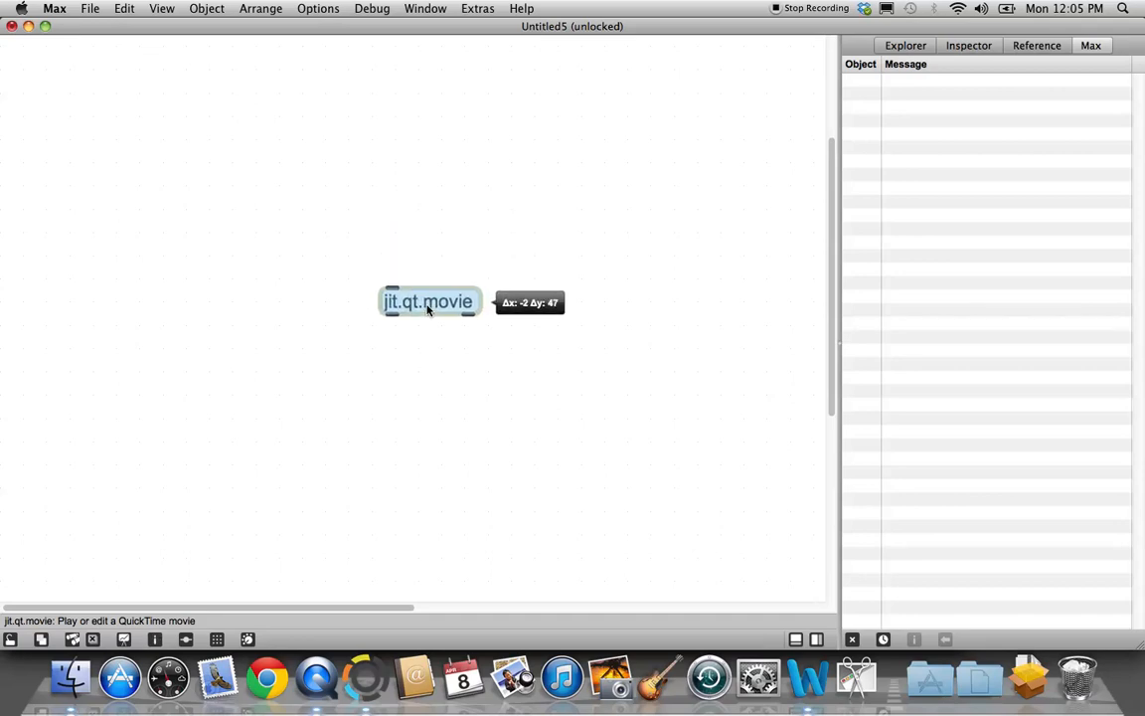
drag(429, 302, 430, 326)
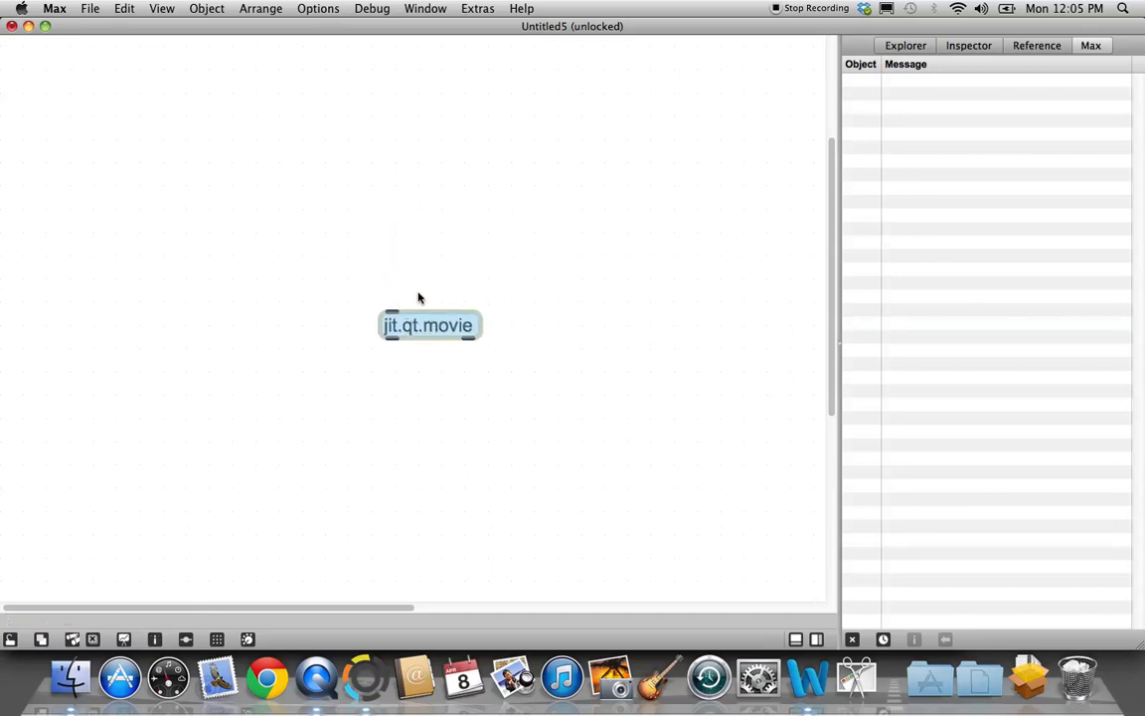
mouse_move(402, 254)
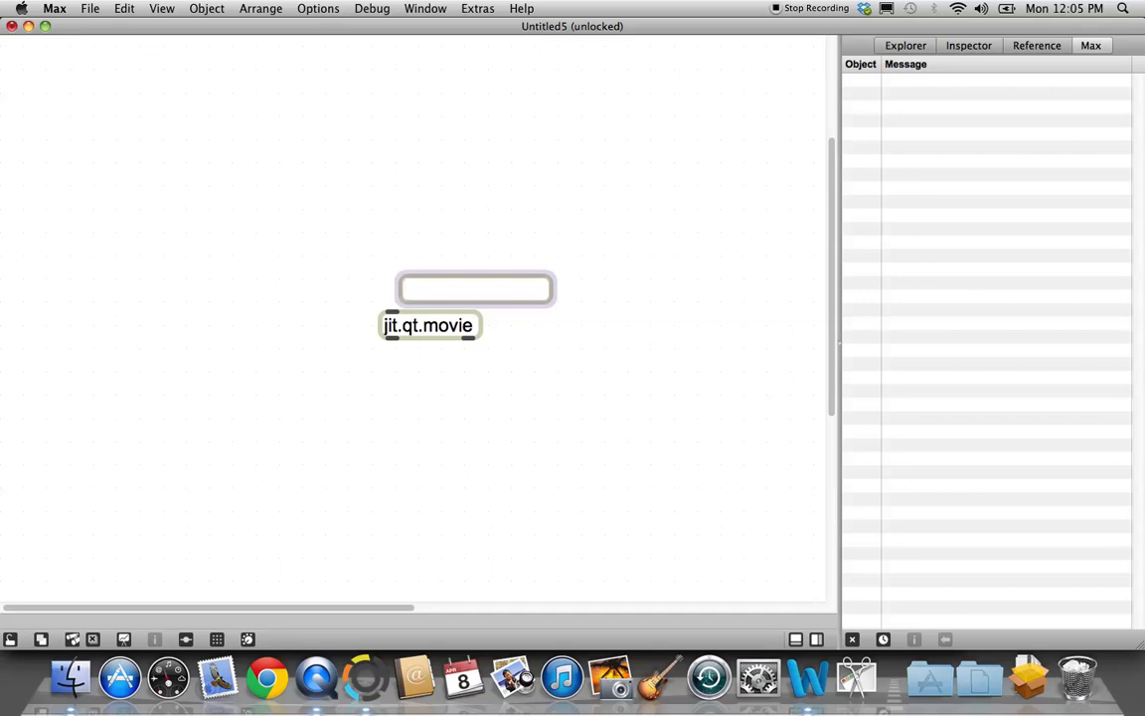
Create a prepend read object above jit.qt.movie, wired into its left inlet
text(prepend)
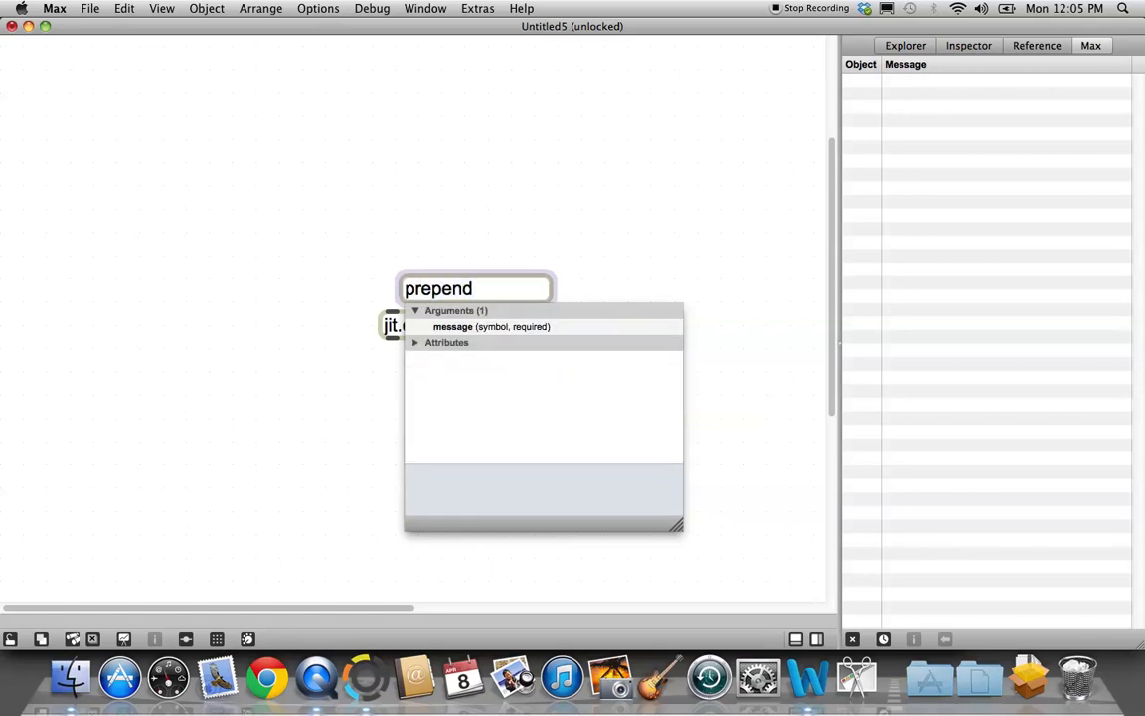
text(read)
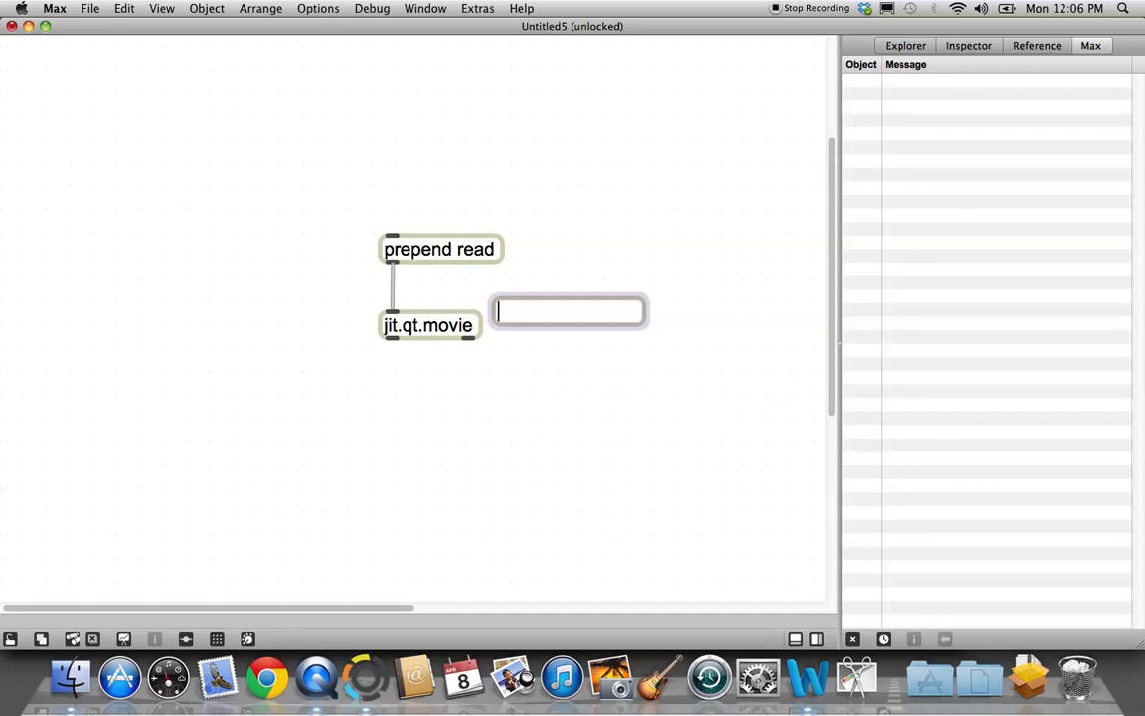
Create a playbar, place it between prepend read and jit.qt.movie, and narrow it
text(playbar)
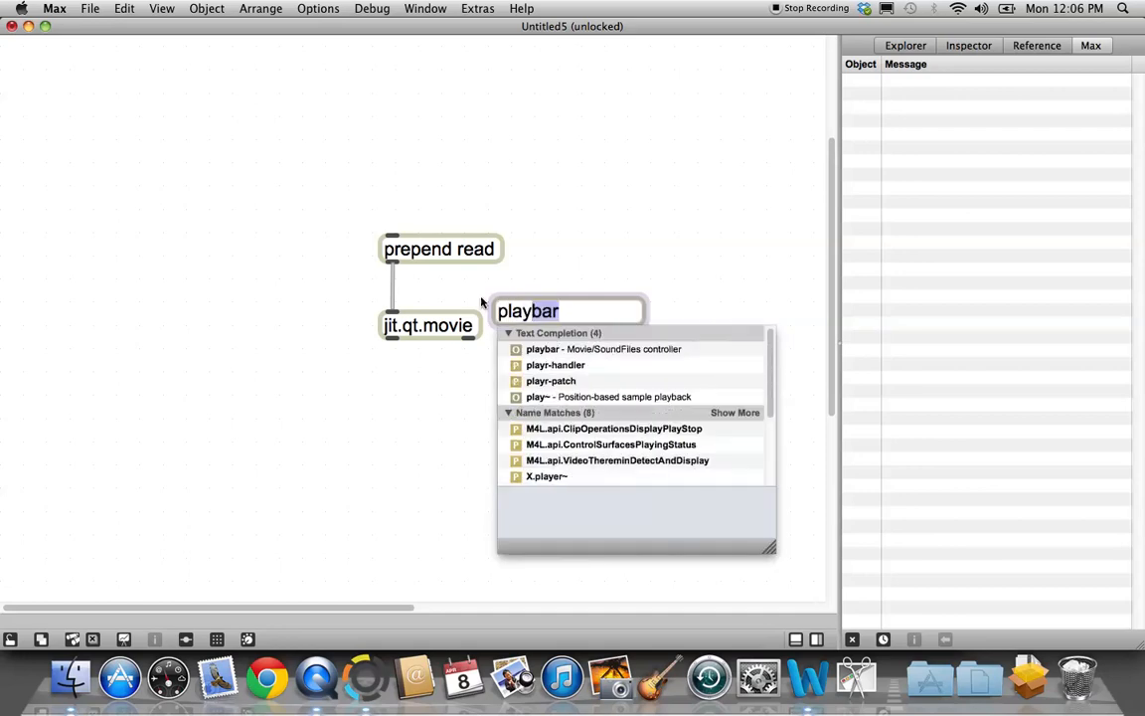
click(543, 350)
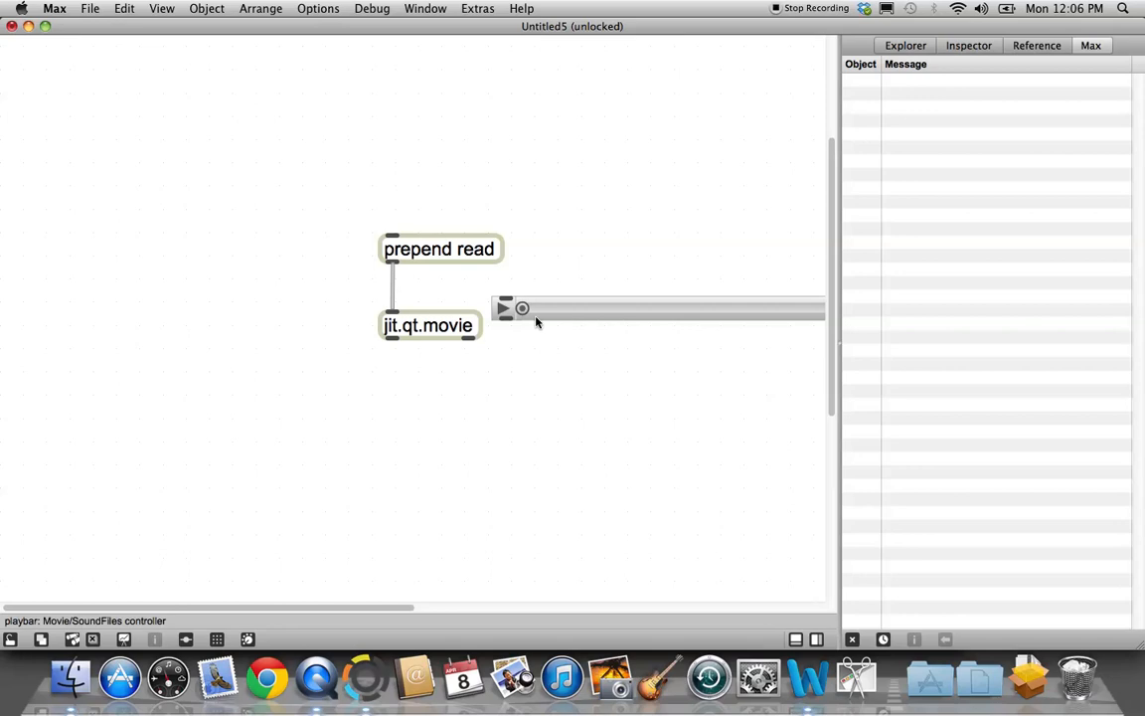
drag(521, 307, 418, 290)
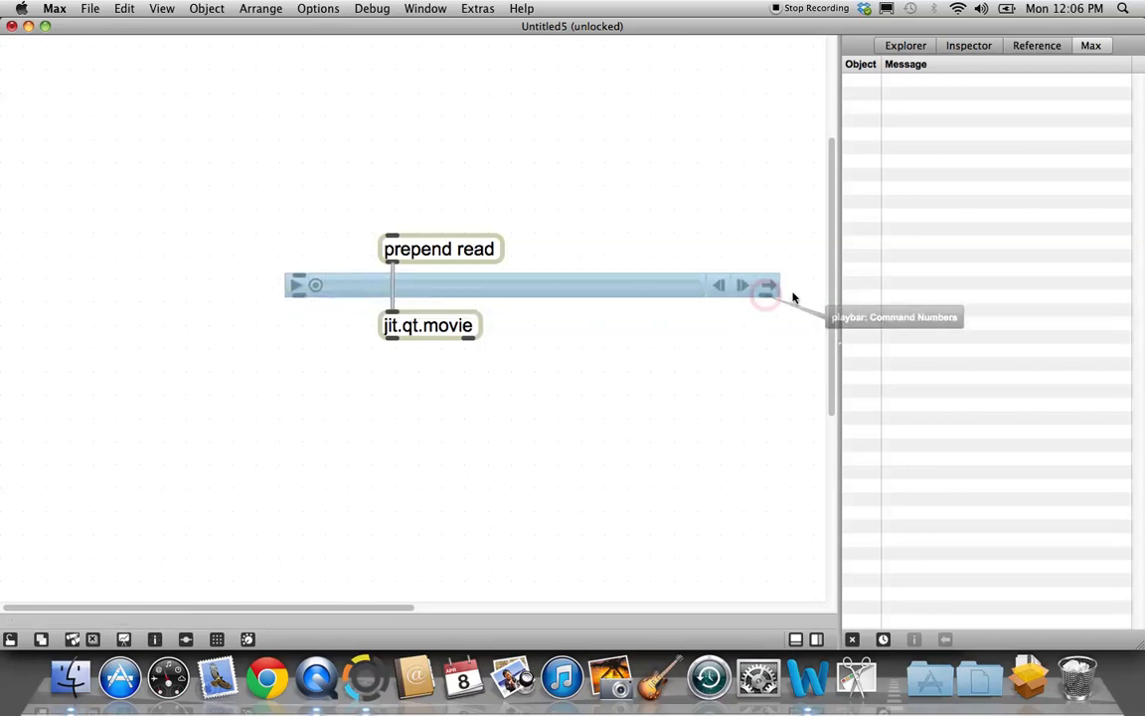
drag(771, 288, 561, 302)
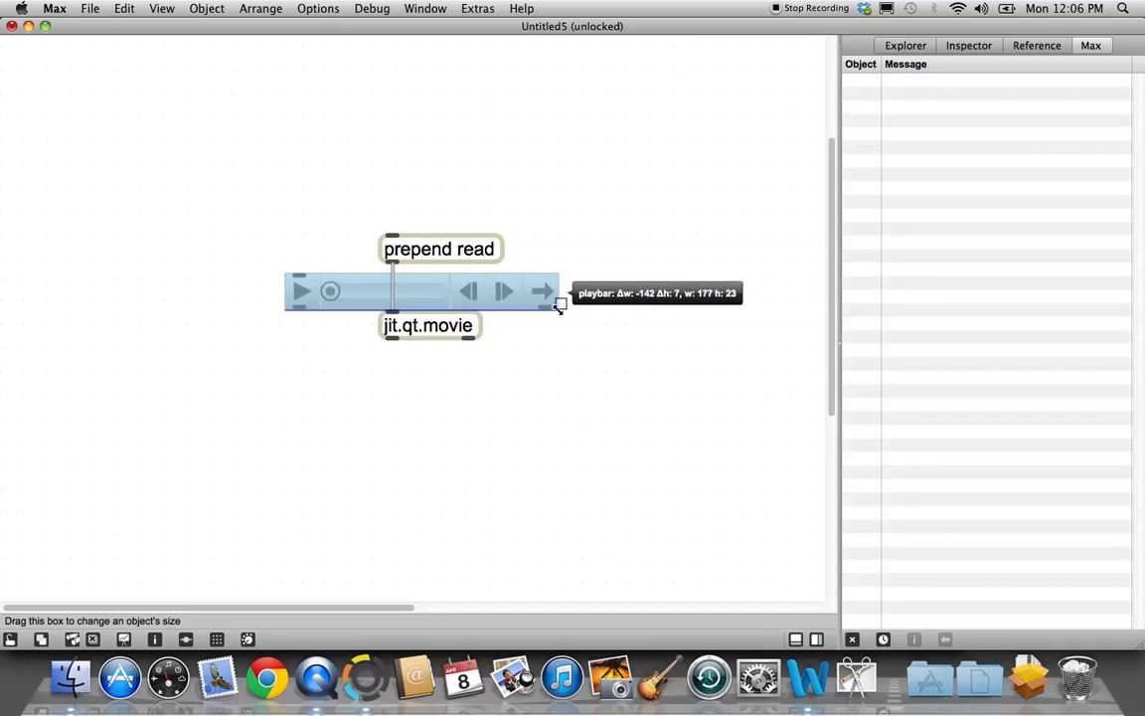
drag(561, 306, 481, 302)
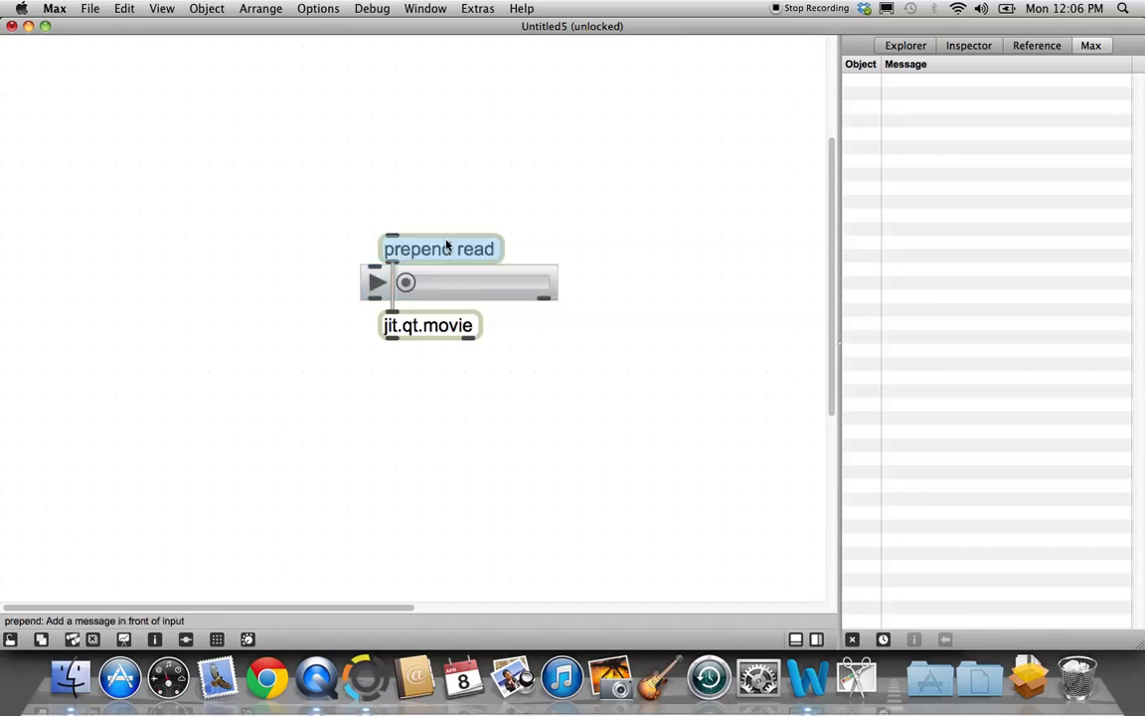
Shift prepend read up and to the left of the playbar
drag(439, 249, 421, 238)
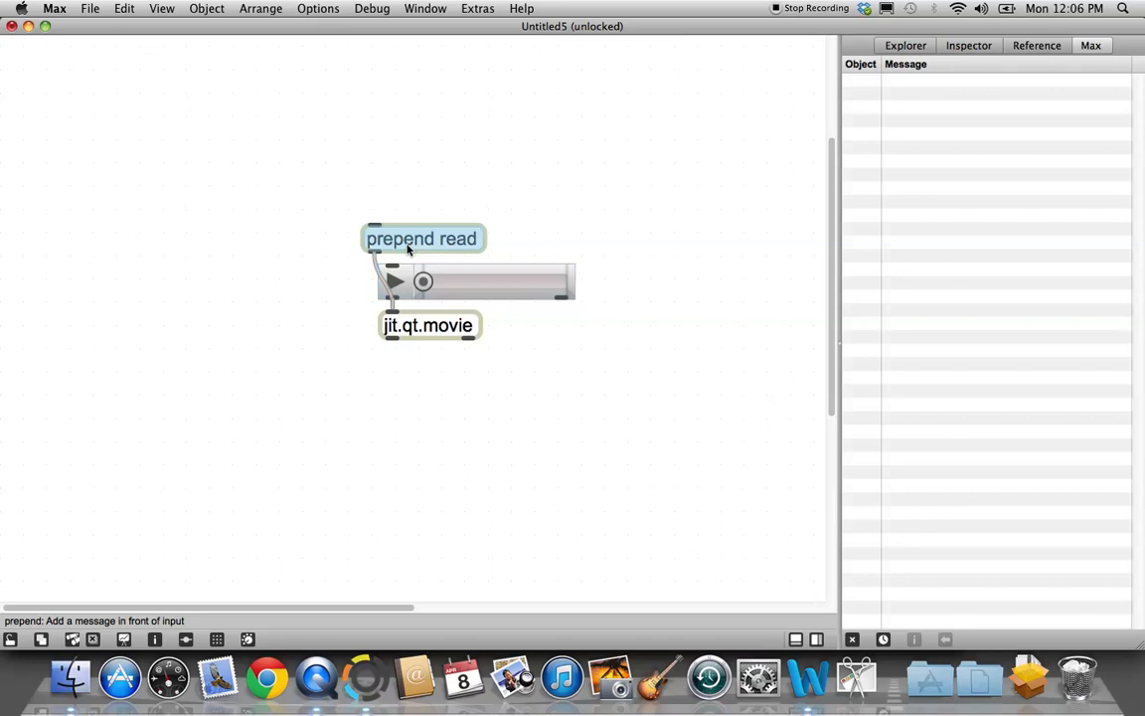
right_click(394, 282)
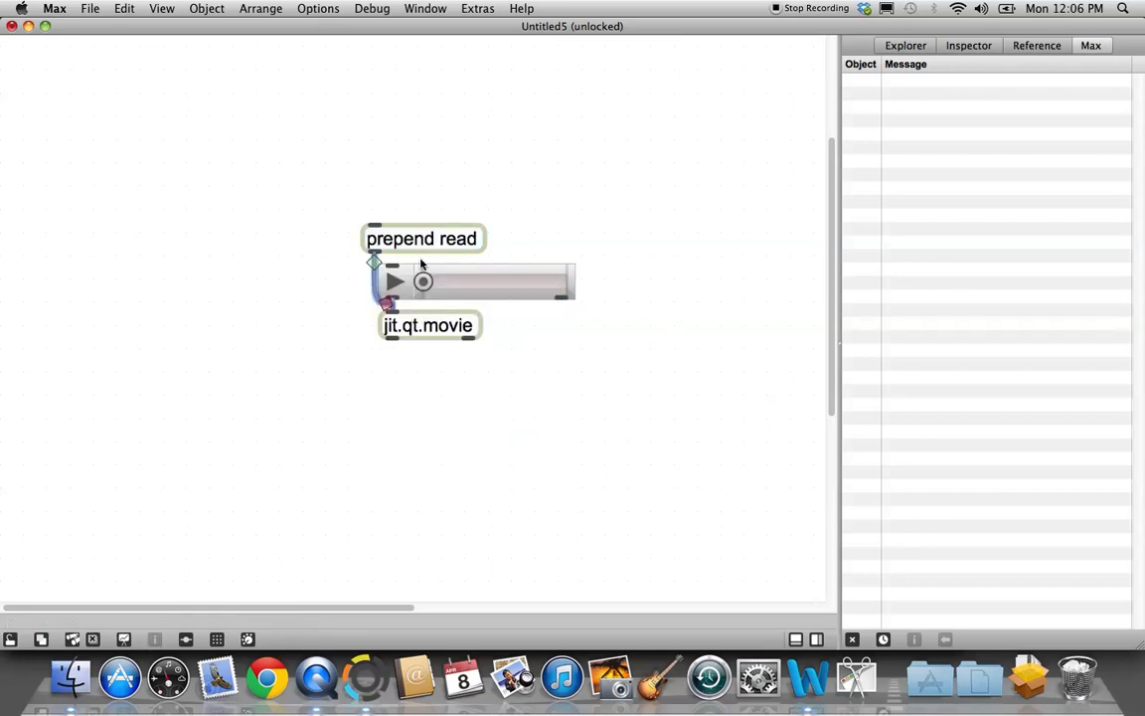
drag(422, 238, 418, 247)
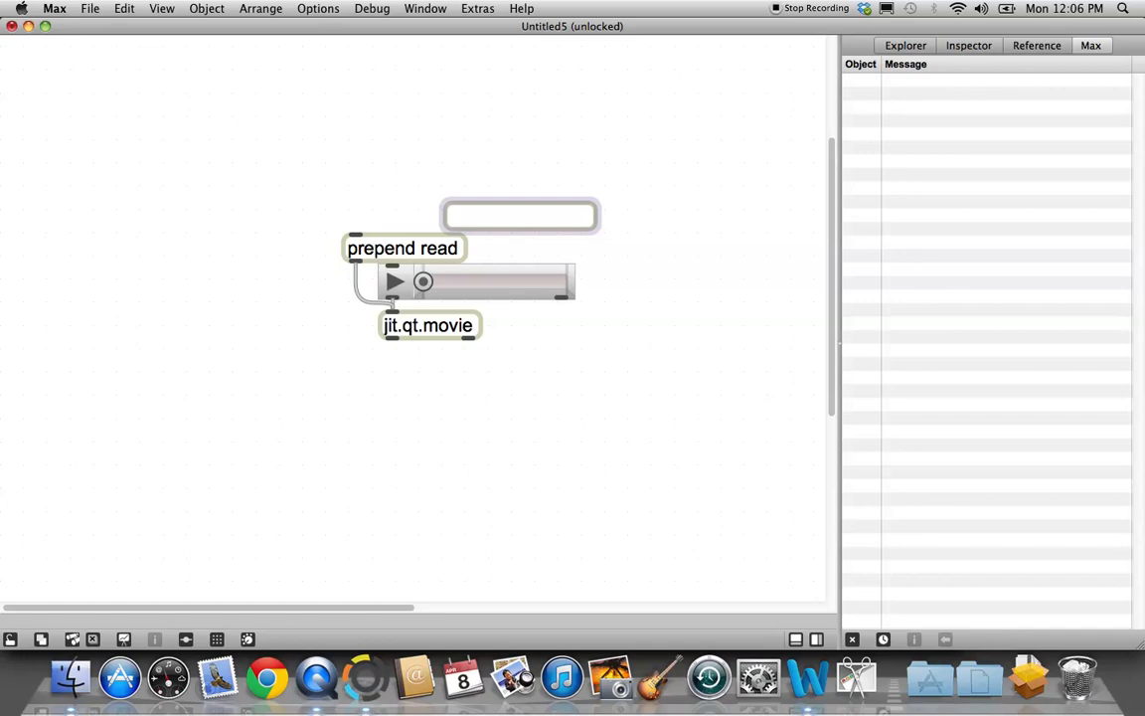
Create a umenu pop-up menu and place it above prepend read
text(umenu)
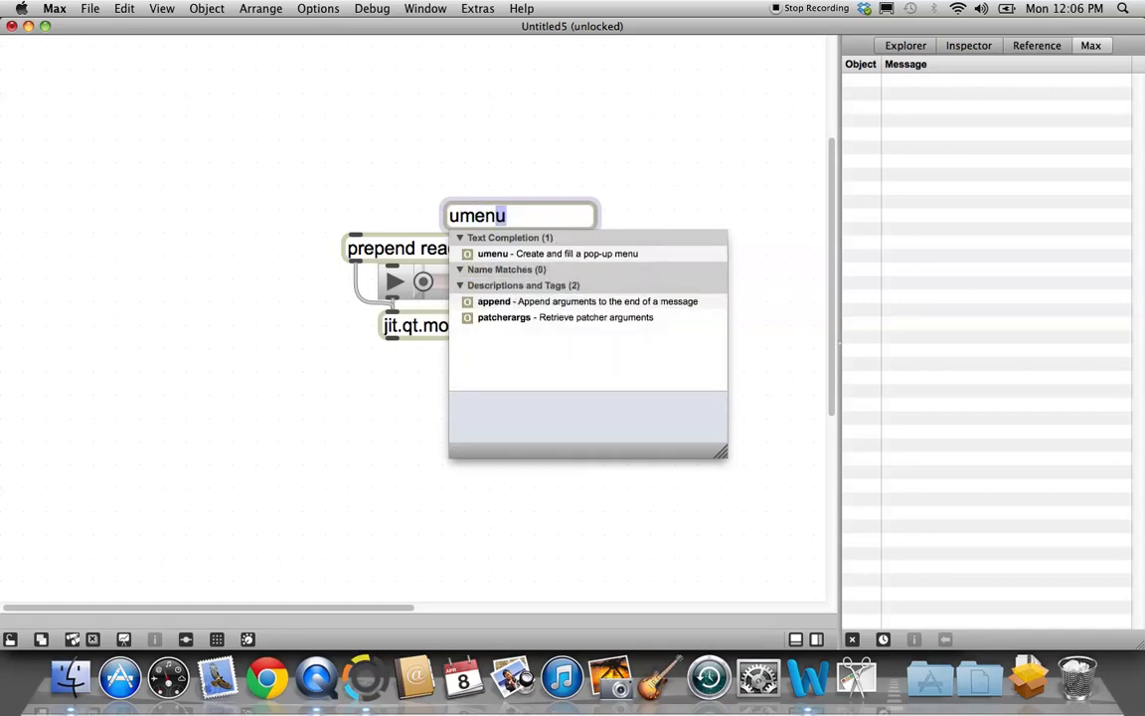
click(494, 254)
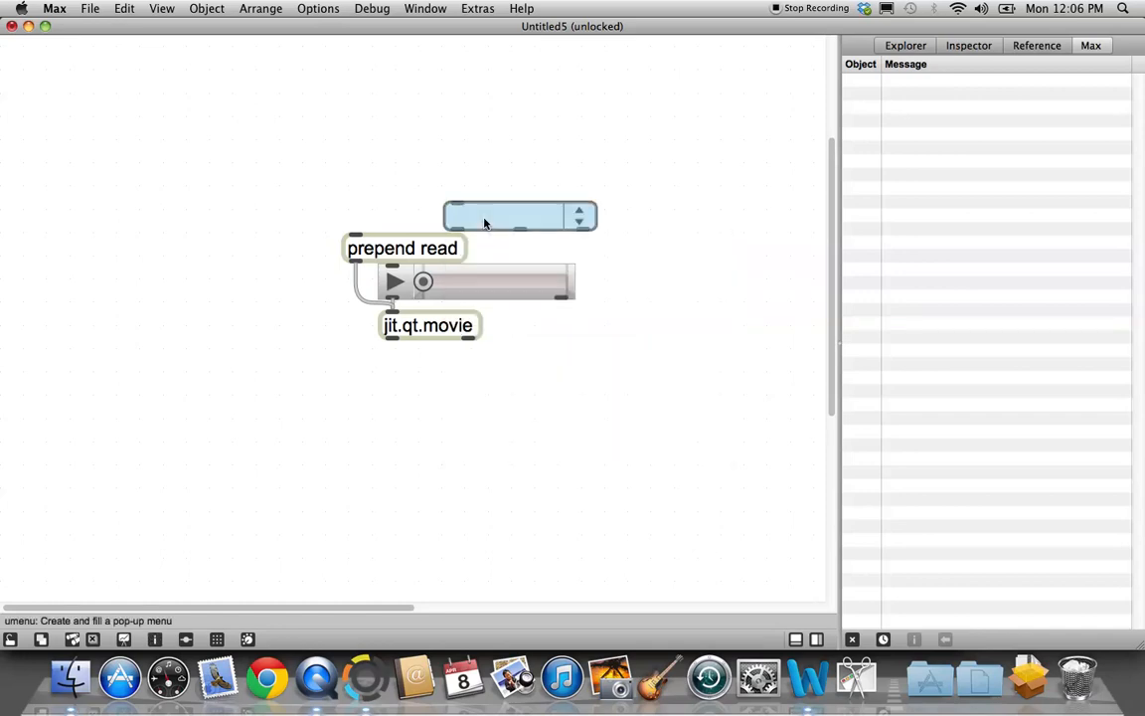
drag(520, 214, 418, 189)
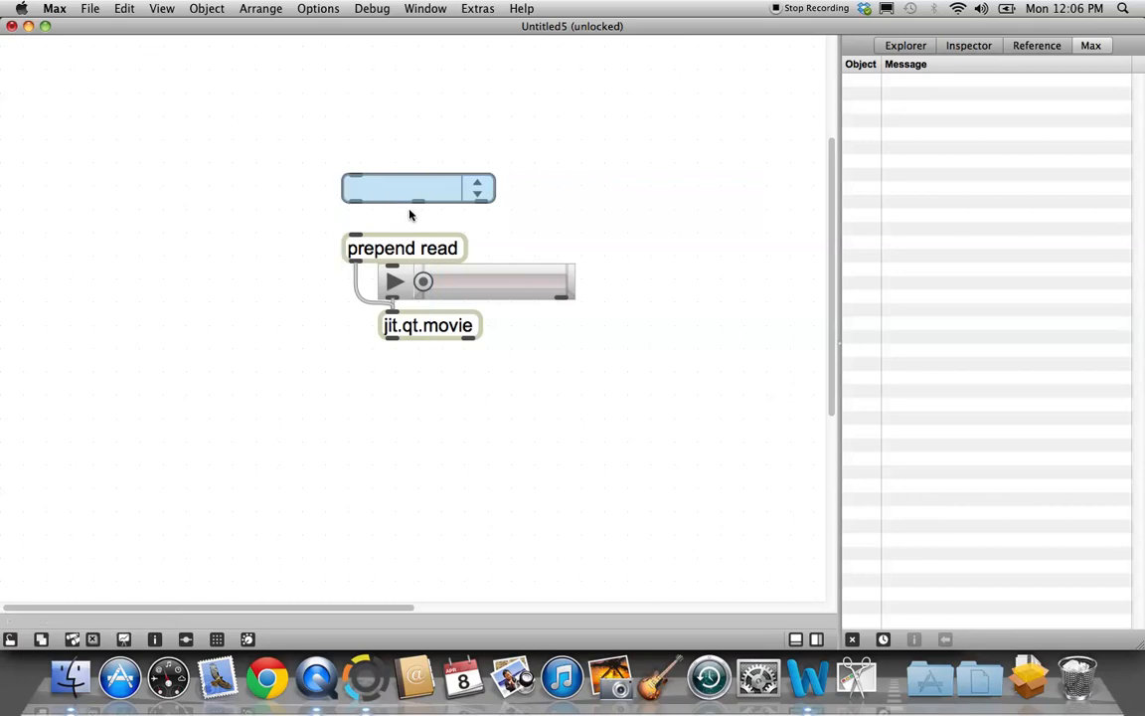
mouse_move(374, 219)
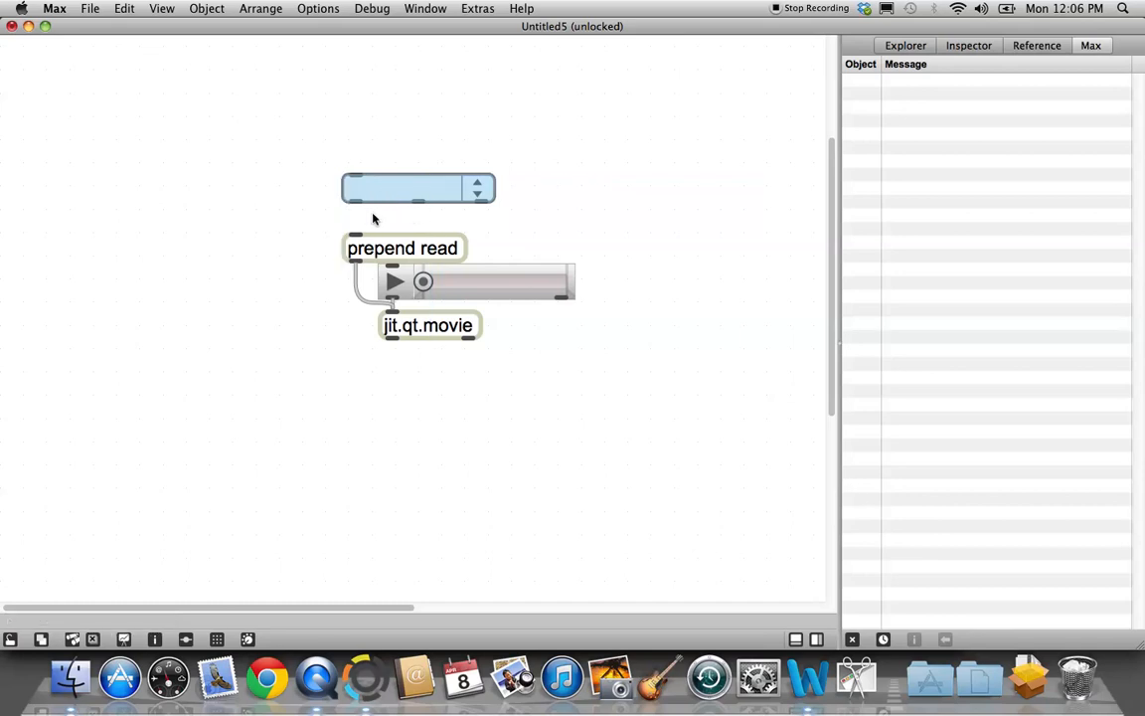
mouse_move(356, 203)
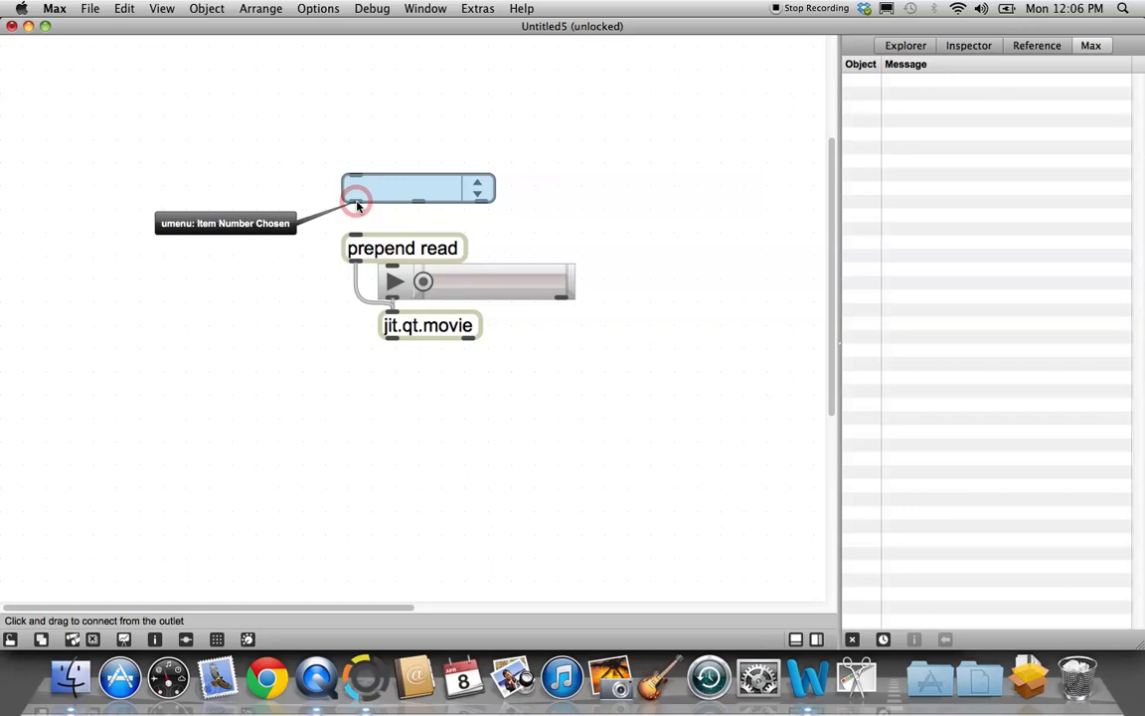
mouse_move(376, 217)
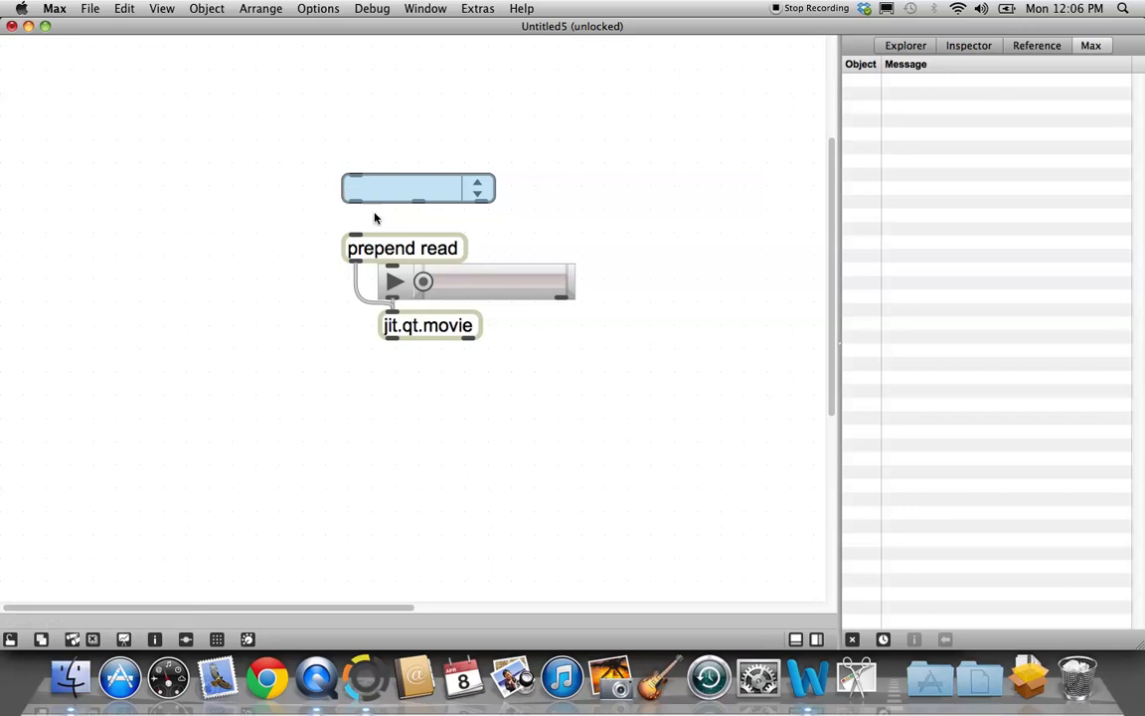
mouse_move(418, 203)
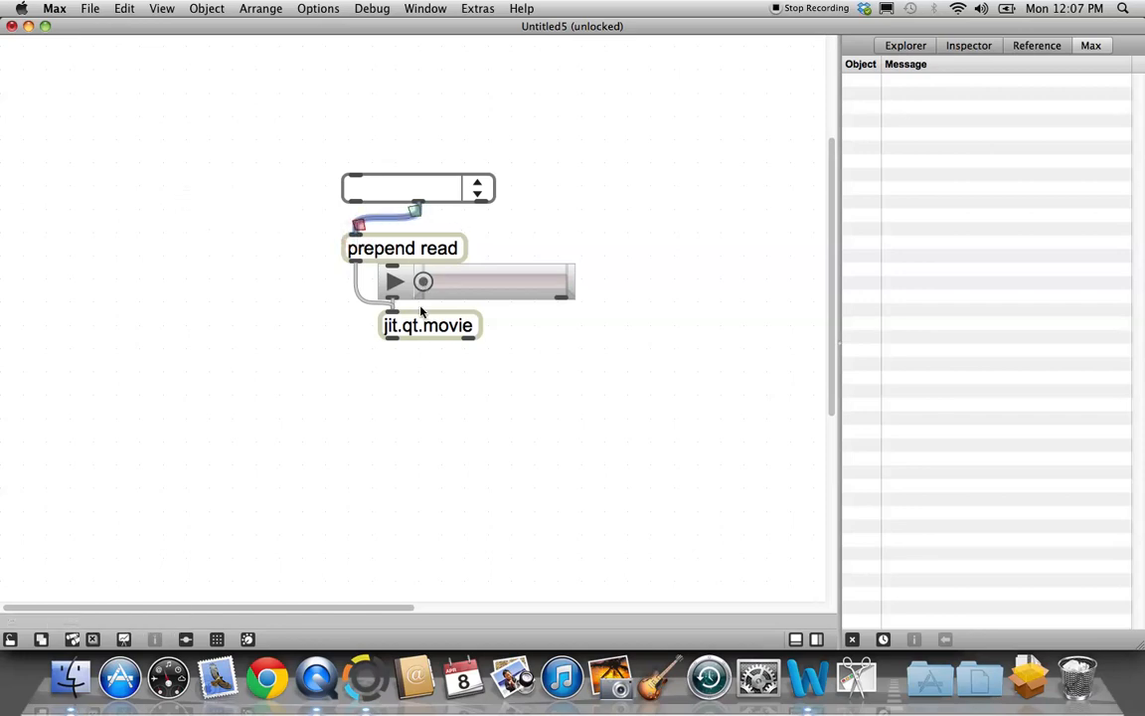
mouse_move(516, 250)
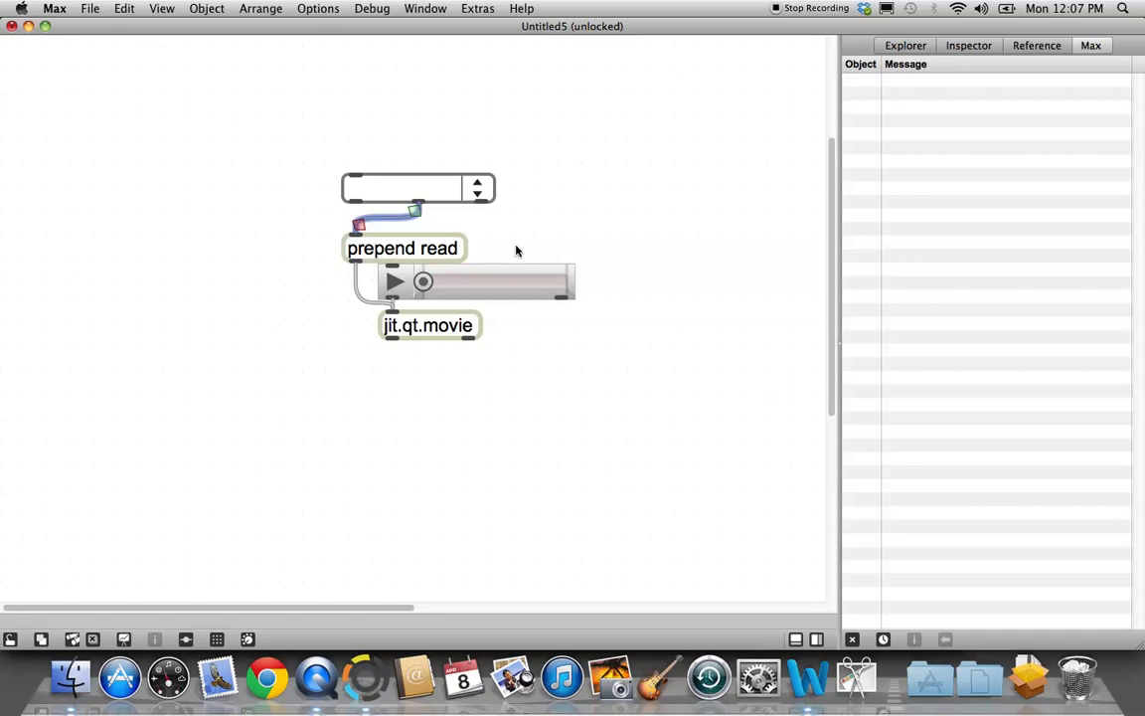
mouse_move(430, 157)
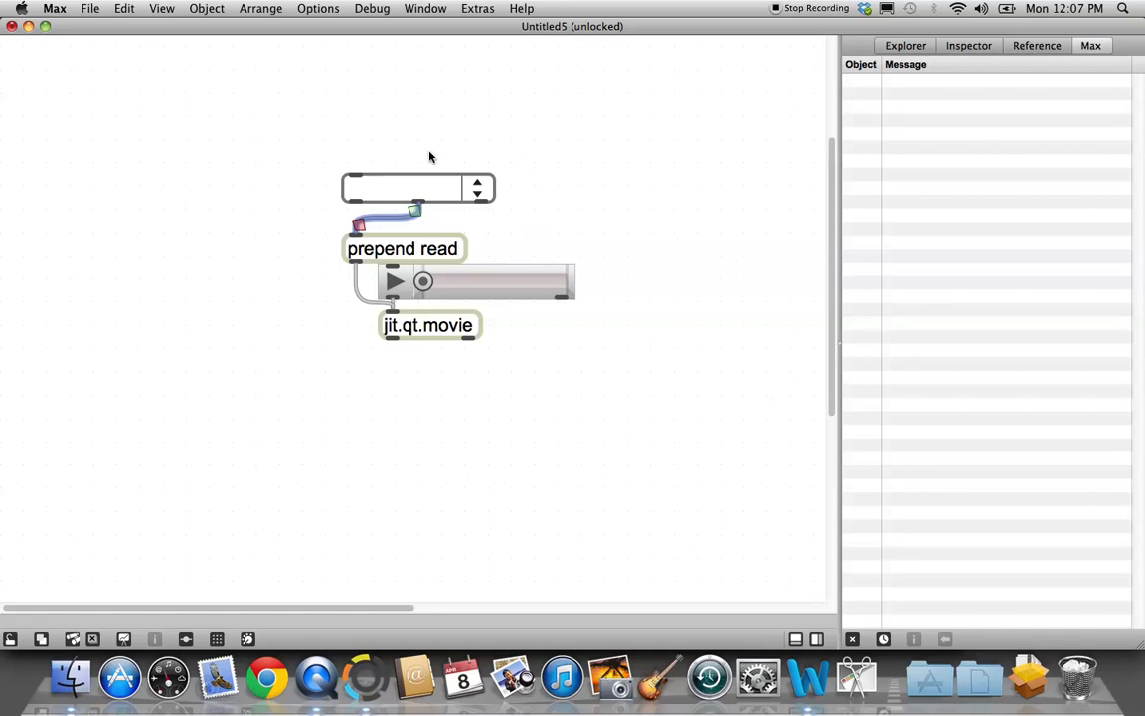
In the umenu Inspector enable Auto-Populate and start choosing its source folder
click(407, 187)
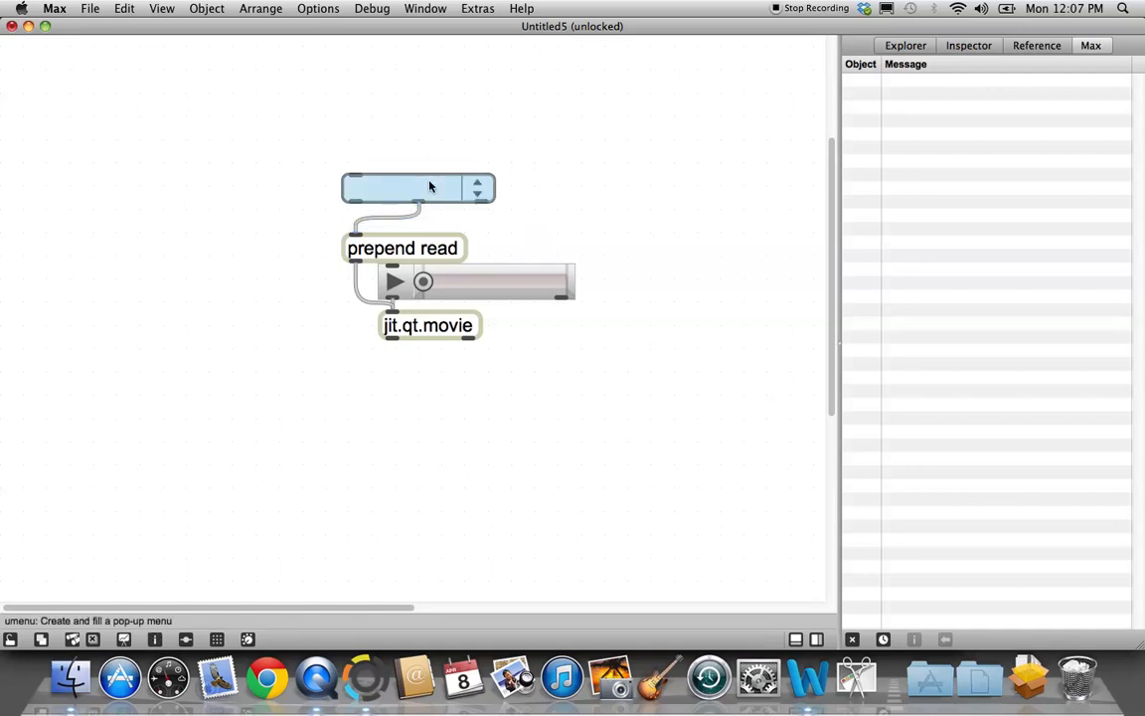
click(968, 43)
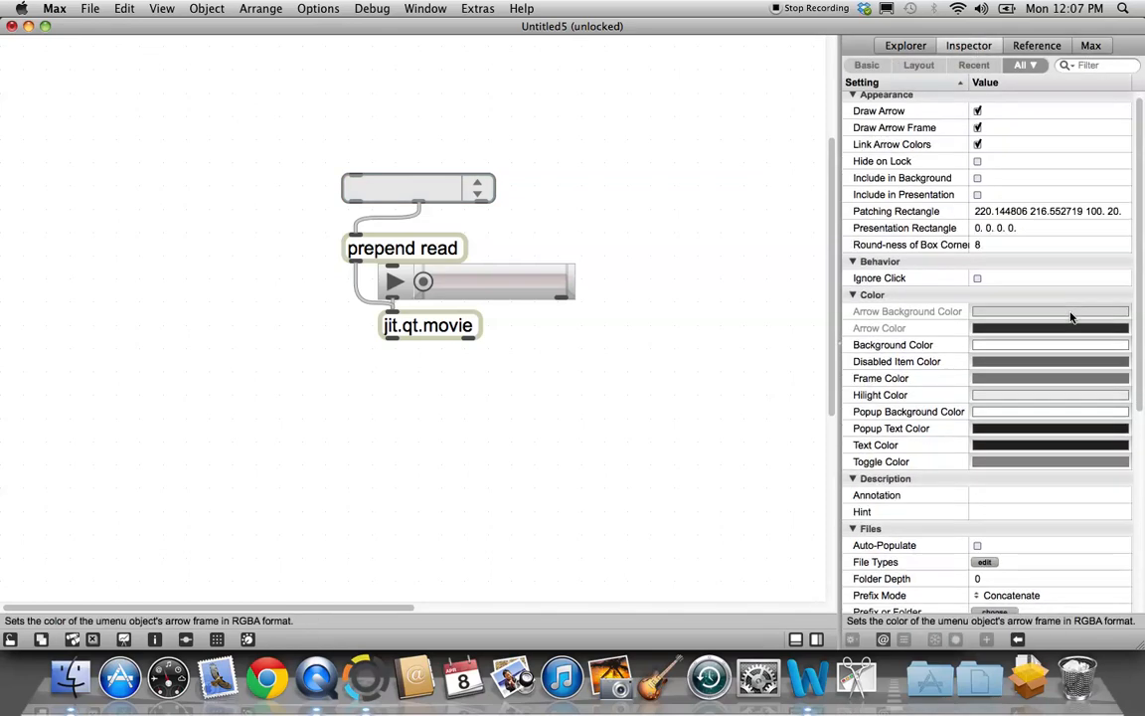
scroll(down, 3)
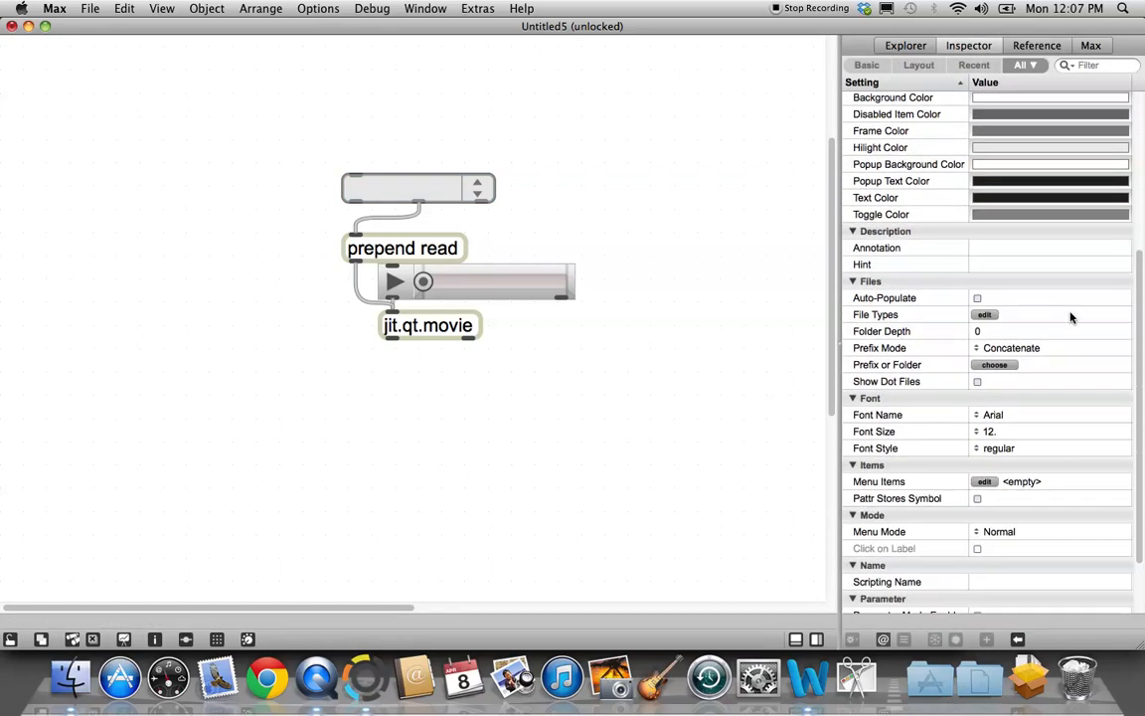
scroll(down, 3)
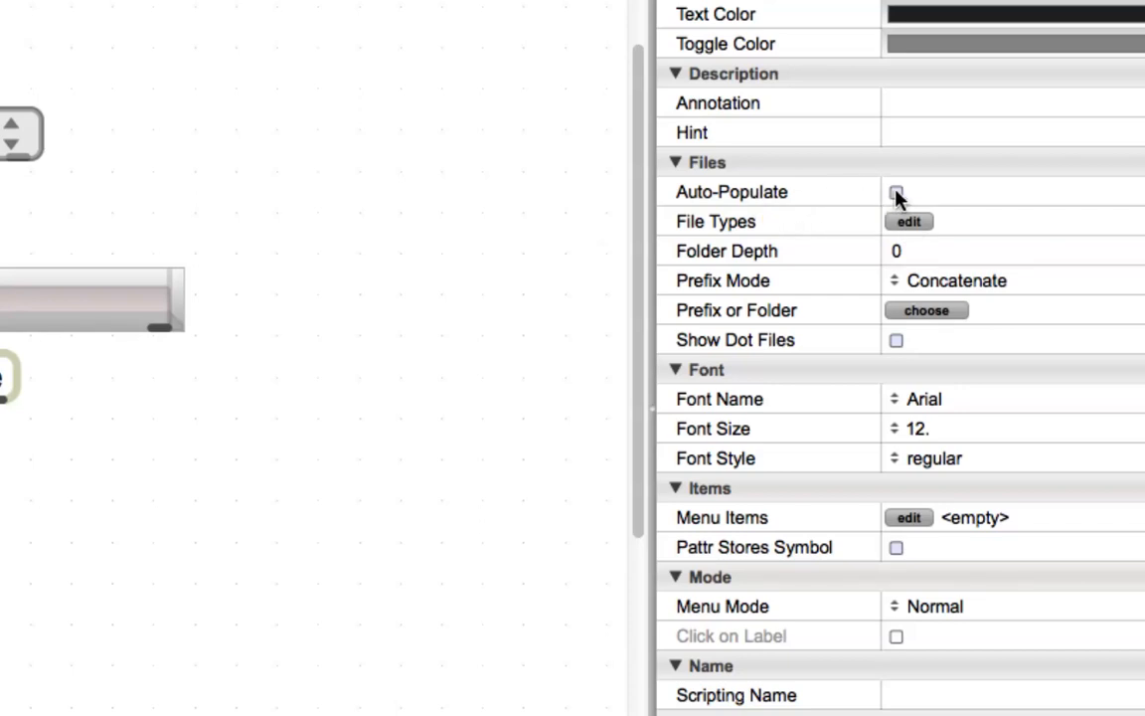
click(895, 190)
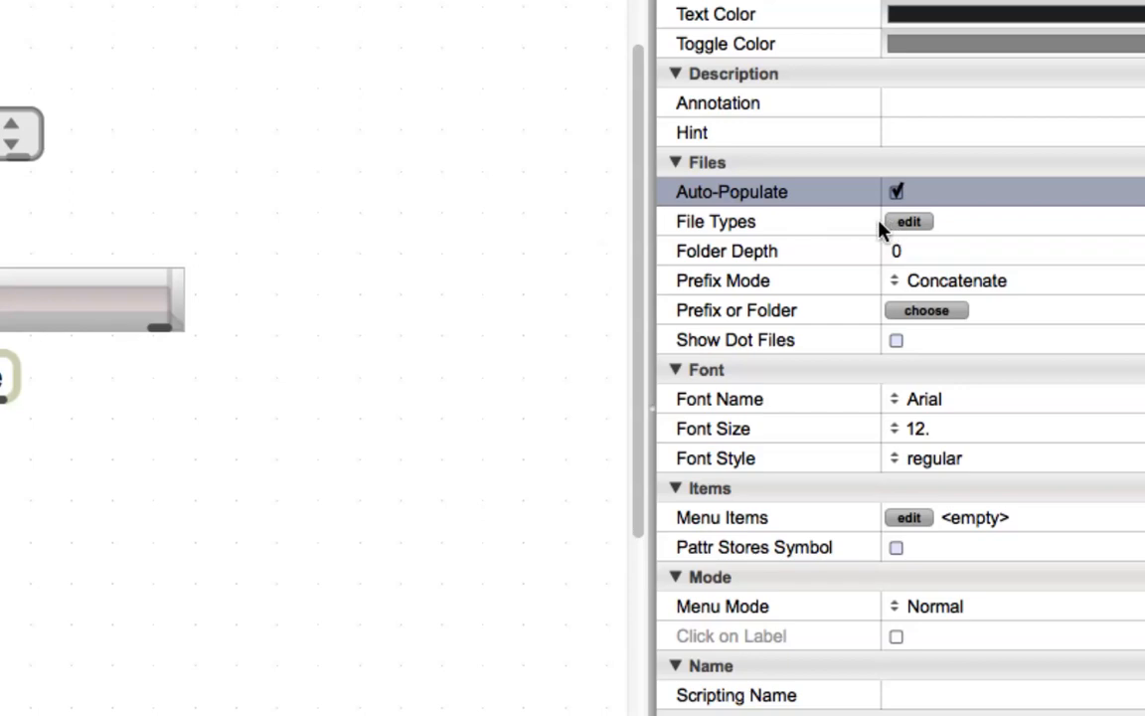
mouse_move(780, 238)
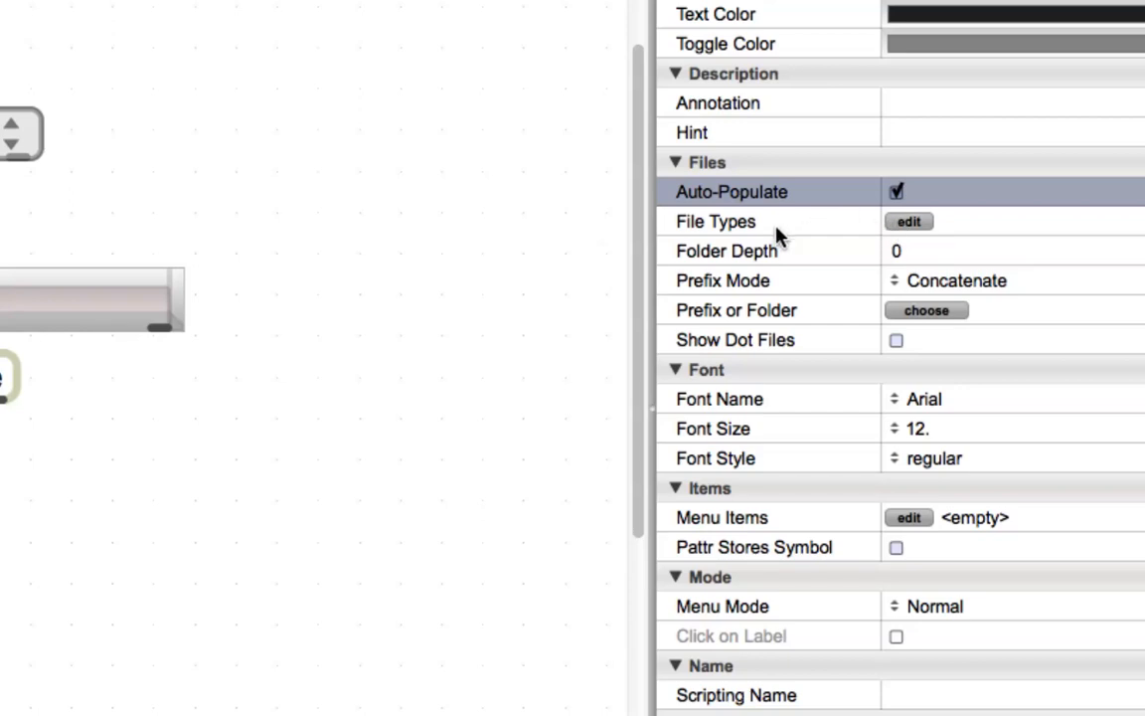
mouse_move(815, 281)
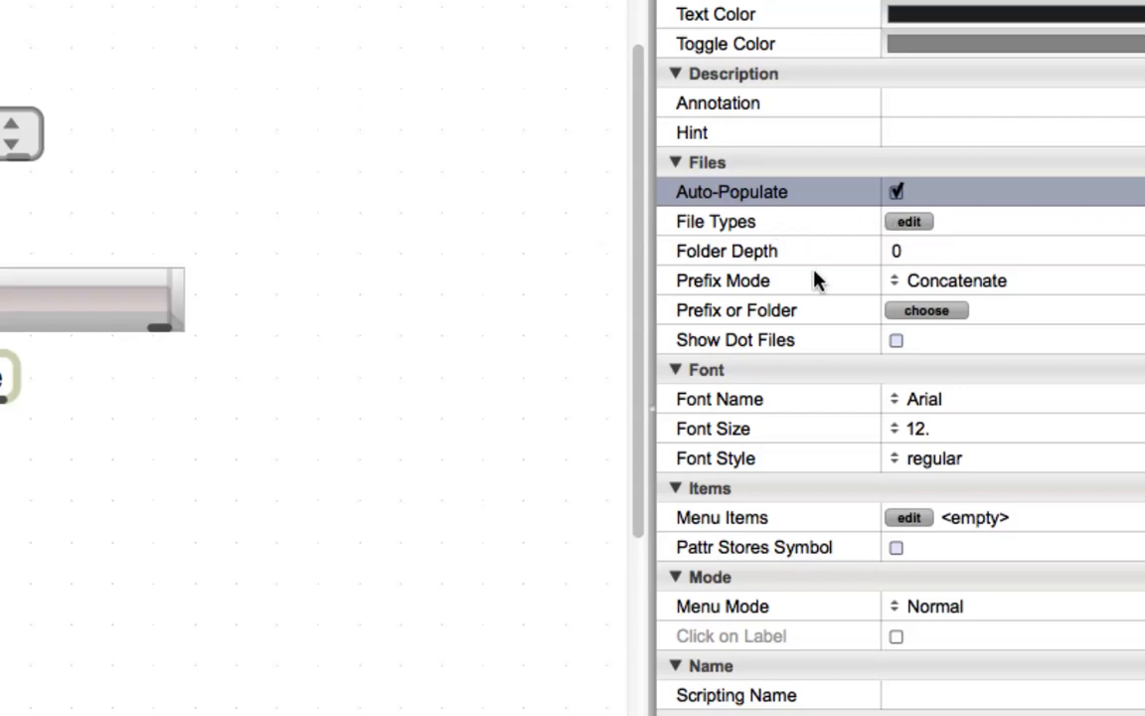
mouse_move(784, 318)
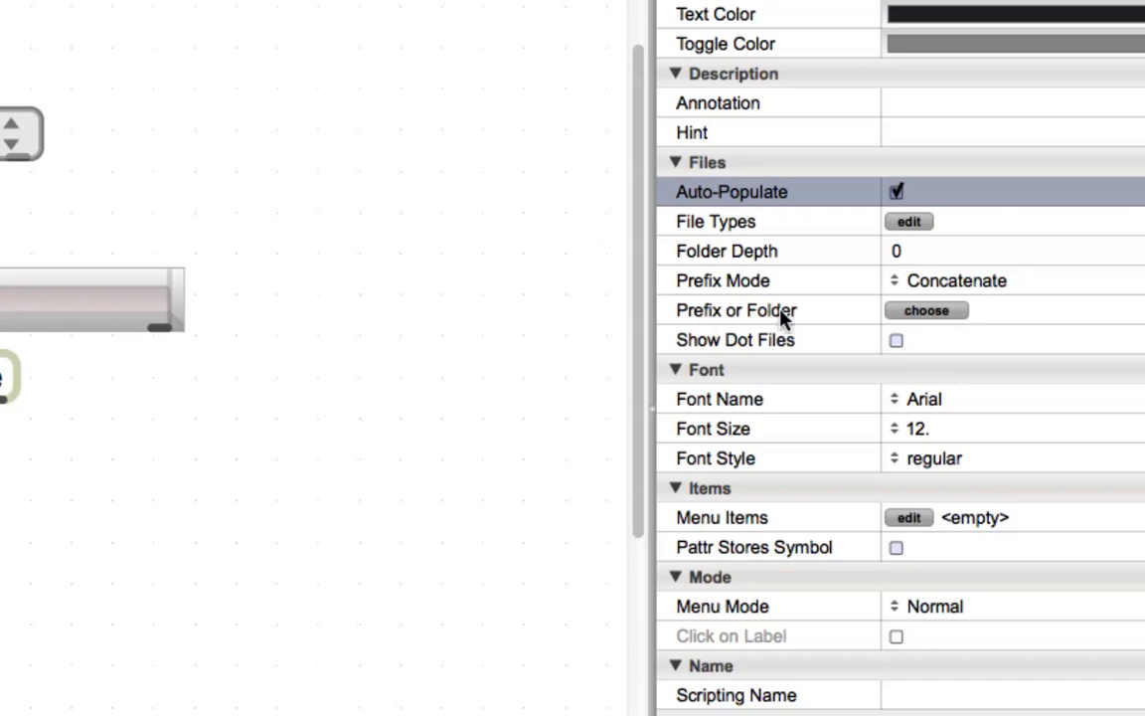
click(926, 310)
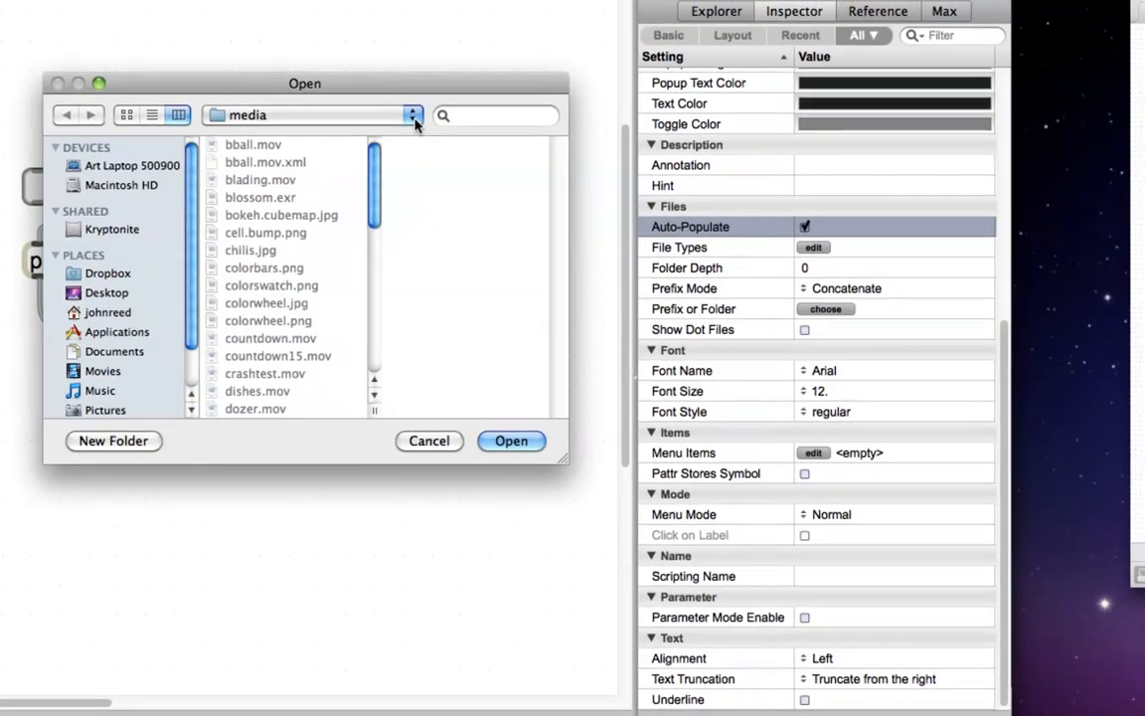
Navigate to Max 6.1/patches/media and confirm it as the menu's folder
click(413, 113)
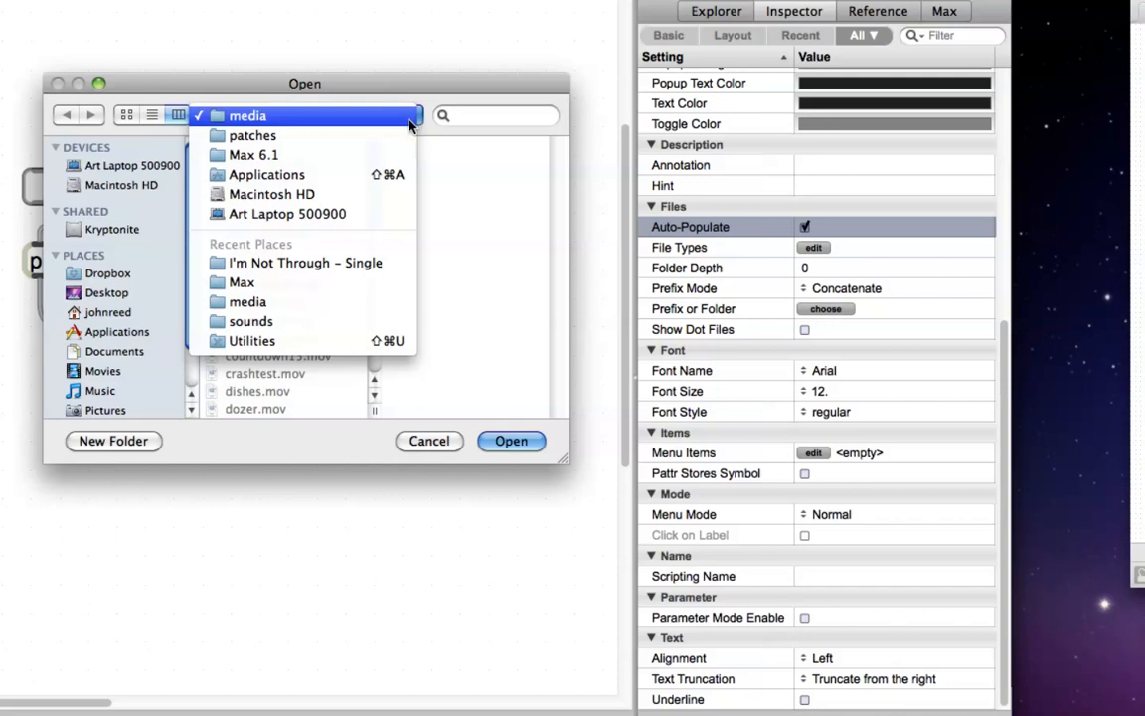
mouse_move(267, 175)
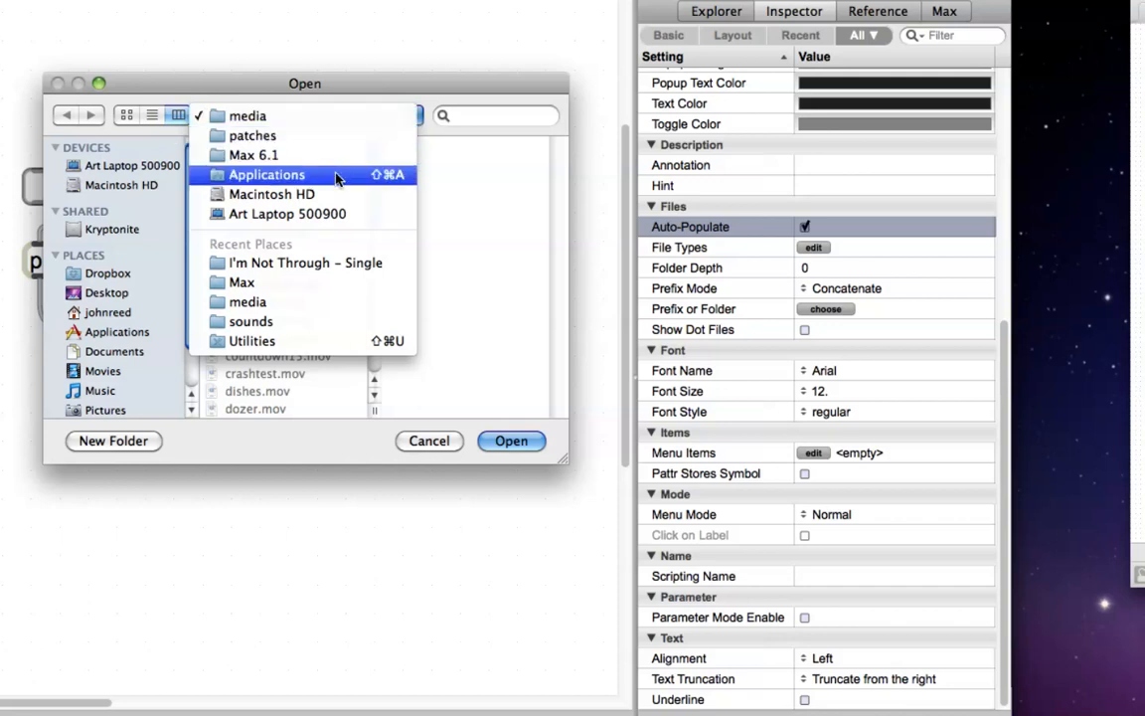
mouse_move(255, 155)
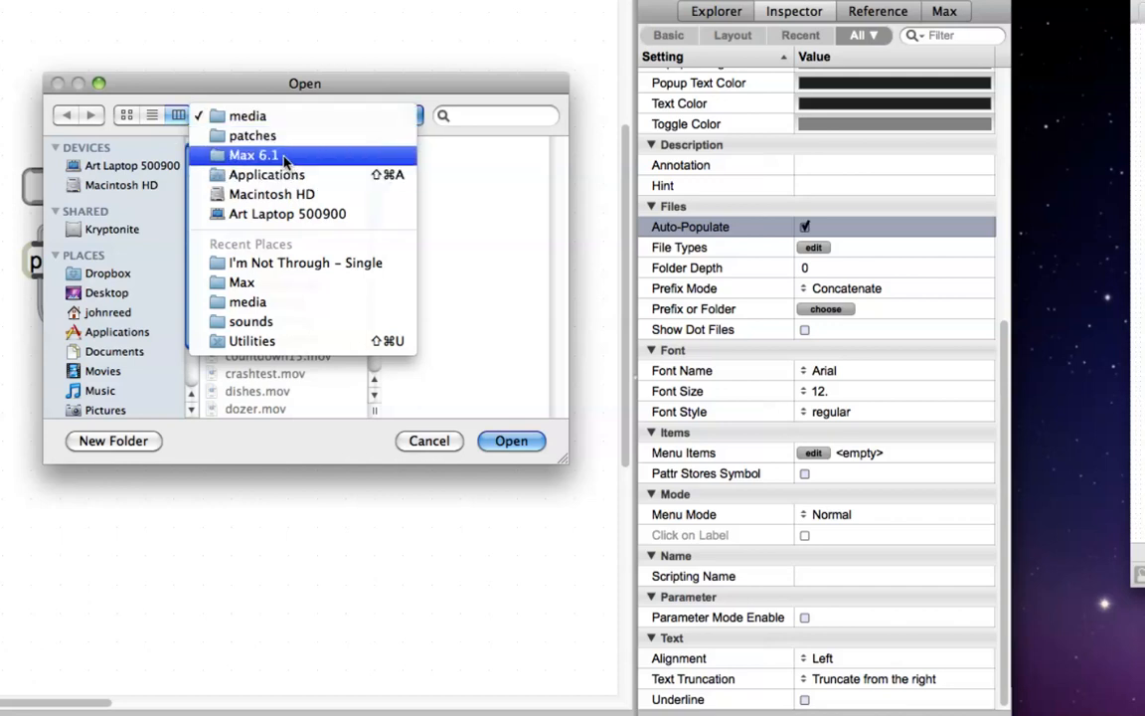
click(254, 155)
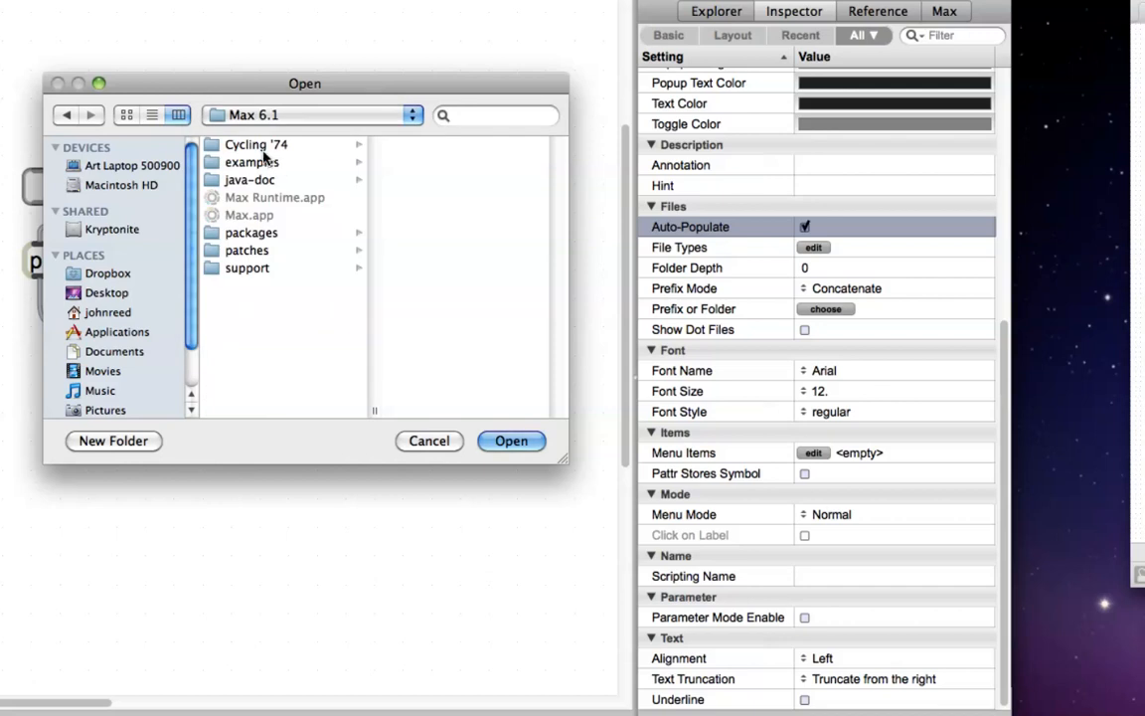
mouse_move(235, 227)
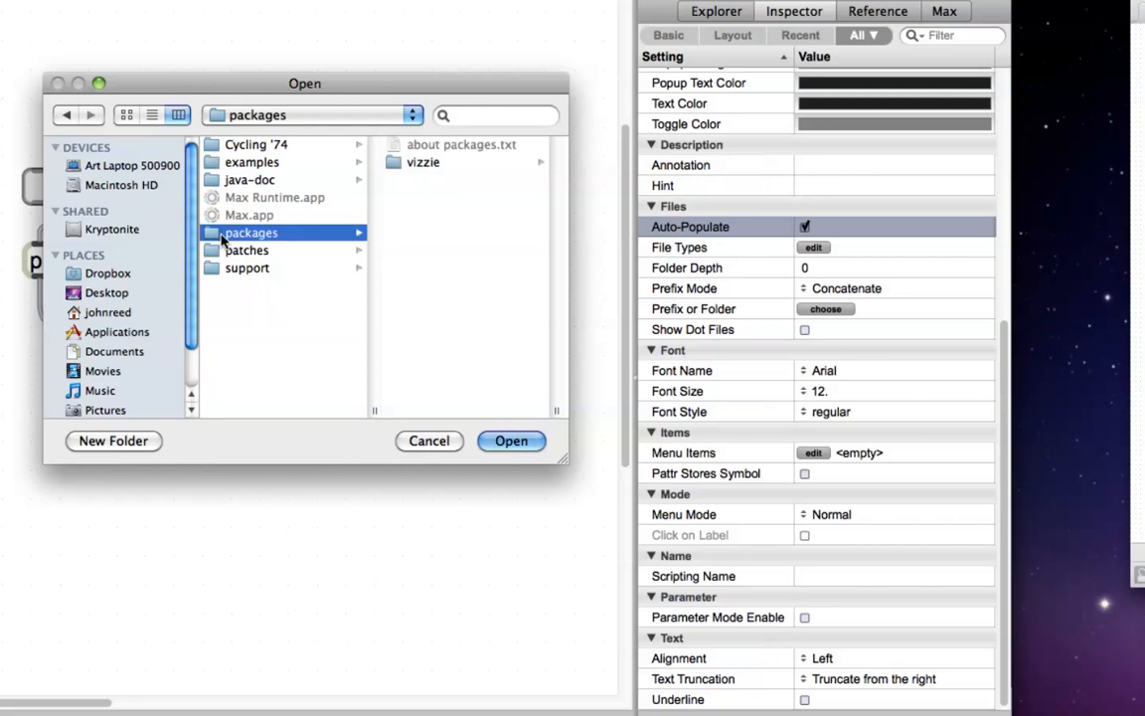
mouse_move(234, 234)
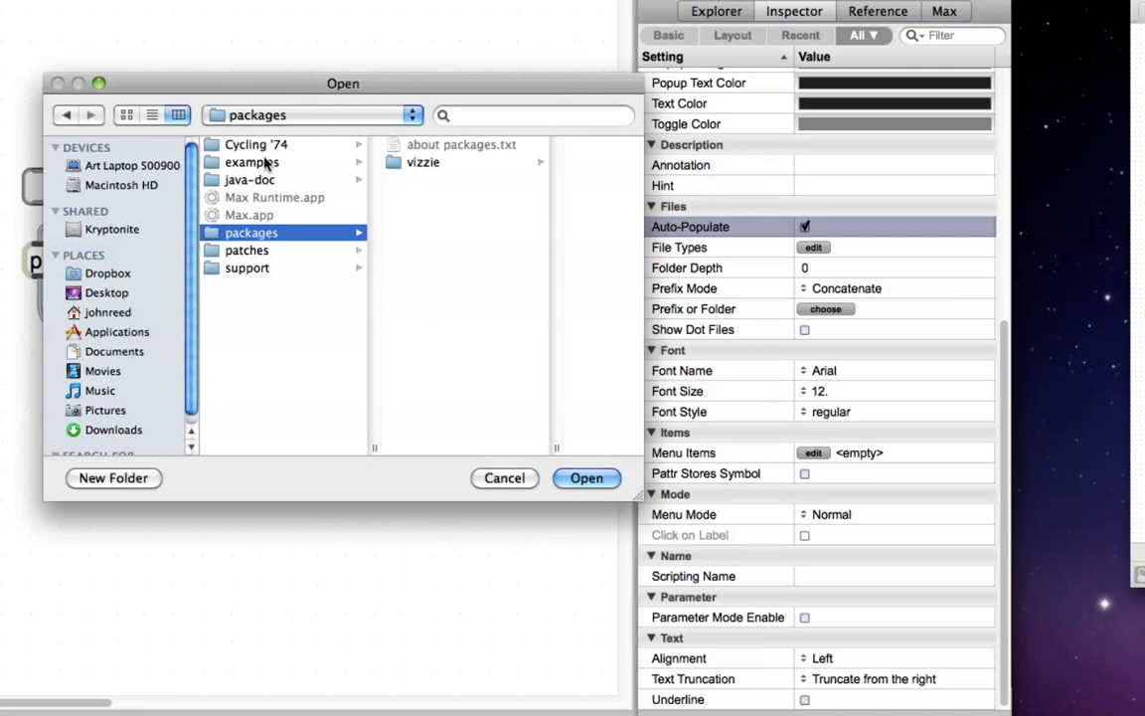
click(254, 143)
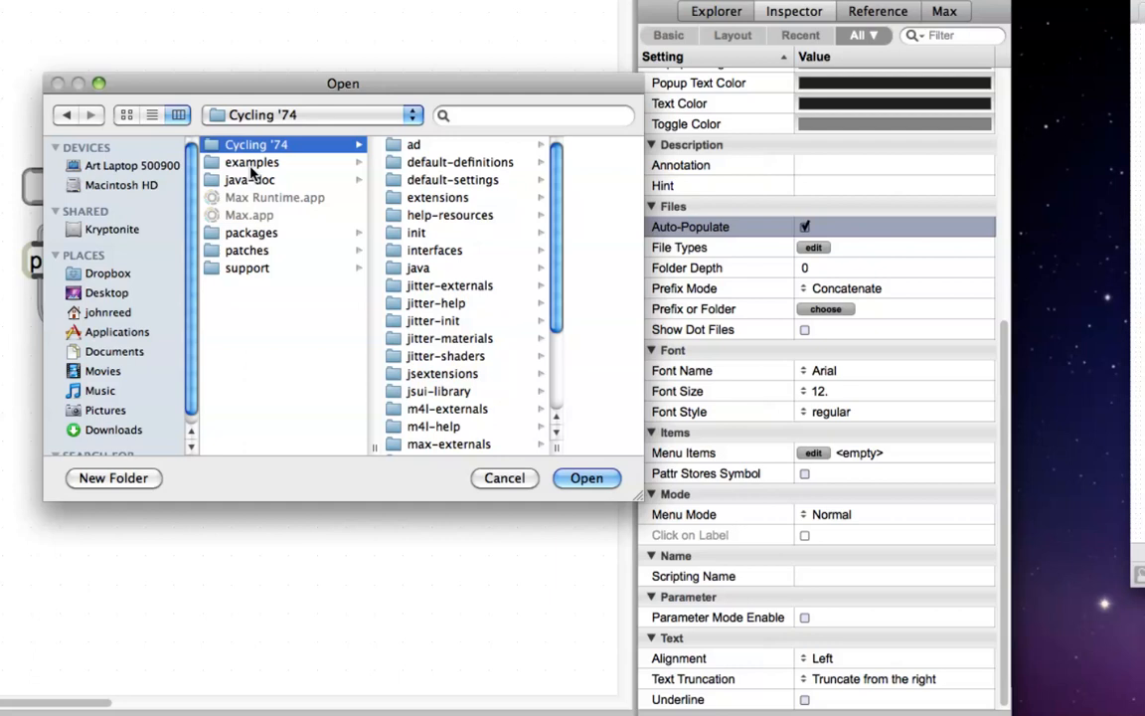
click(250, 231)
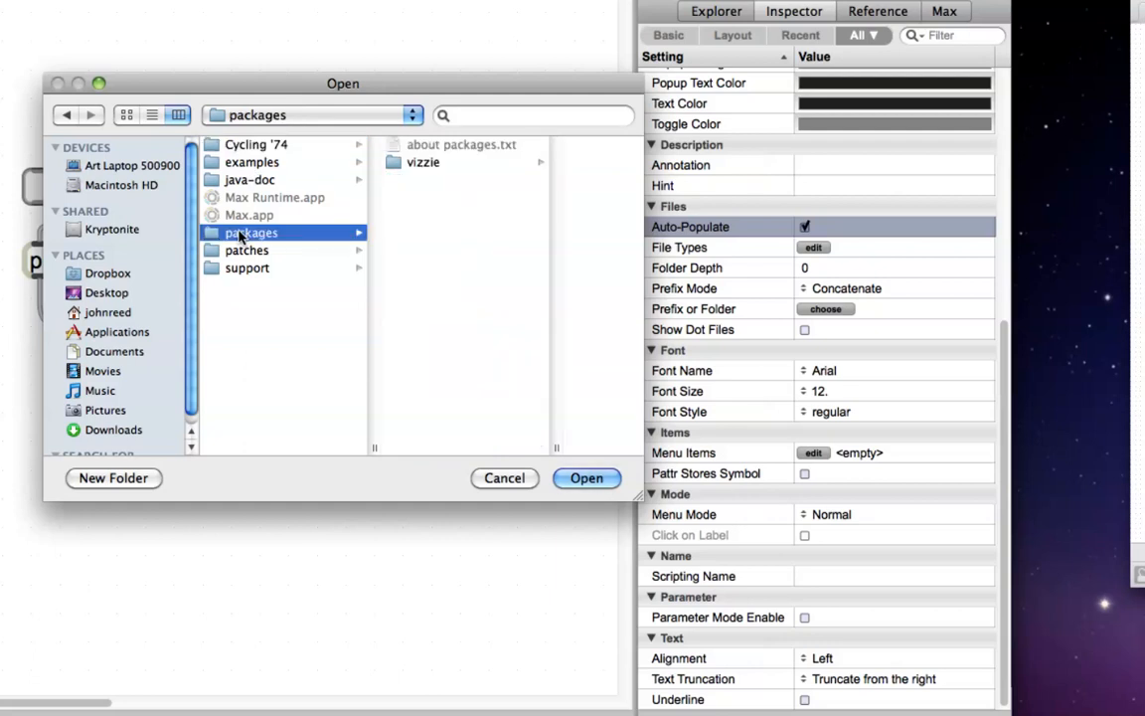
mouse_move(417, 213)
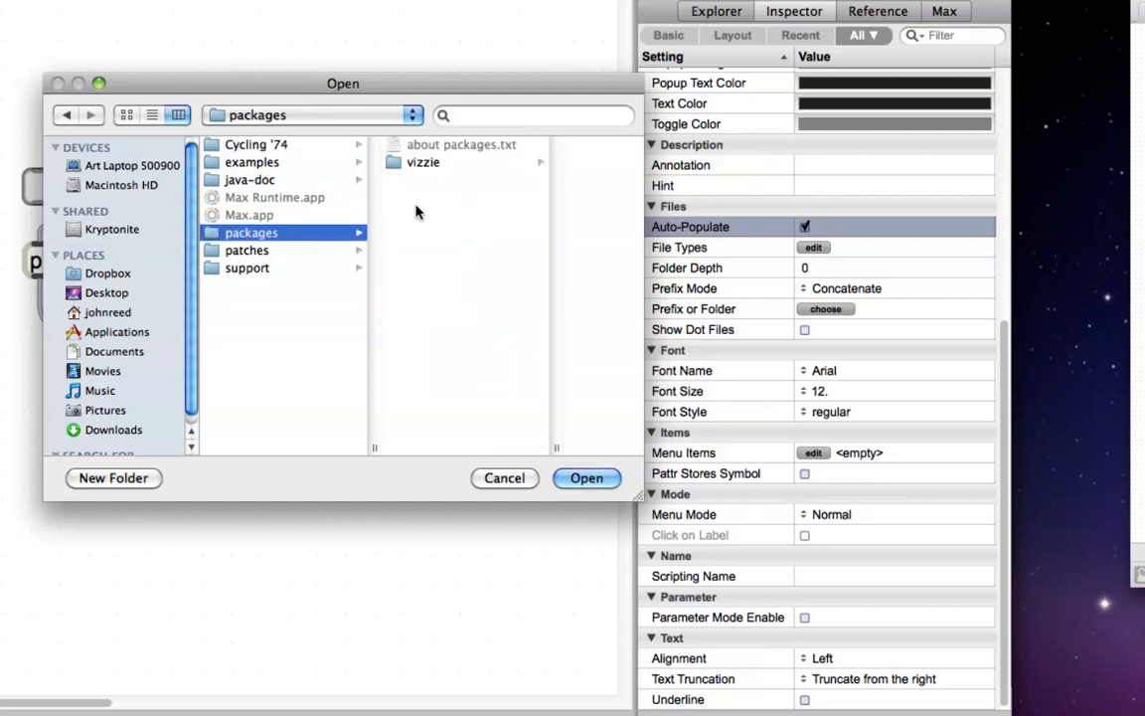
mouse_move(401, 262)
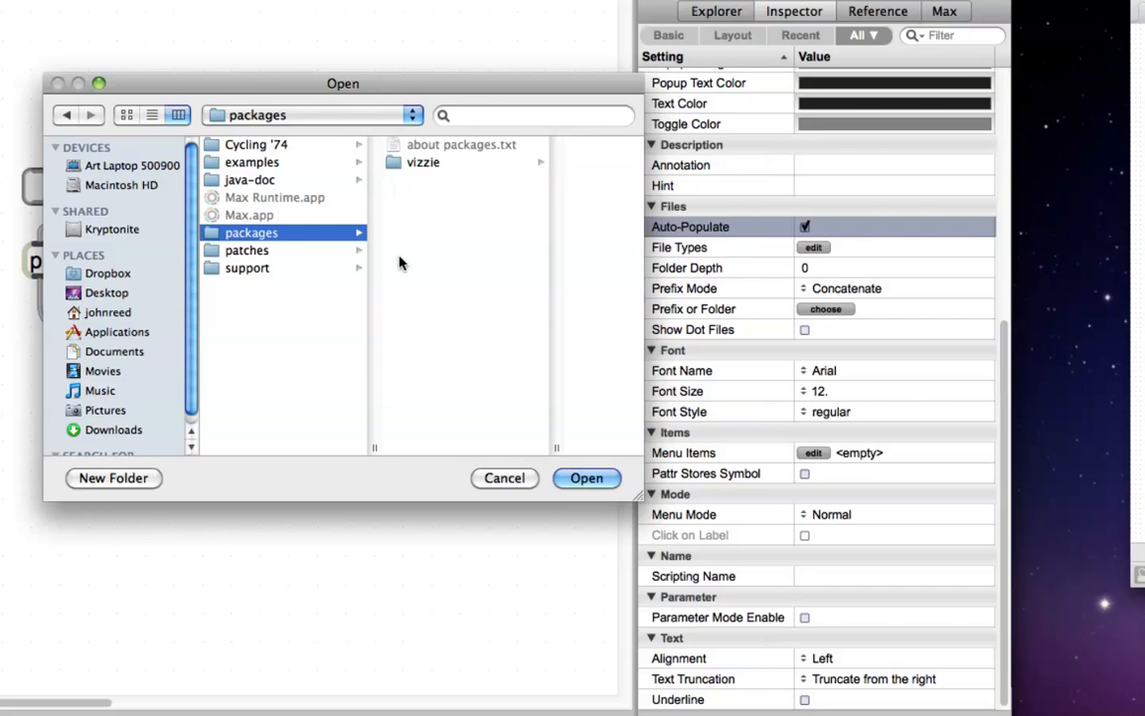
click(247, 250)
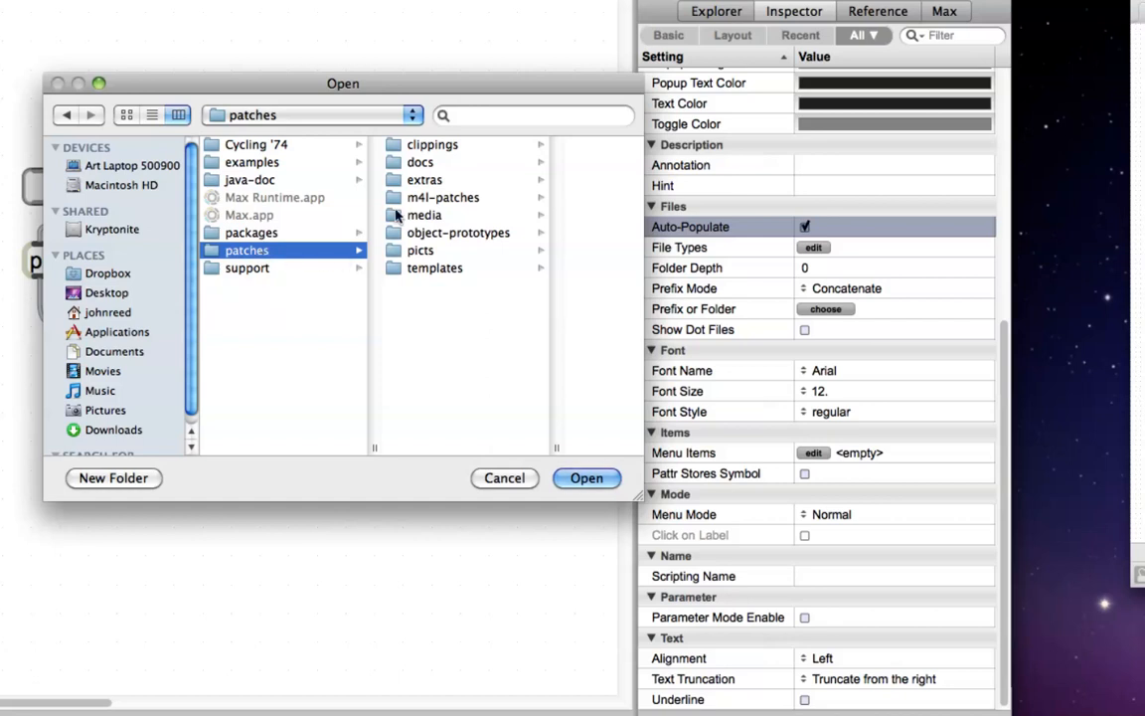
mouse_move(398, 218)
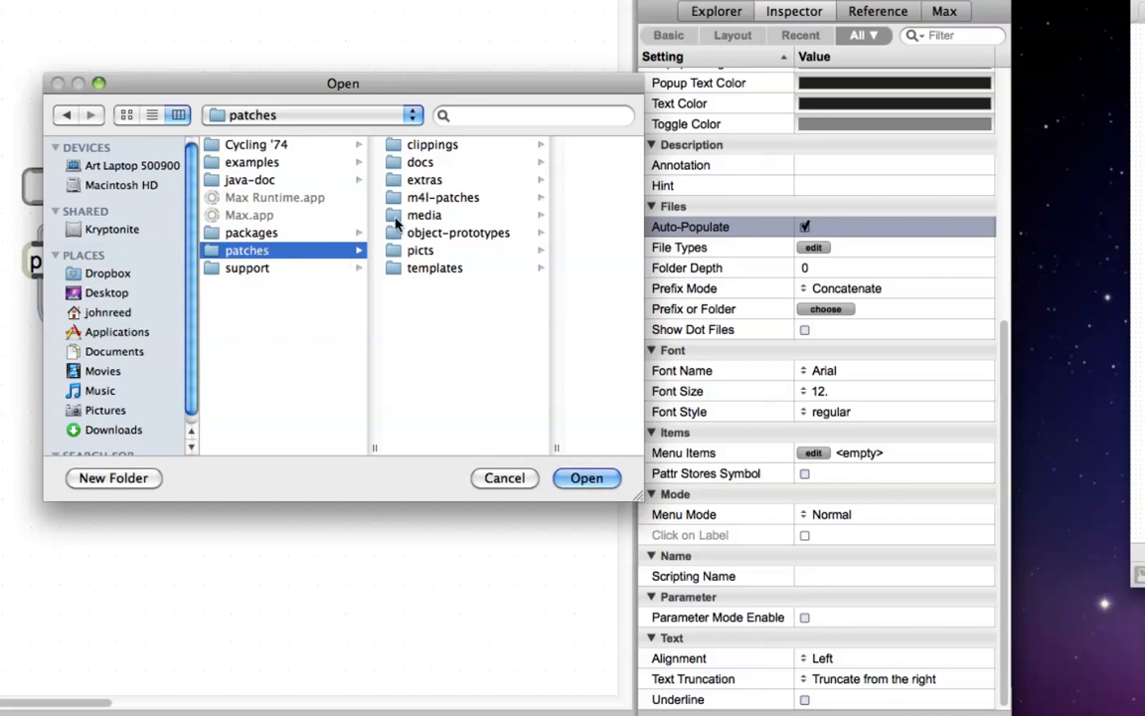
click(423, 215)
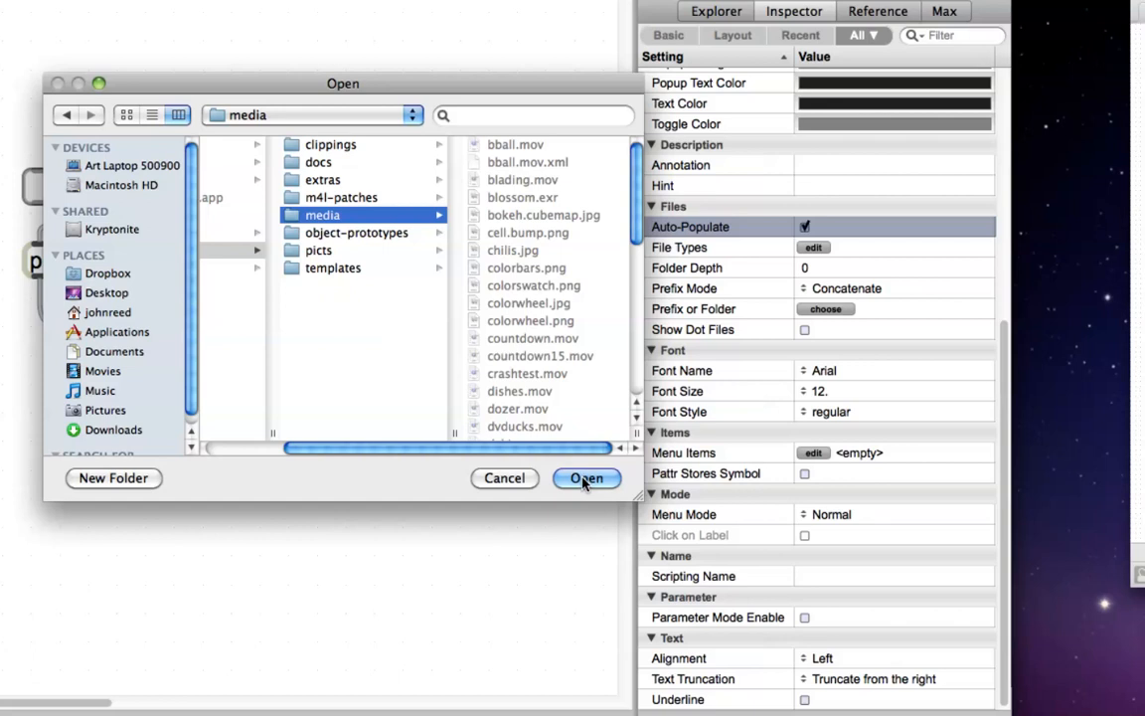
click(585, 477)
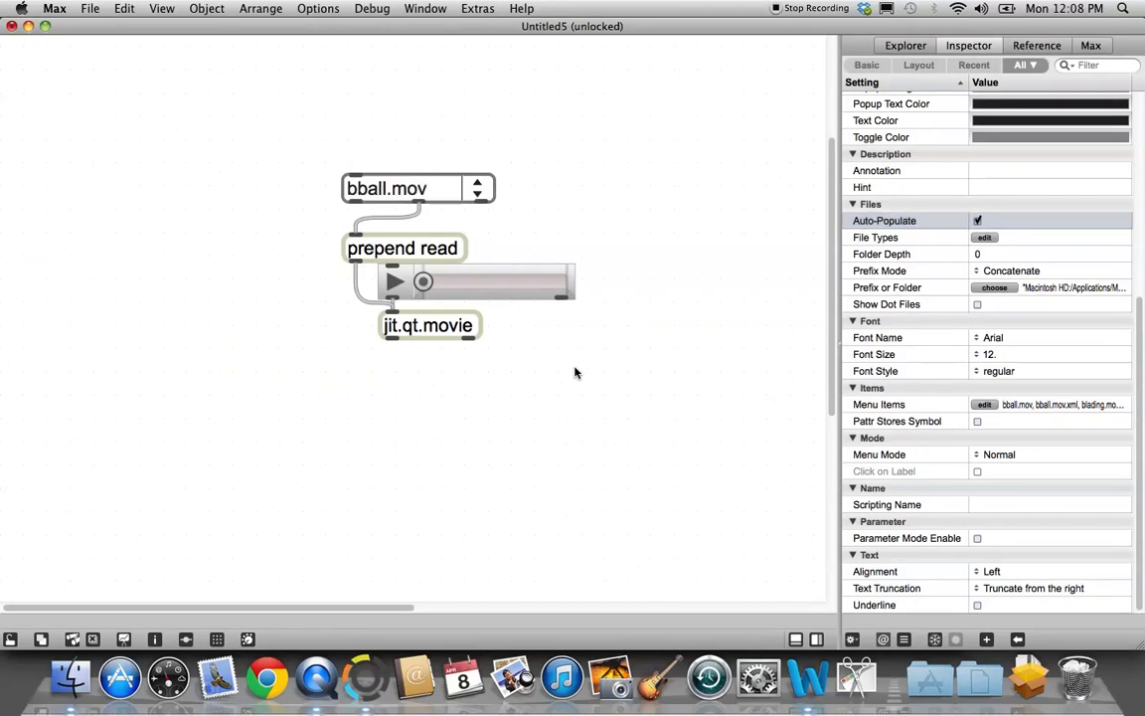
Align jit.qt.movie under prepend read and add an enlarged jit.pwindow display below it
click(427, 326)
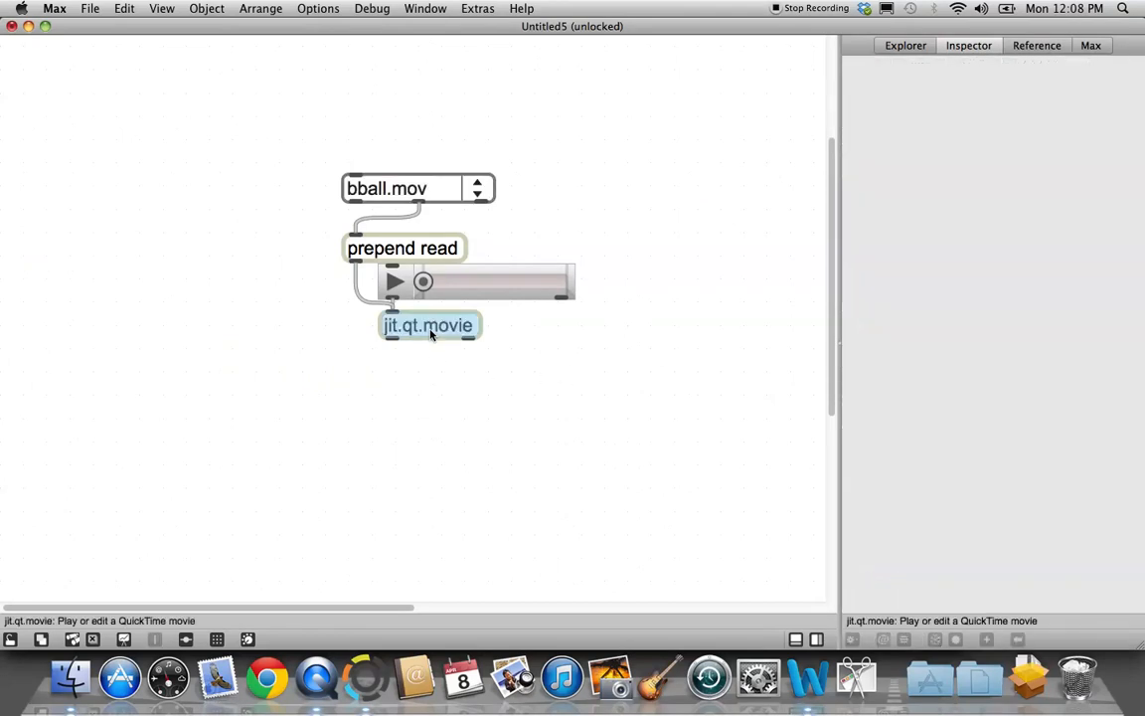
drag(430, 326, 389, 350)
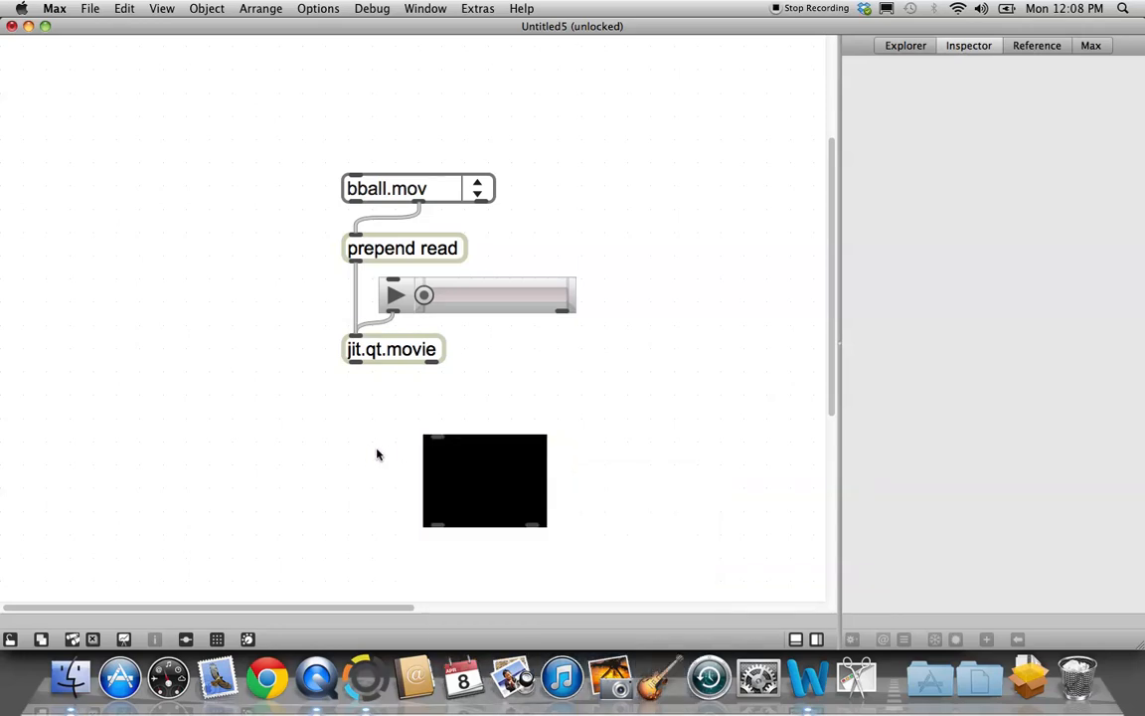
drag(485, 479, 402, 450)
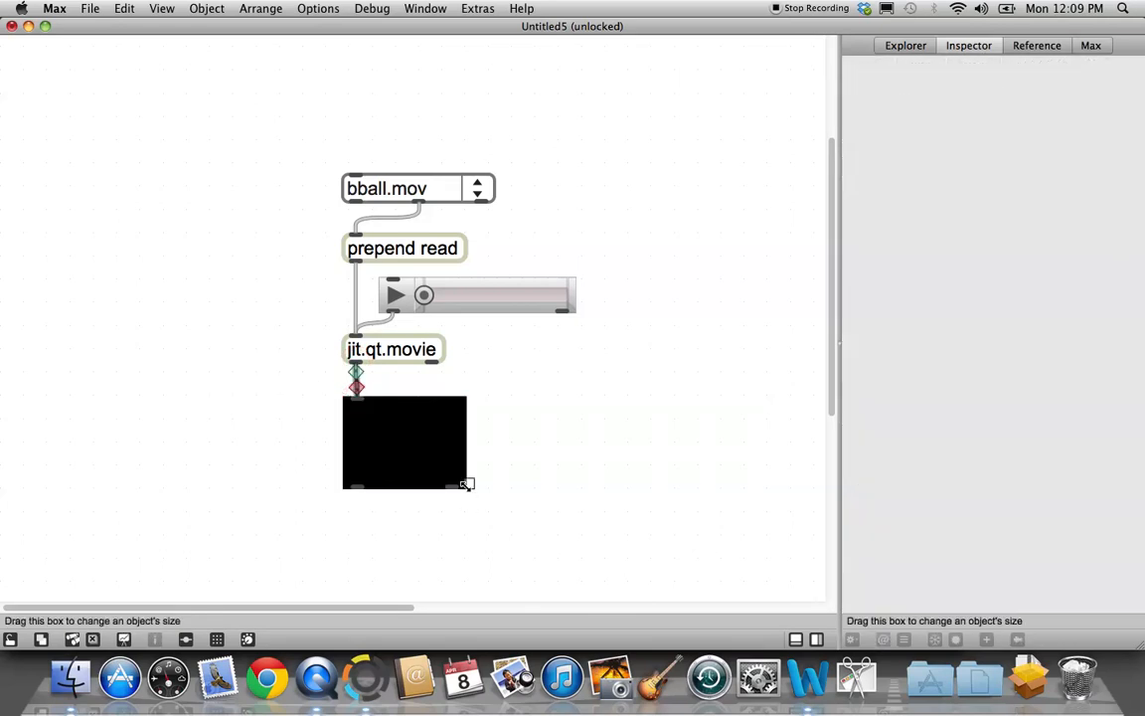
drag(467, 485, 555, 581)
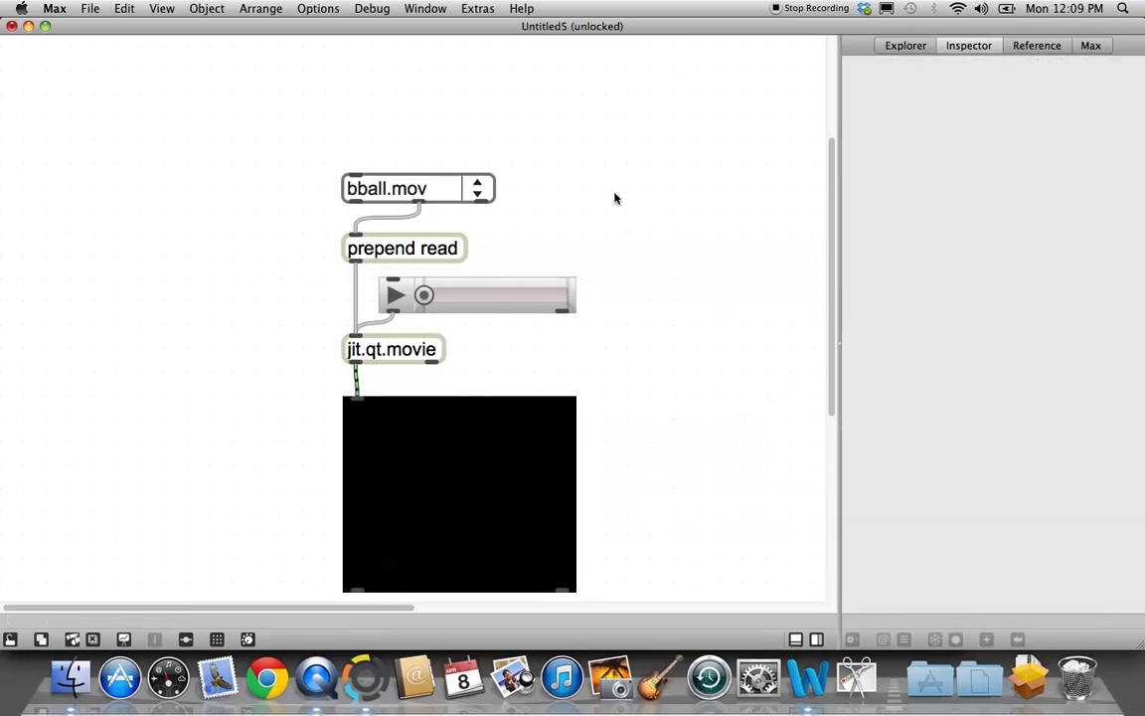
Pick countdown.mov from the umenu, play it in the display, then pause it
click(477, 186)
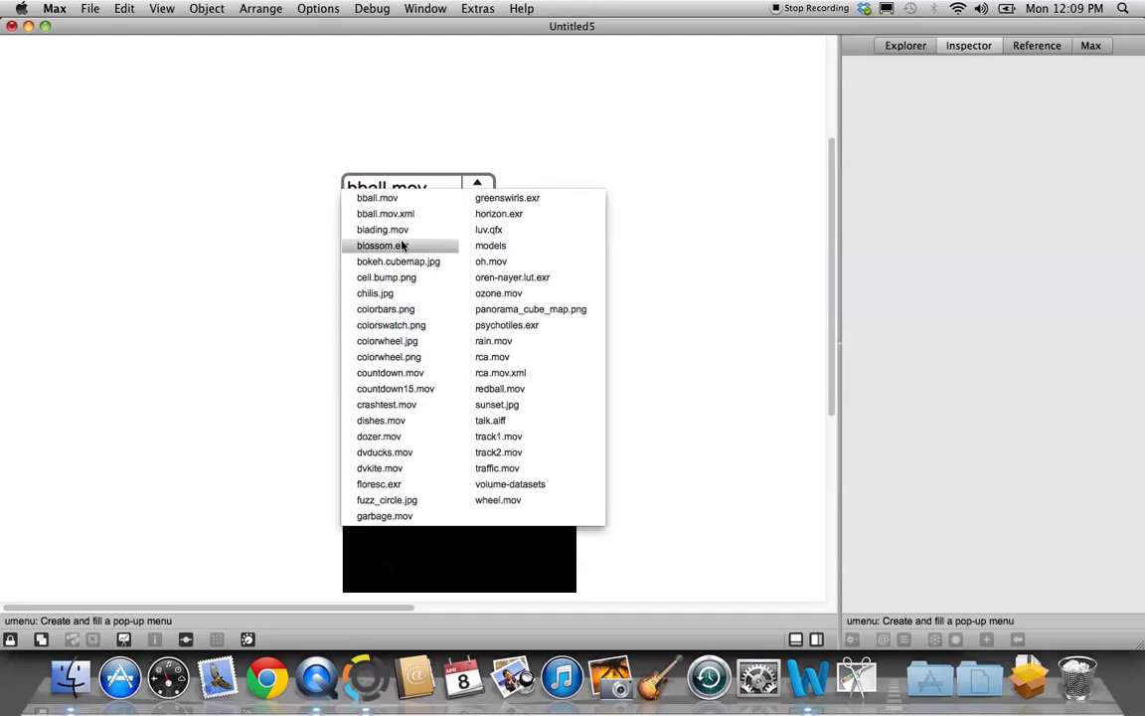
mouse_move(390, 358)
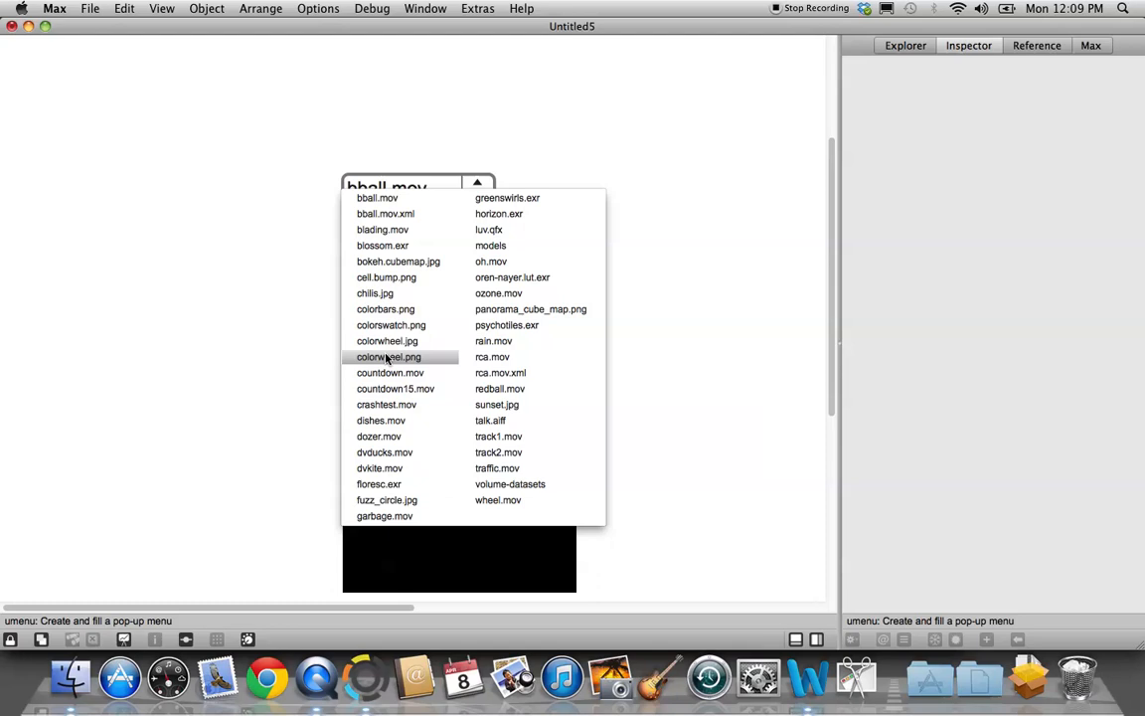
click(389, 372)
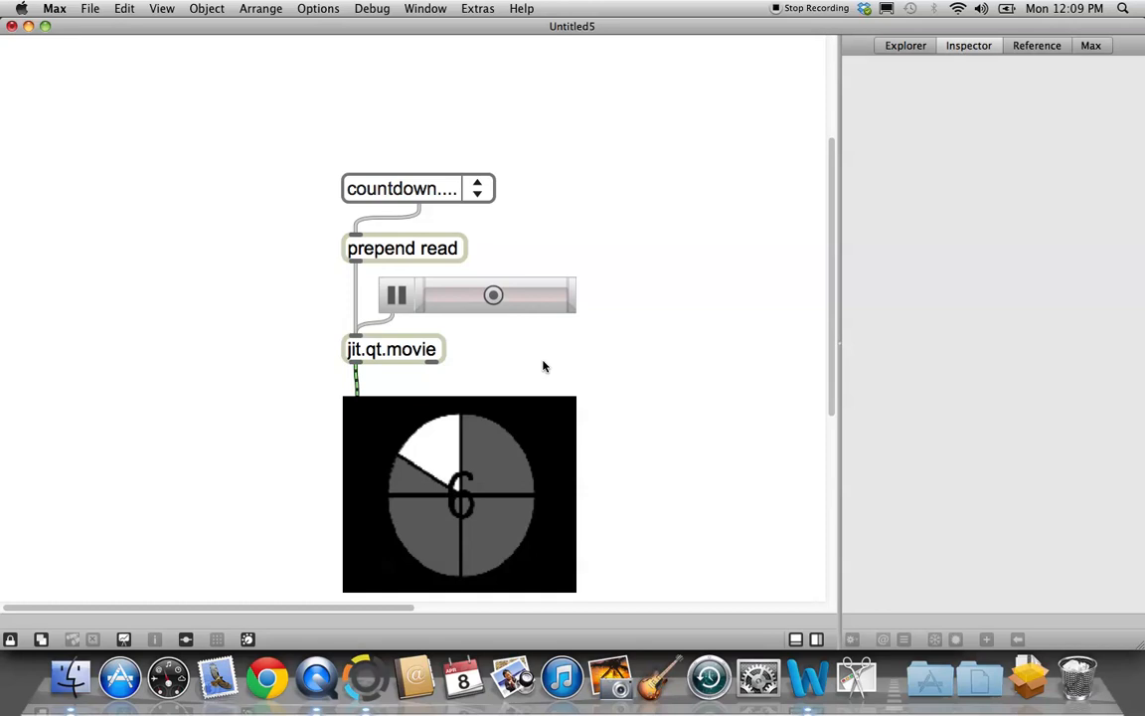
click(396, 294)
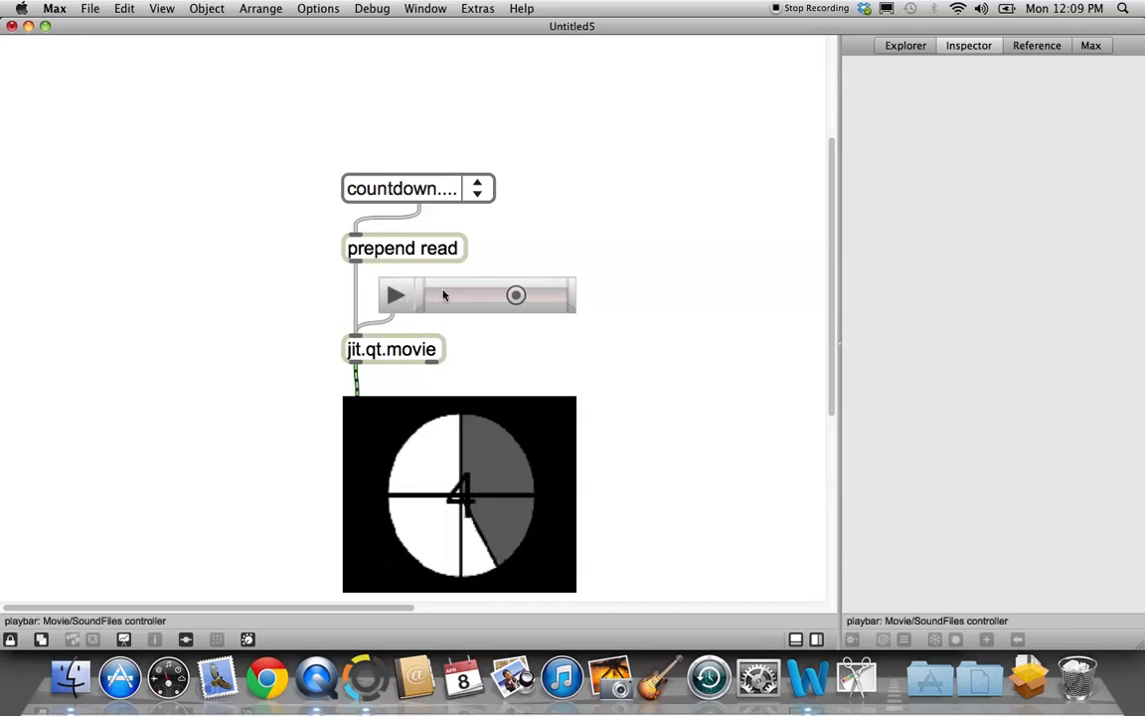
mouse_move(540, 211)
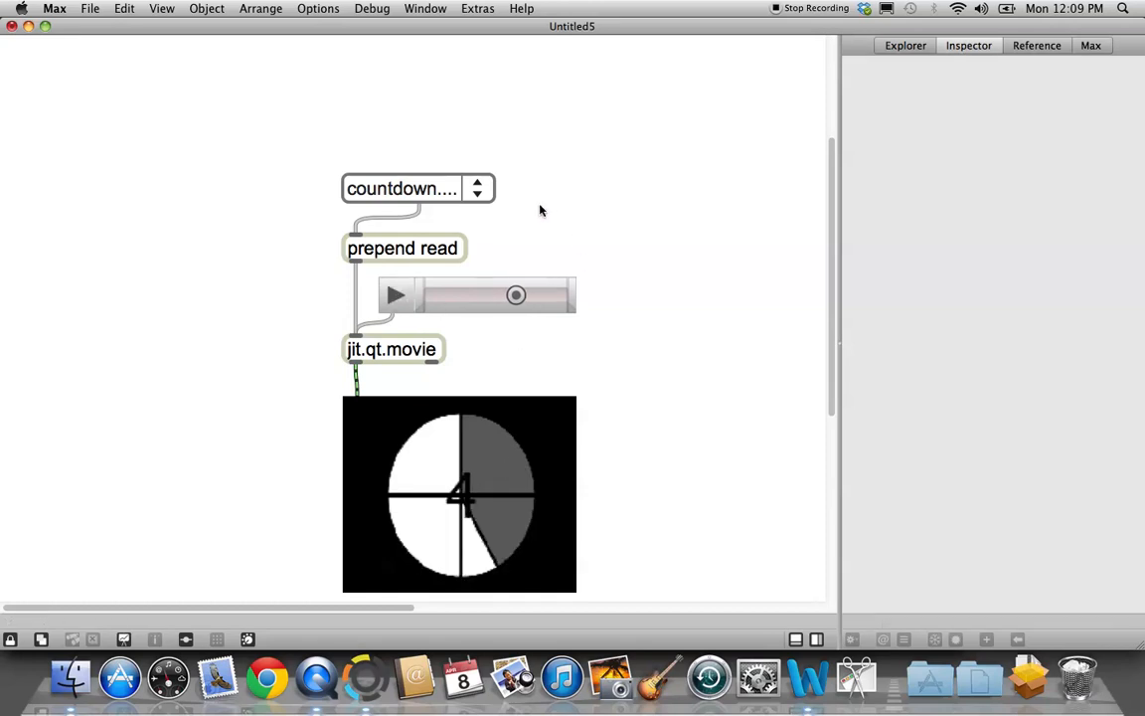
mouse_move(487, 259)
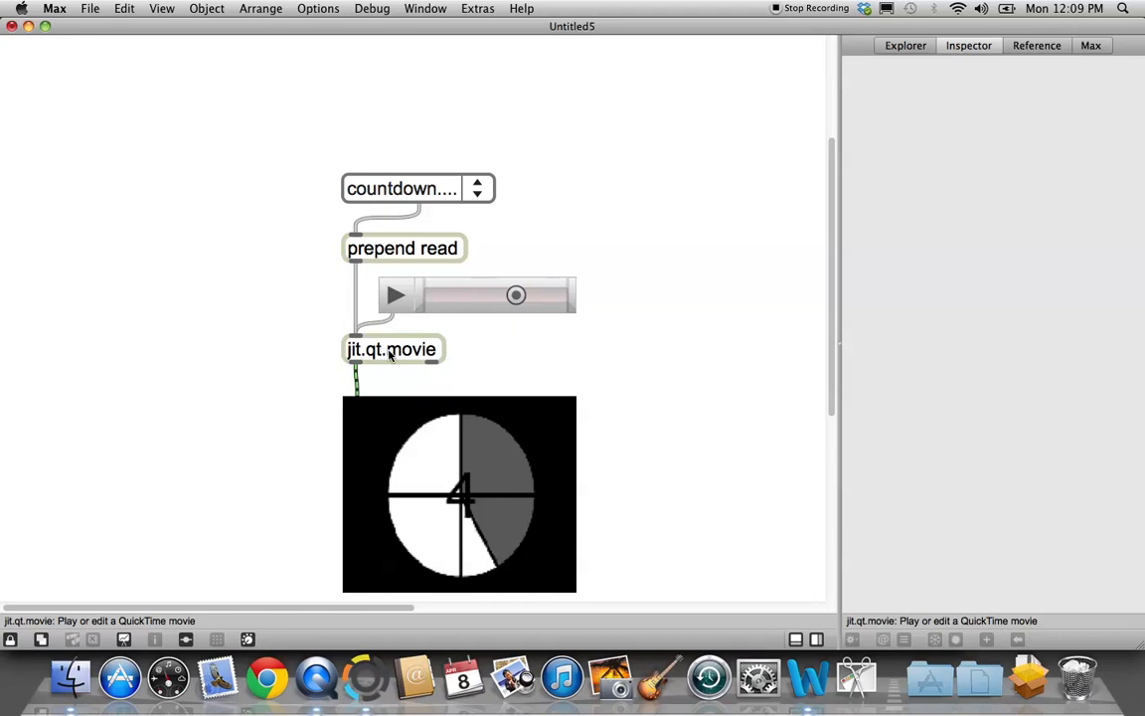
mouse_move(390, 358)
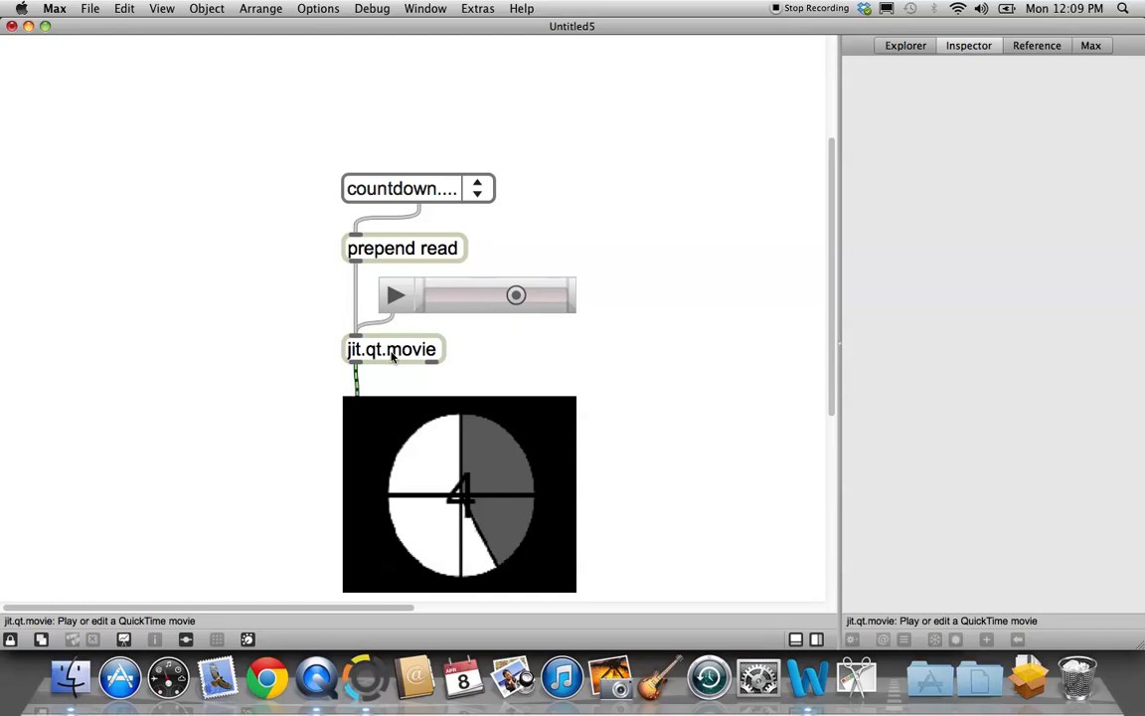
Show jit.qt.movie's Reference documentation and scroll through its full attribute list to loop
click(389, 350)
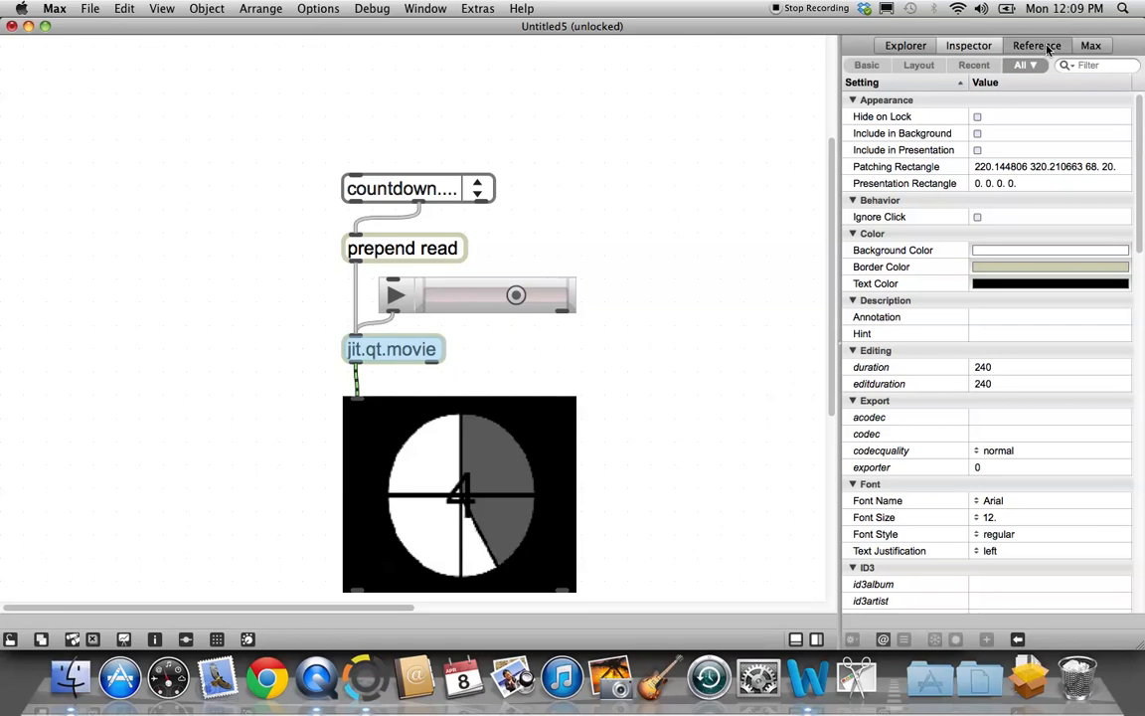
click(1038, 44)
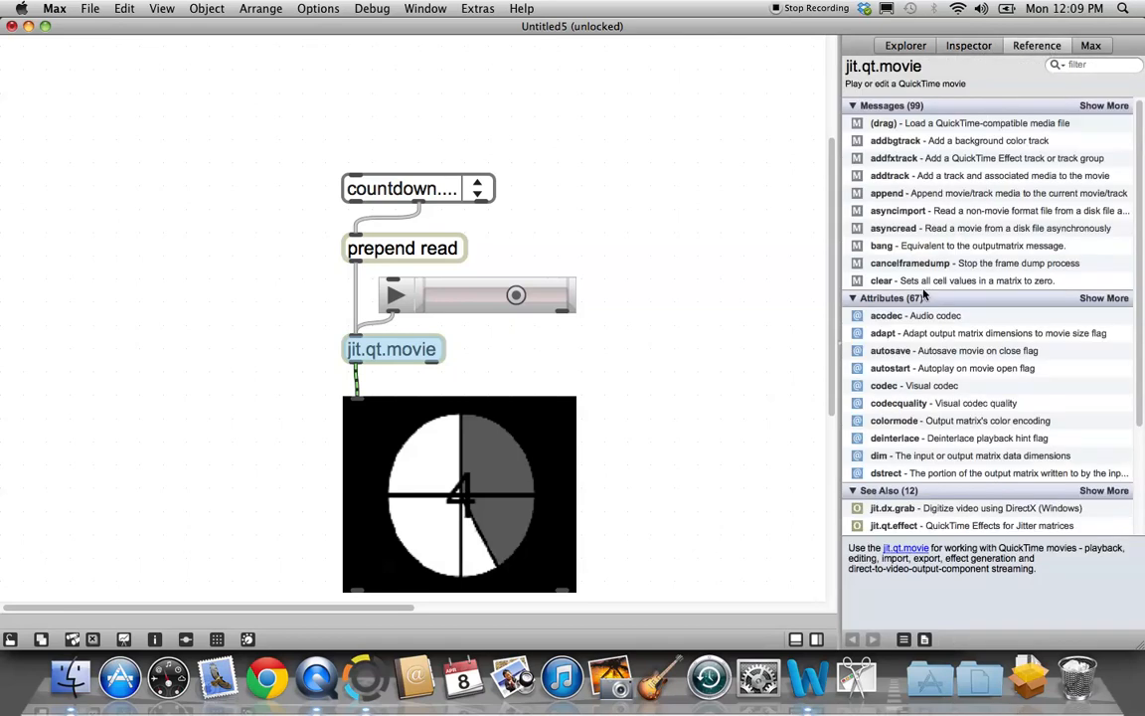
mouse_move(1014, 368)
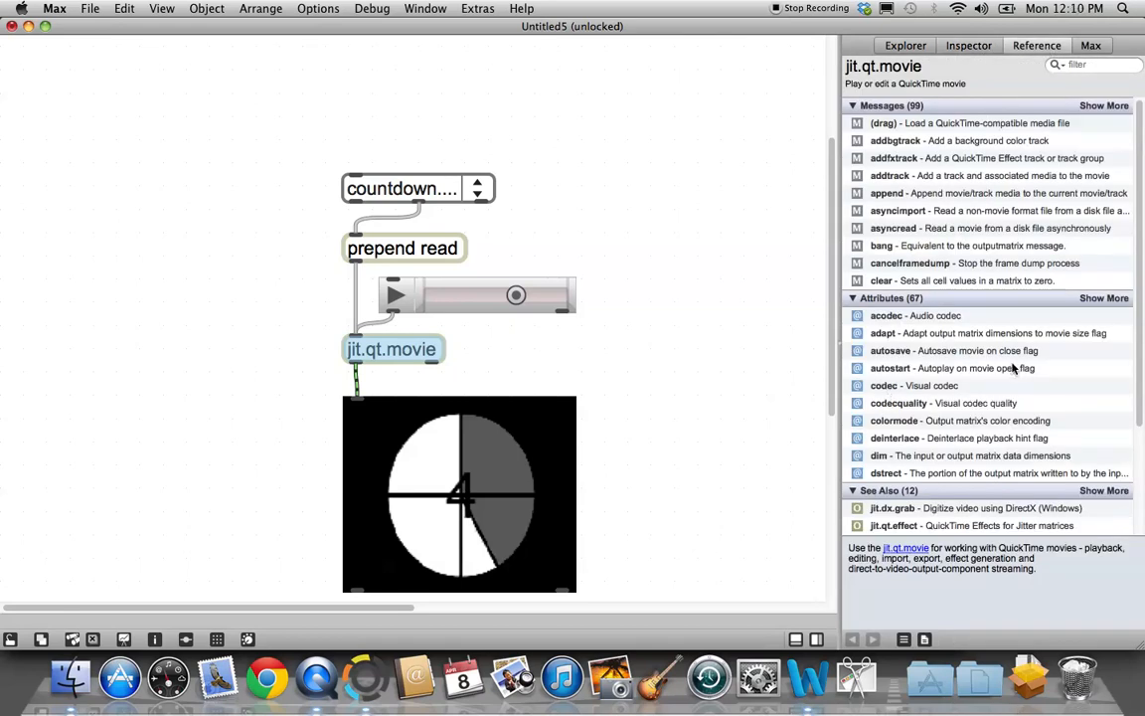
mouse_move(1105, 386)
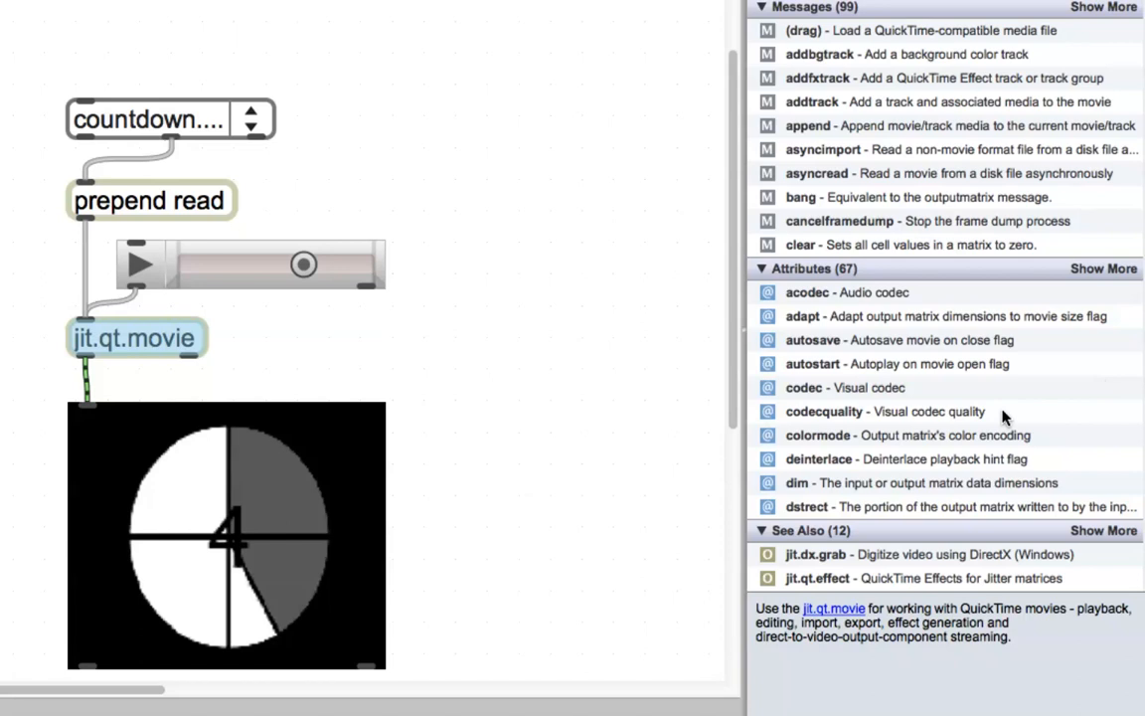
mouse_move(1118, 274)
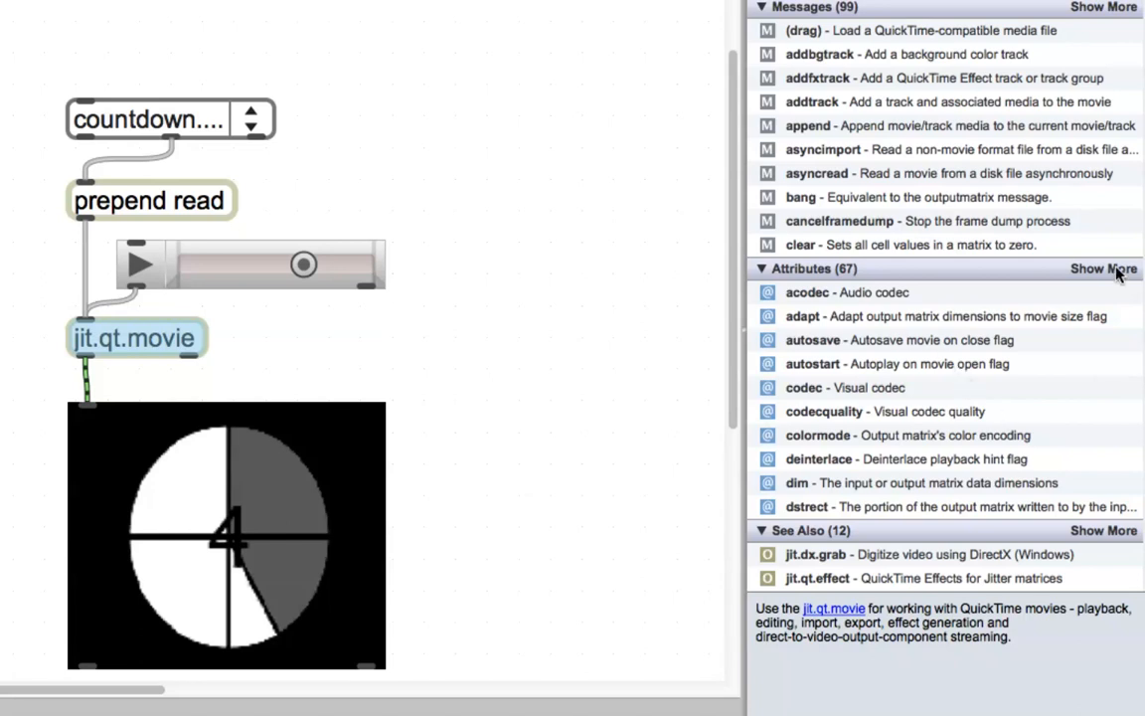
click(1103, 269)
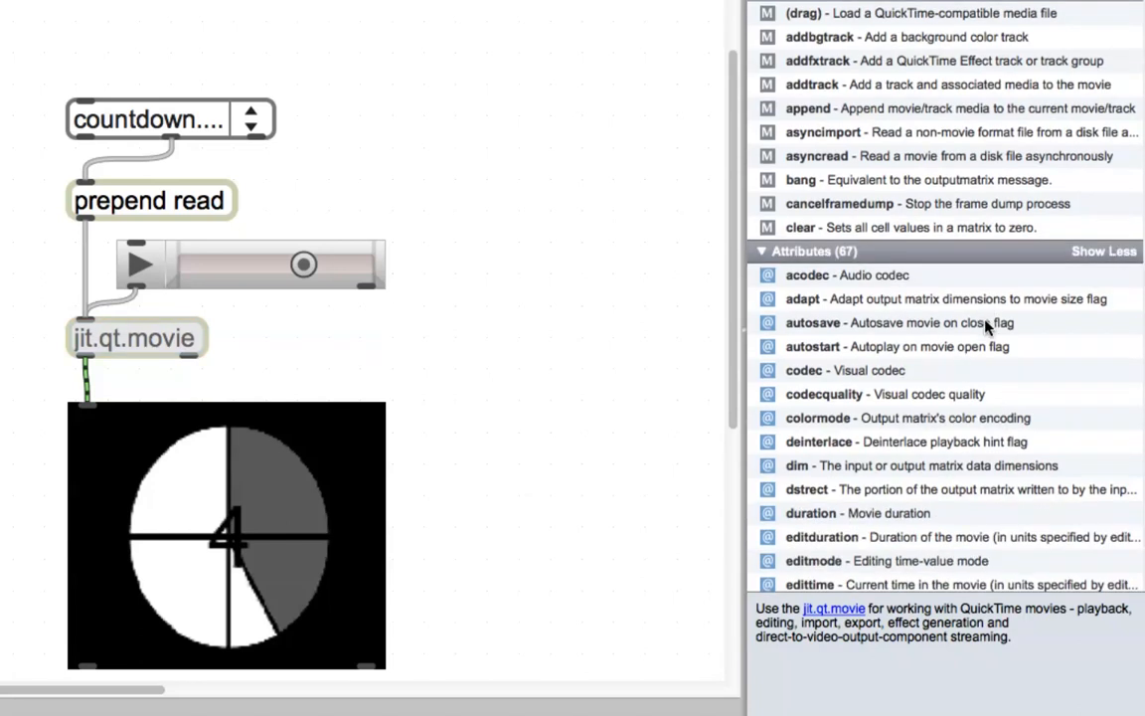
scroll(down, 3)
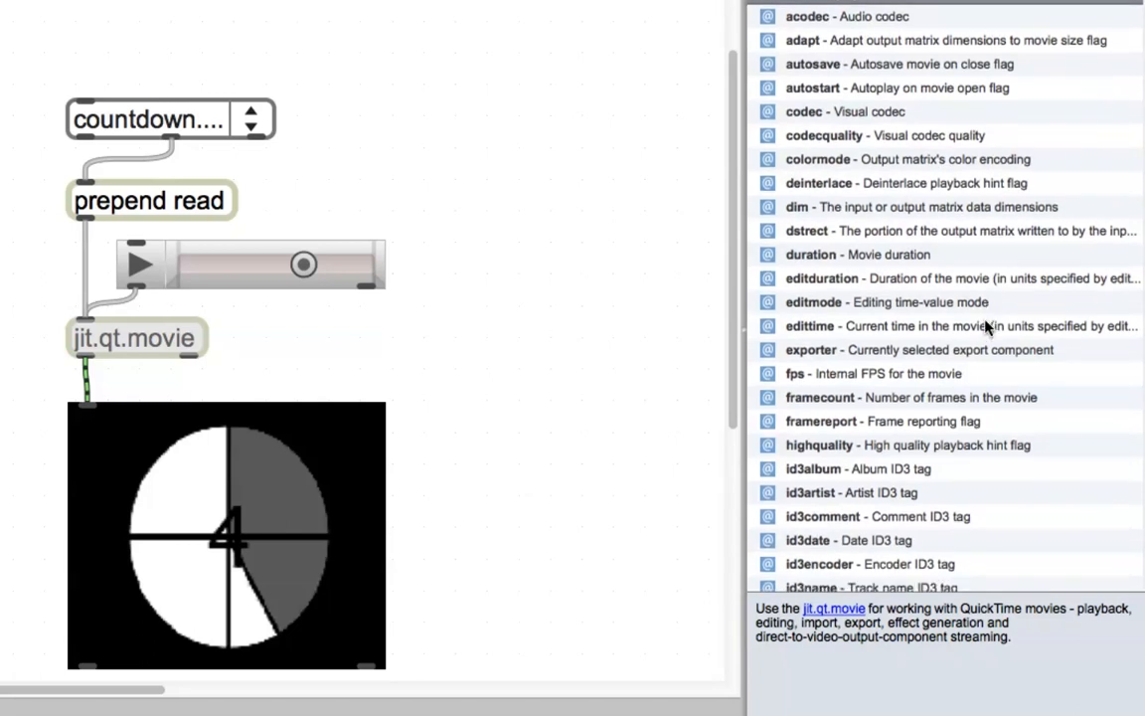
scroll(down, 3)
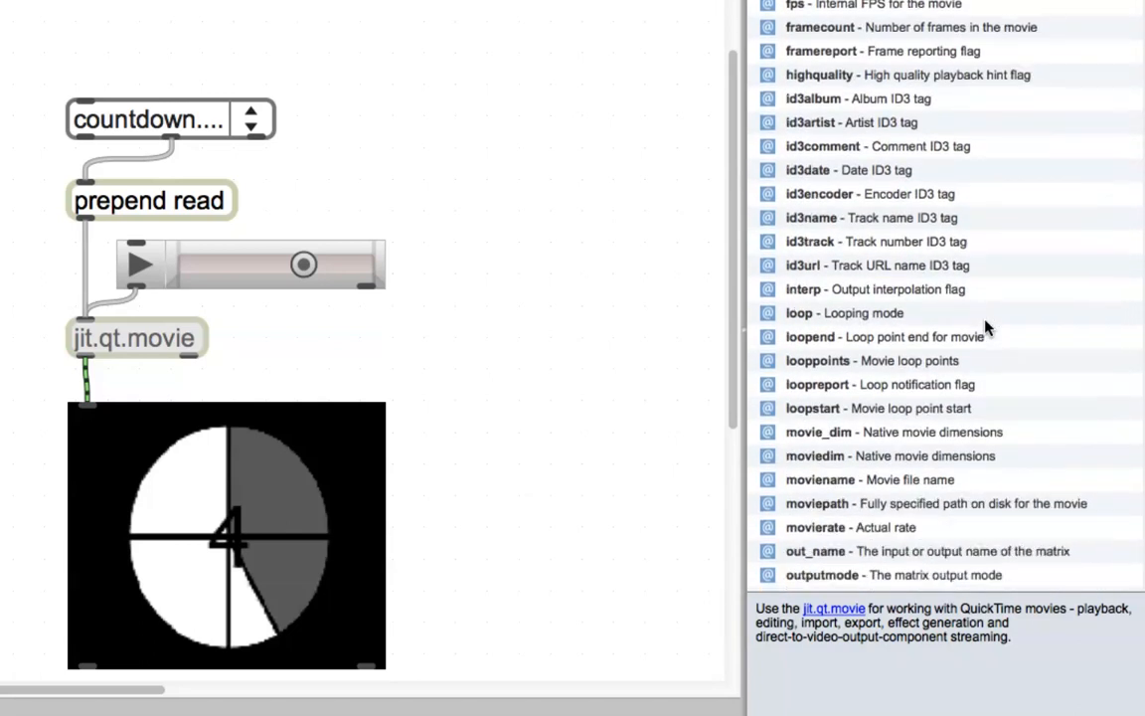
scroll(down, 3)
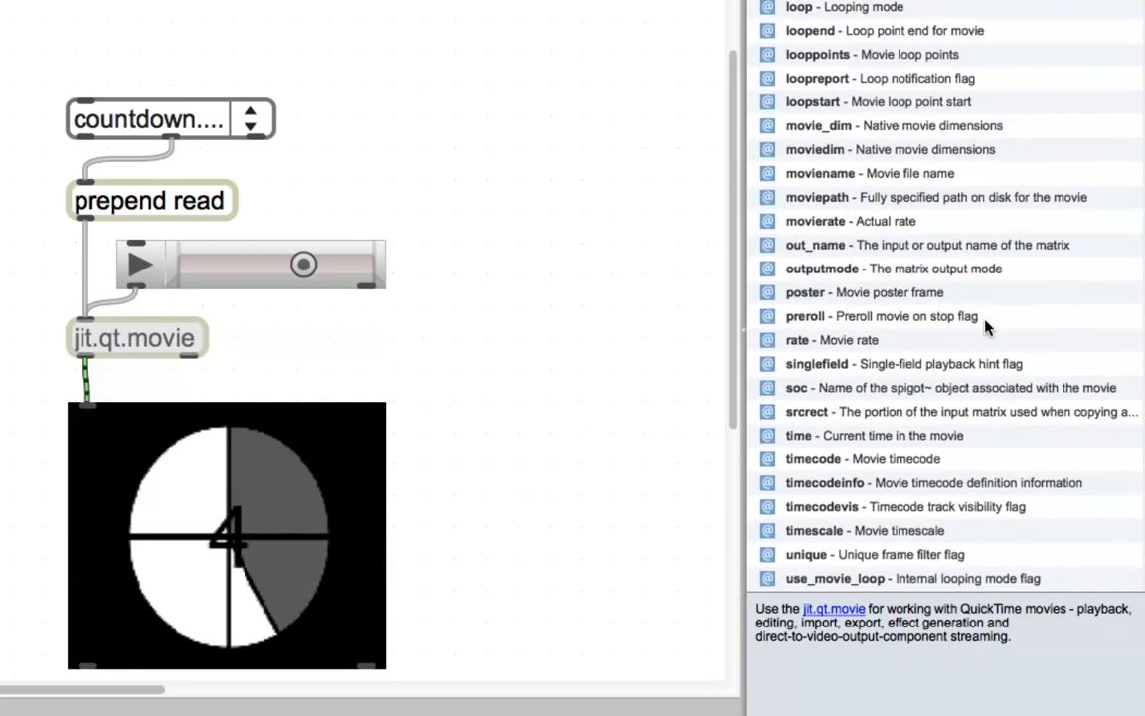
scroll(down, 3)
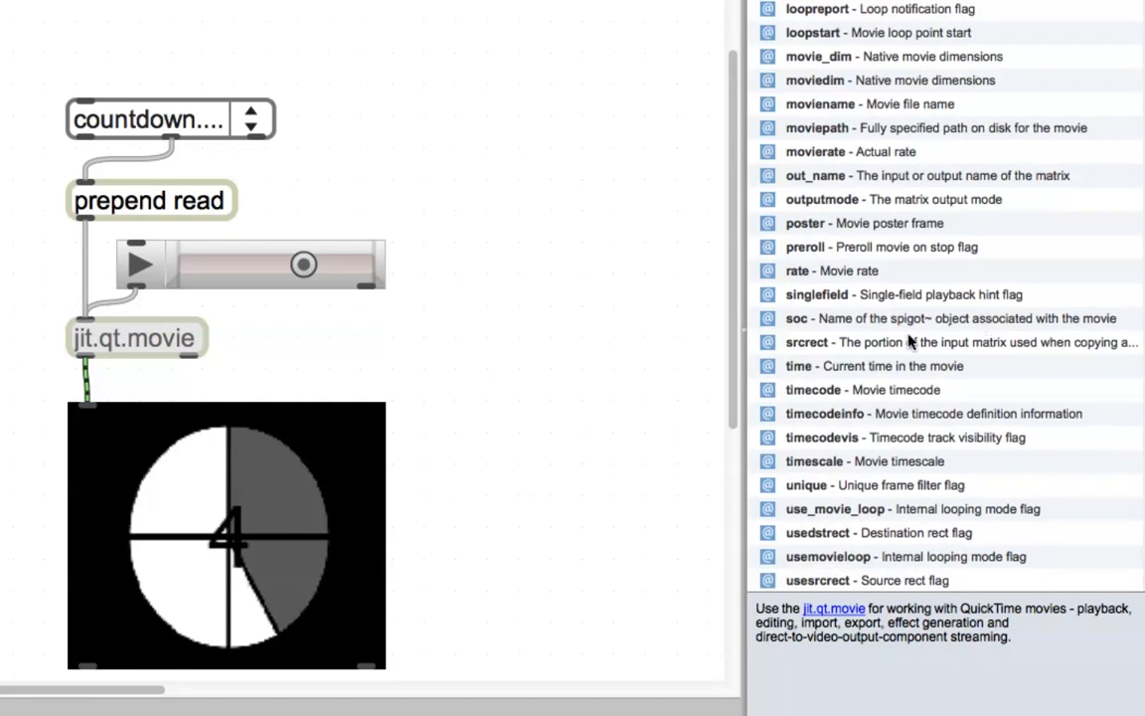
mouse_move(294, 345)
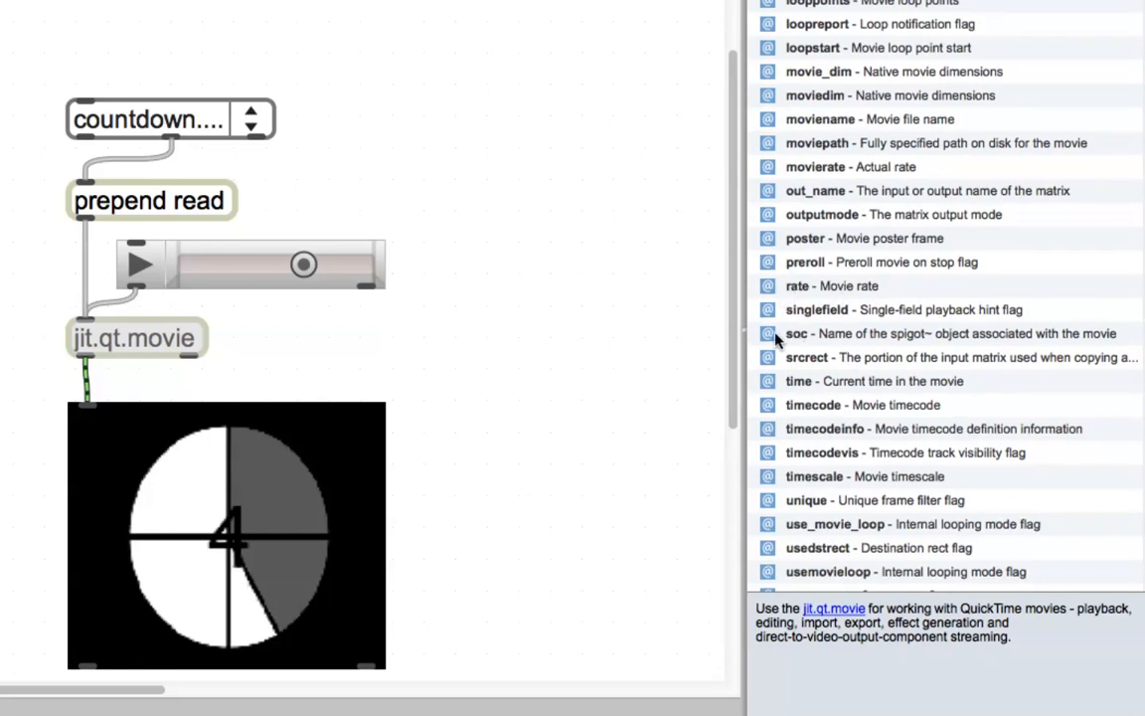
mouse_move(863, 342)
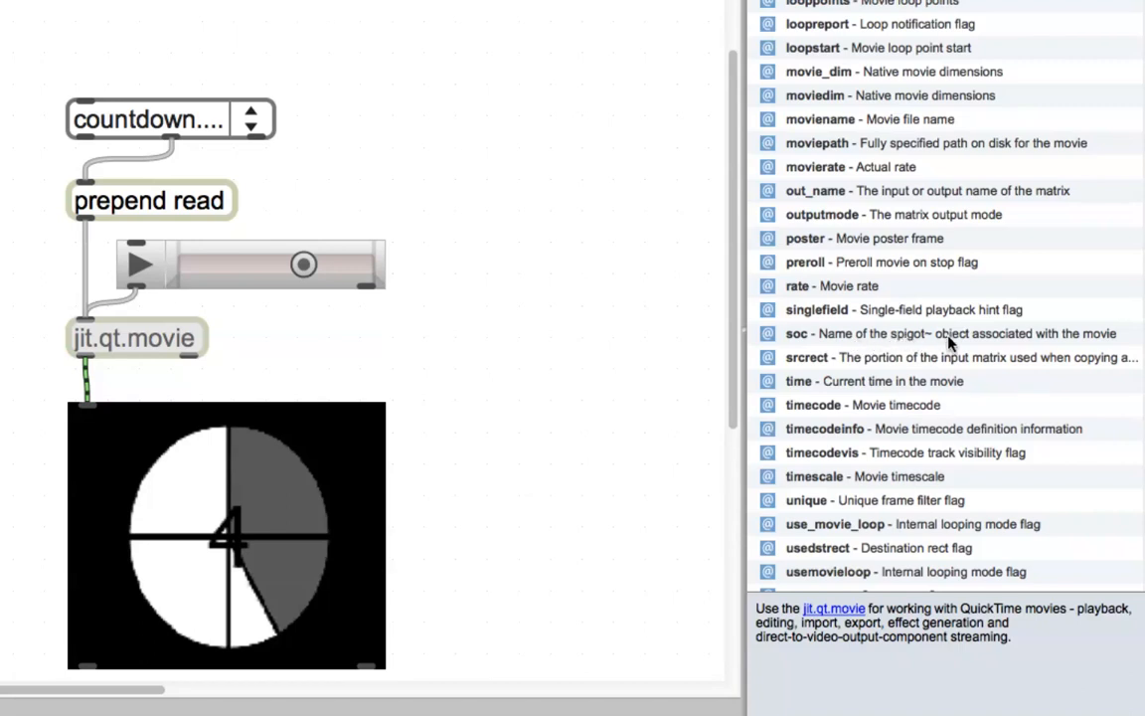
mouse_move(800, 341)
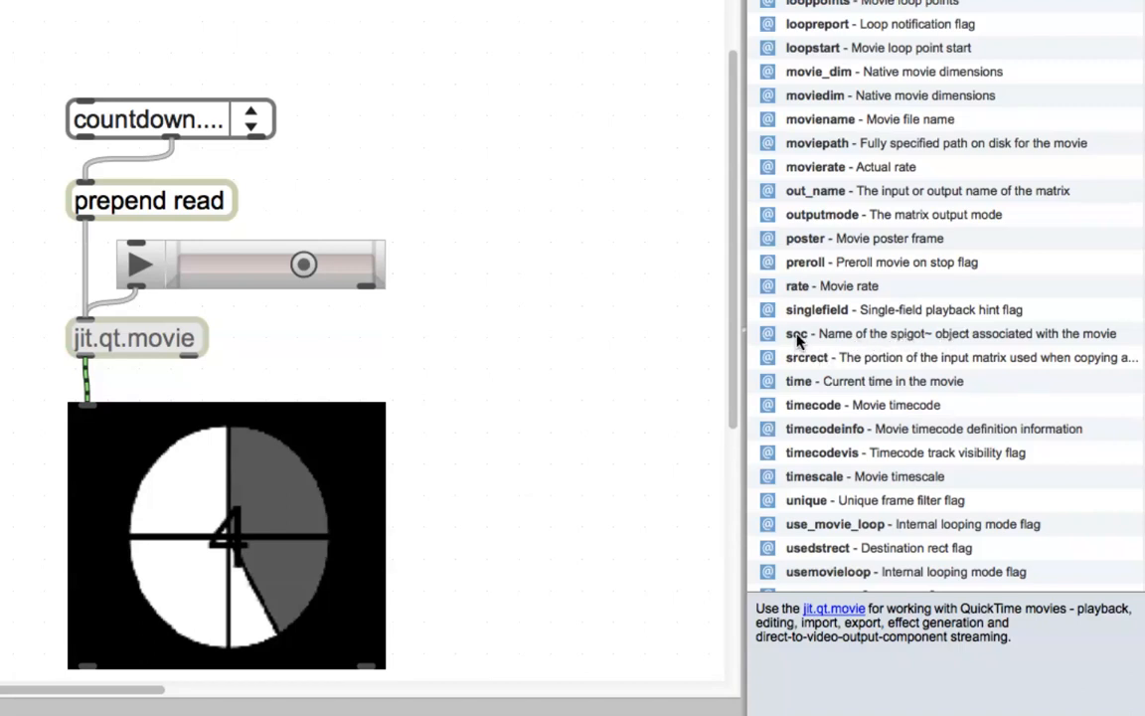
mouse_move(893, 346)
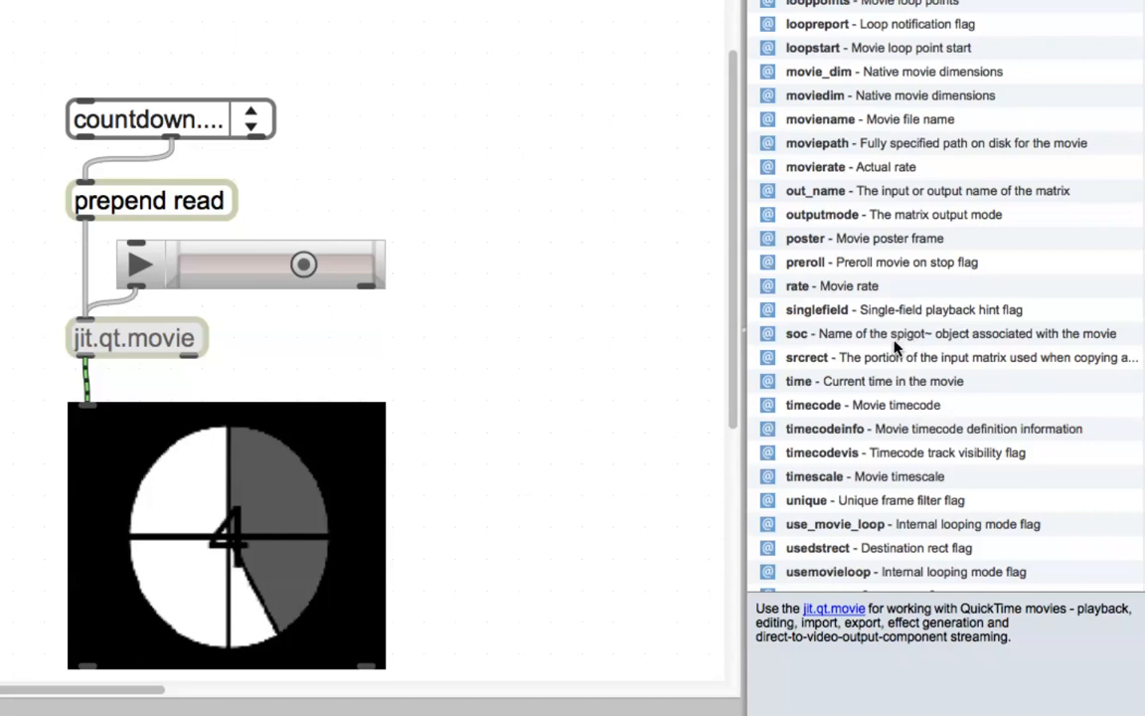
mouse_move(932, 341)
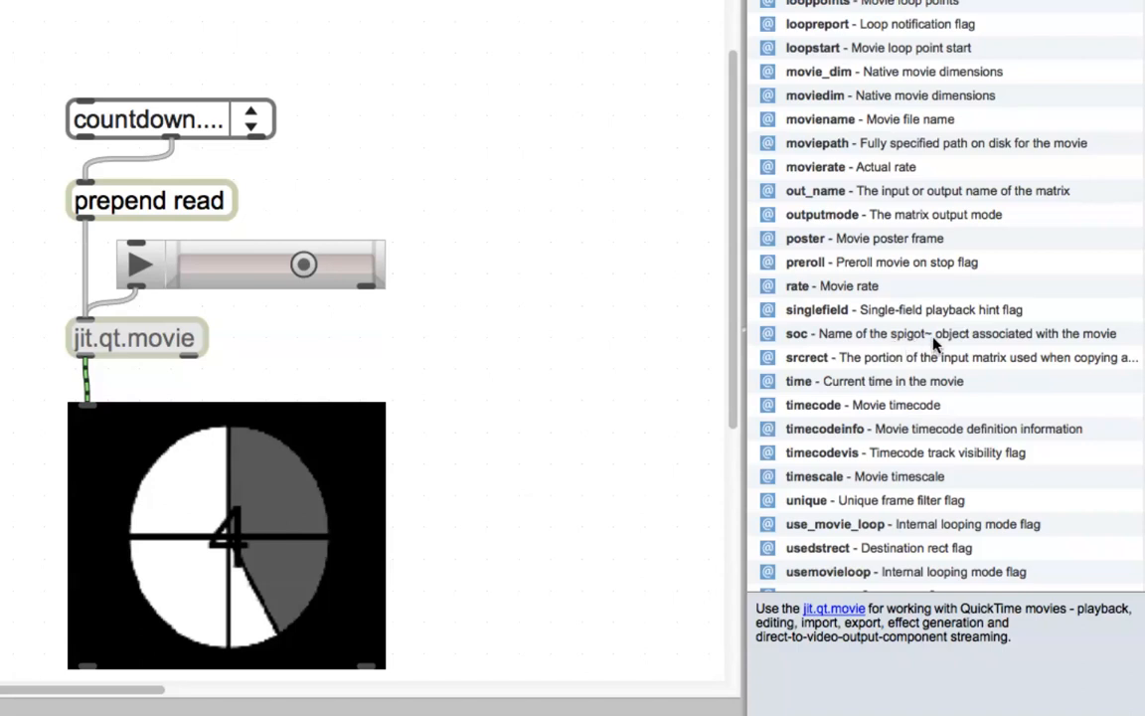
mouse_move(899, 342)
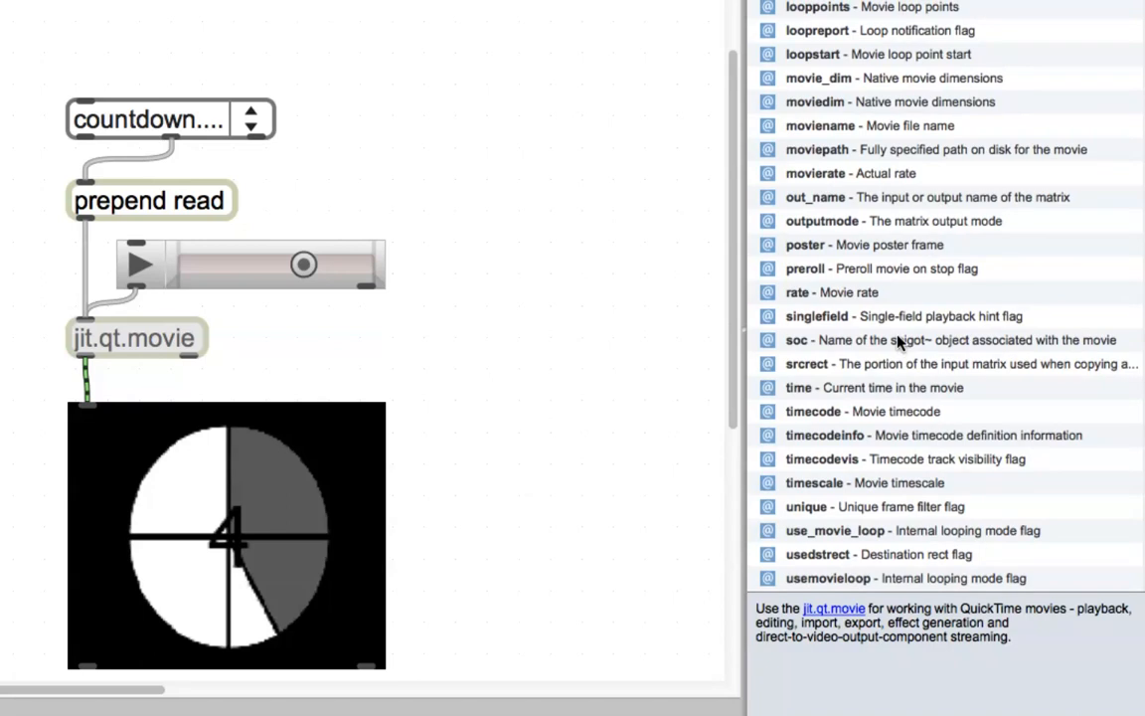
scroll(down, 3)
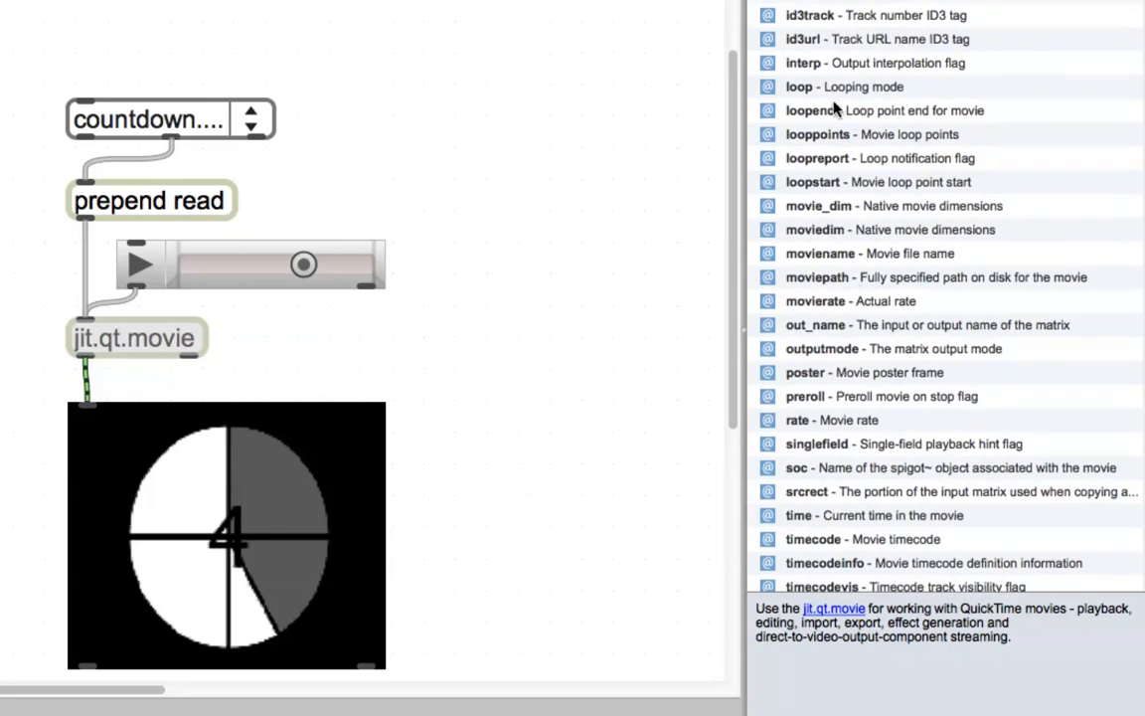
mouse_move(795, 92)
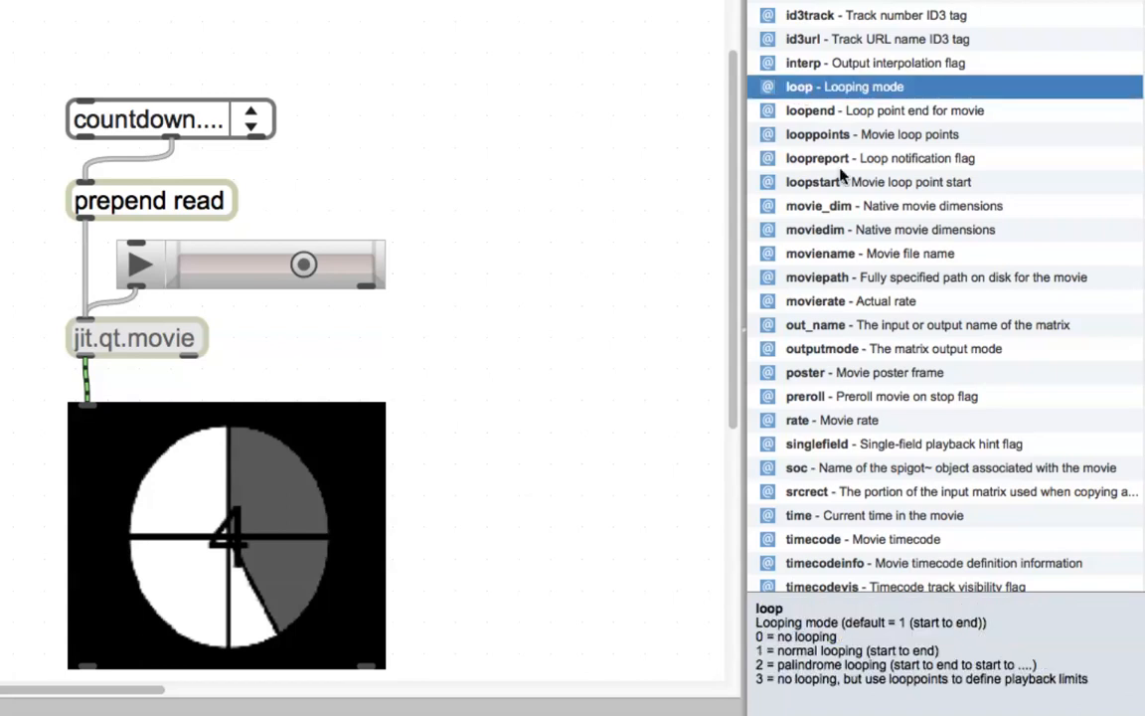
mouse_move(891, 517)
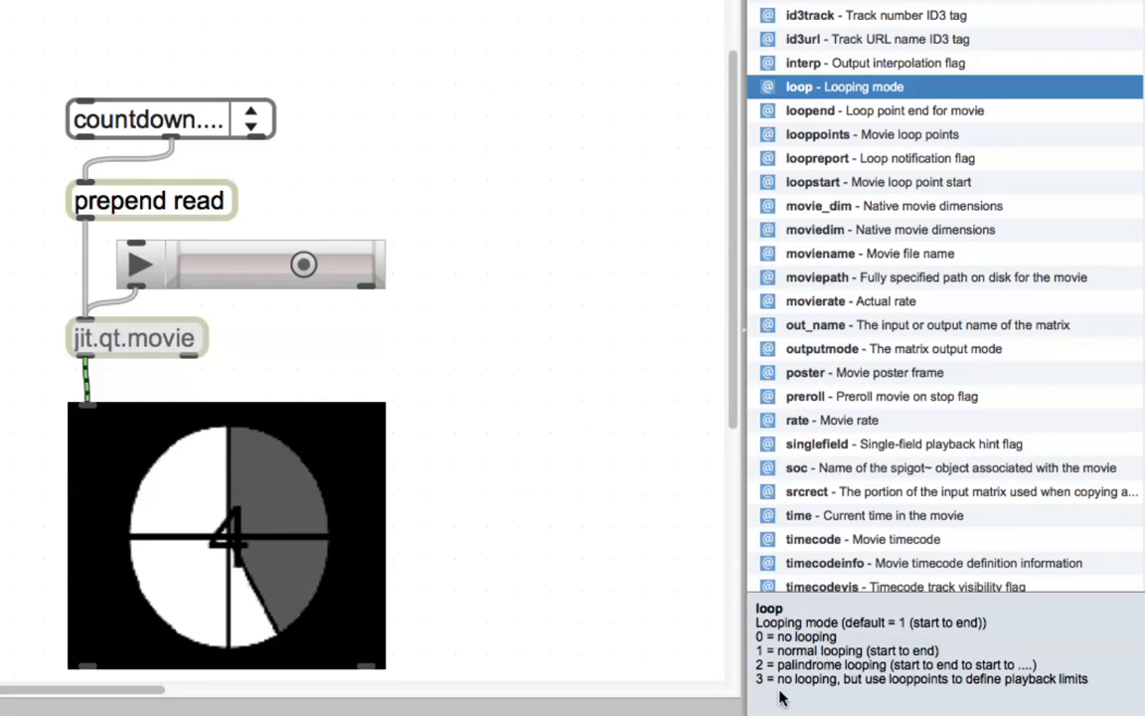
mouse_move(843, 674)
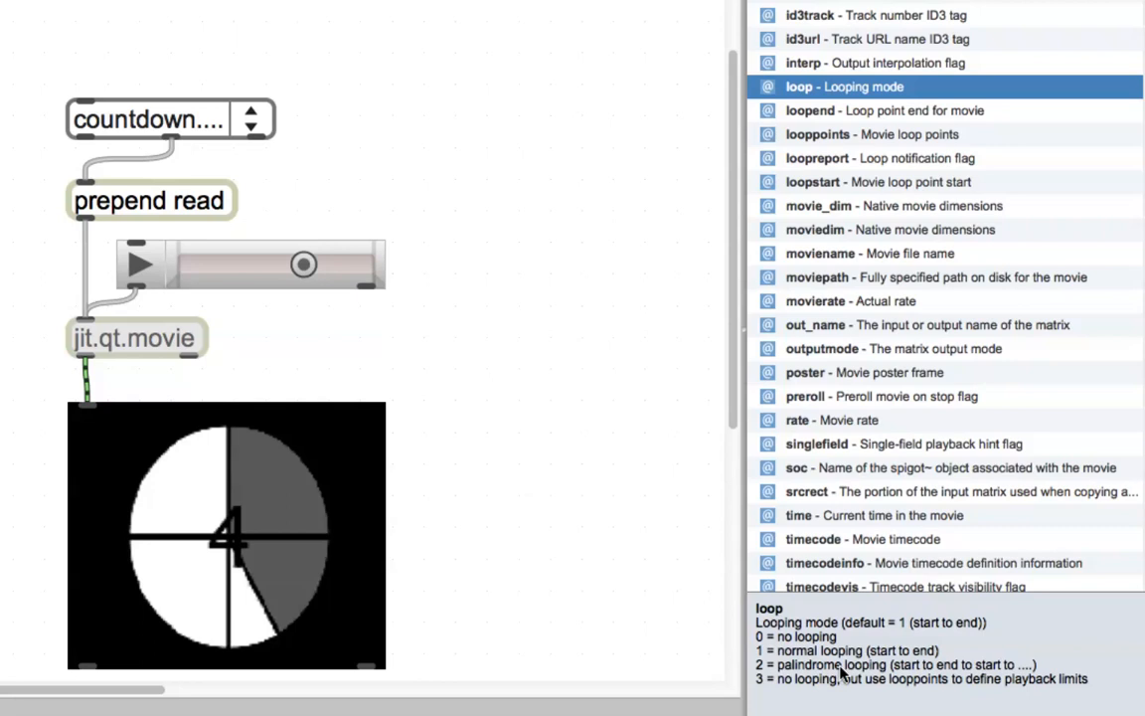
mouse_move(839, 674)
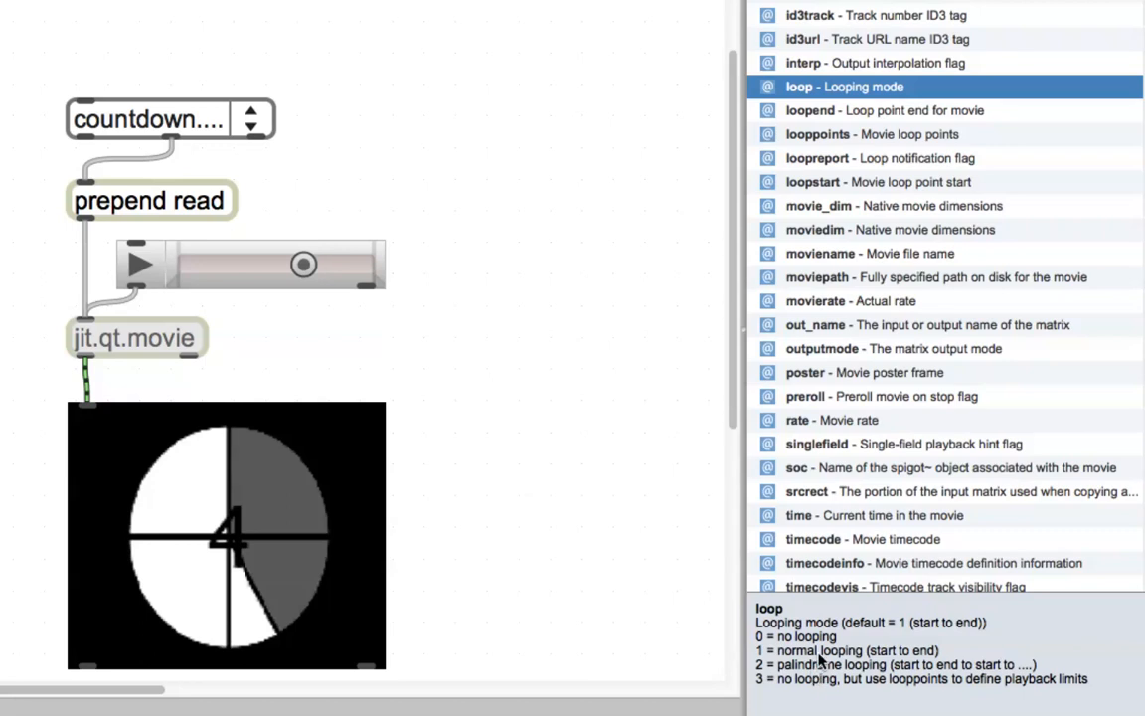
mouse_move(817, 666)
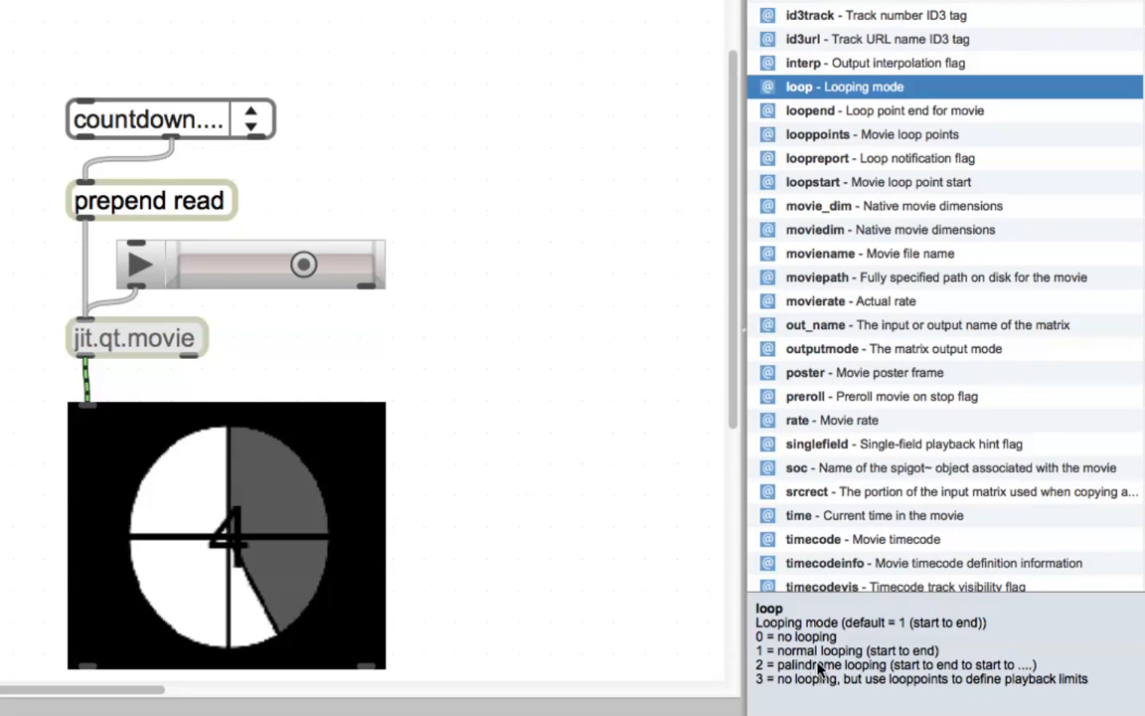
mouse_move(457, 181)
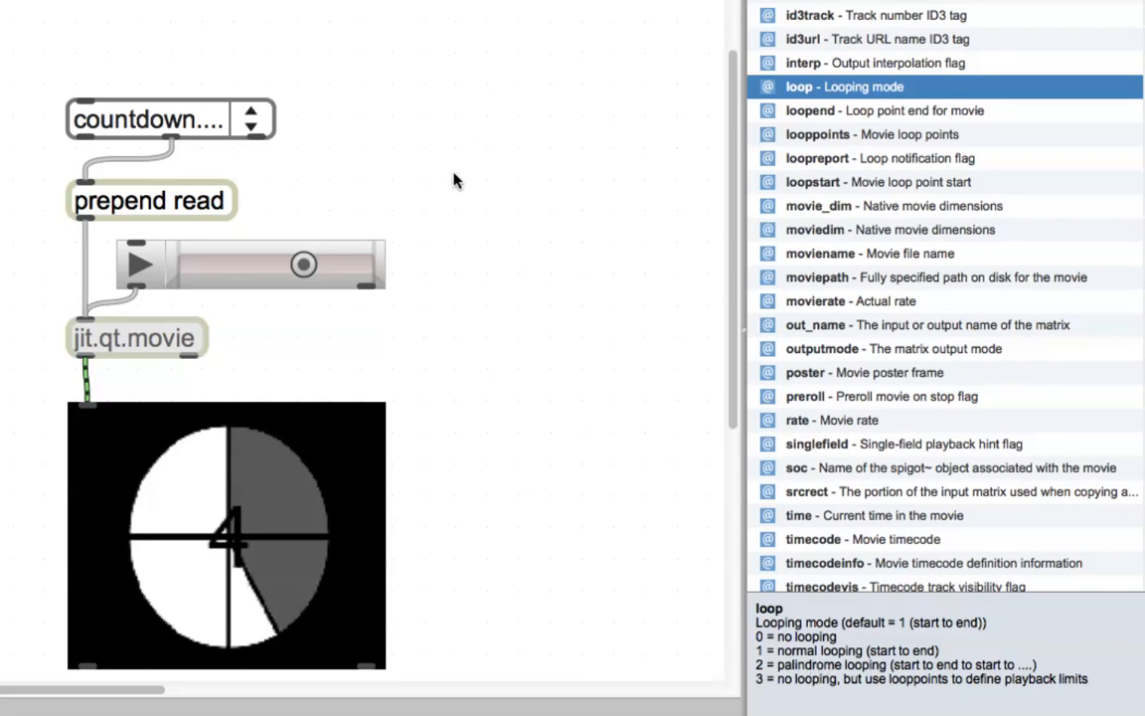
mouse_move(460, 231)
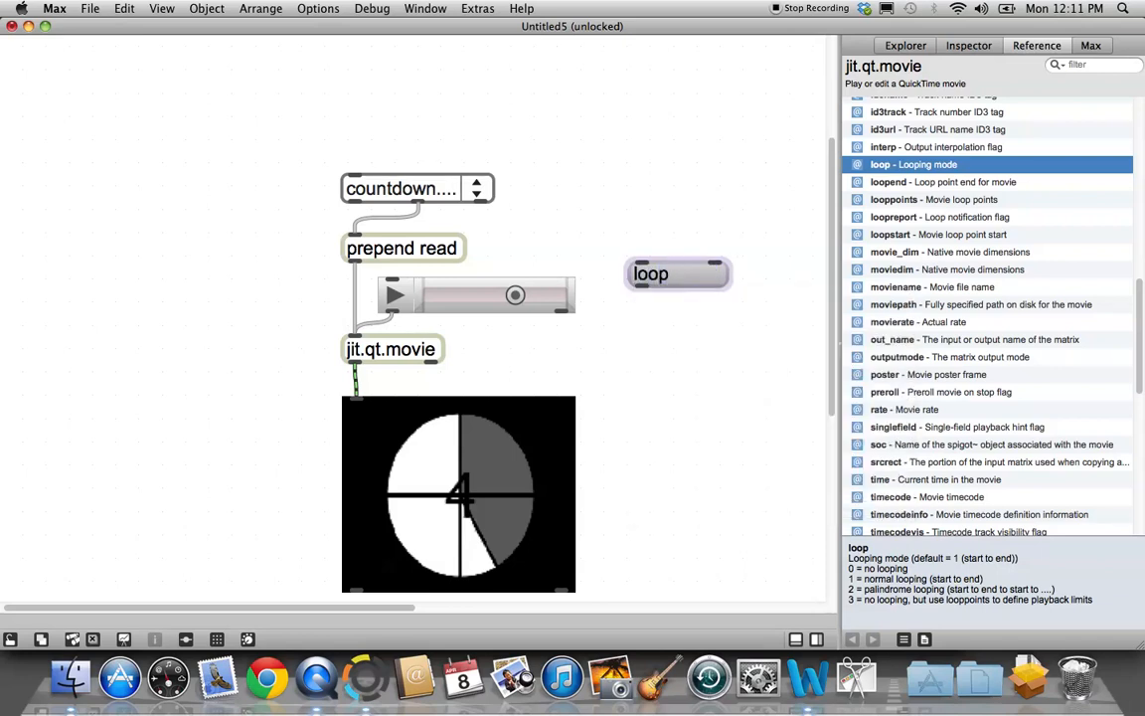
Create loop 1 and duplicate it as loop 2, both connected into jit.qt.movie
text(1)
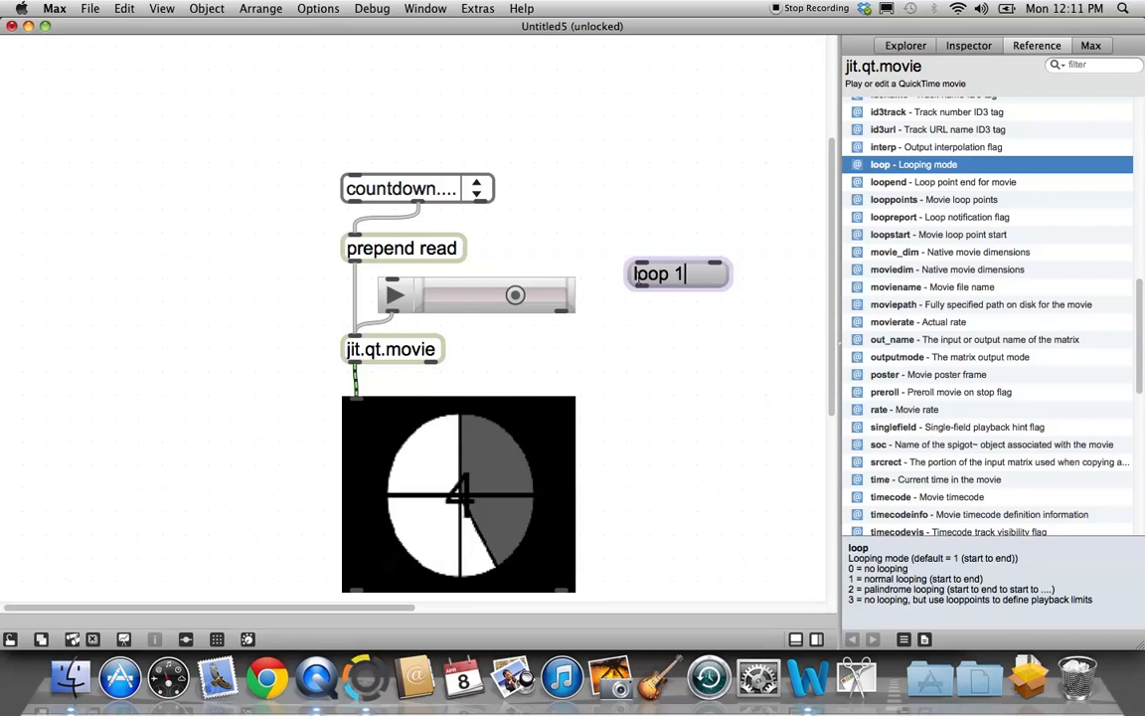
drag(679, 274, 652, 258)
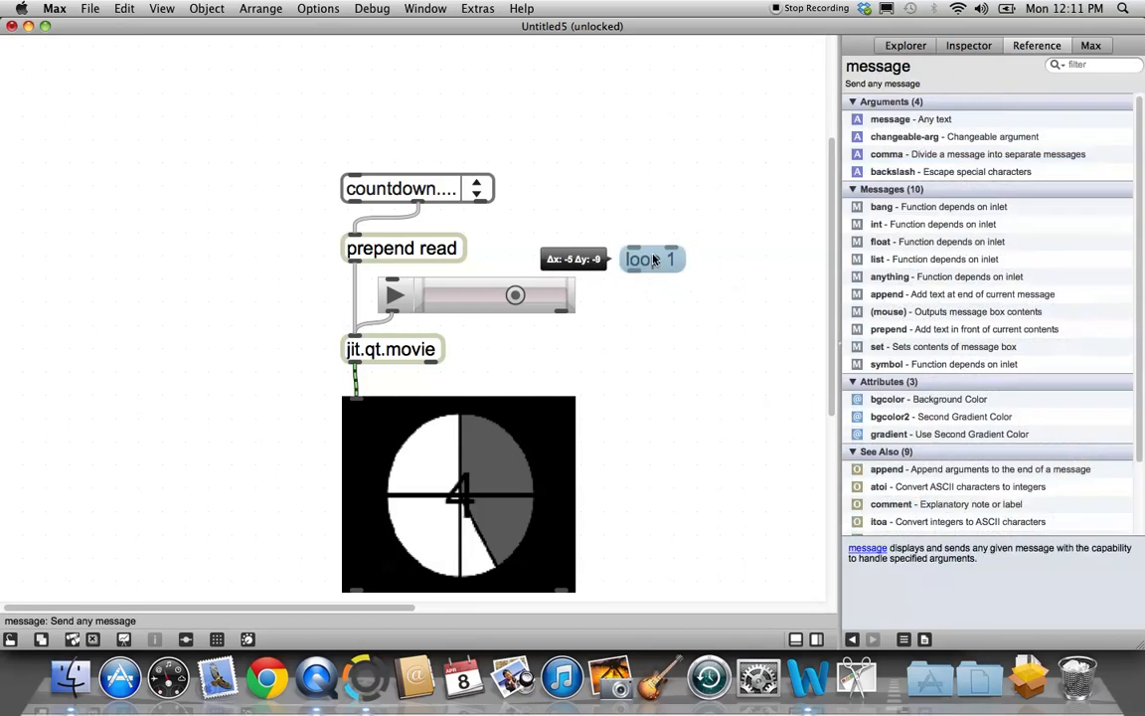
drag(652, 258, 632, 229)
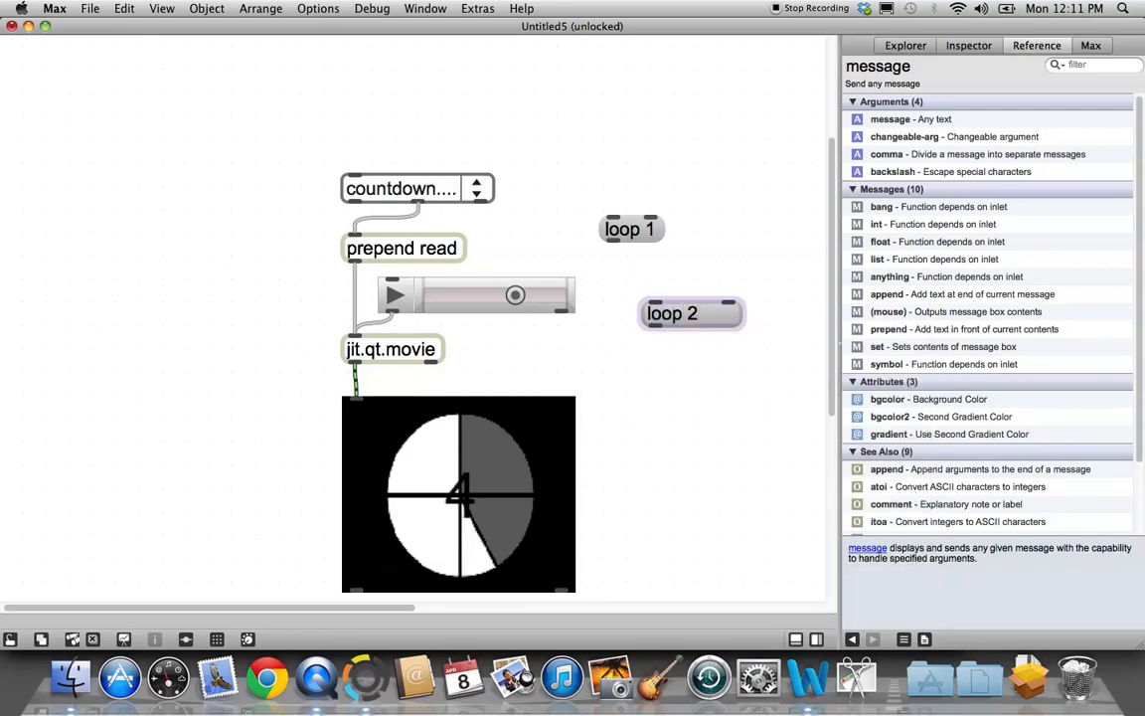
mouse_move(656, 330)
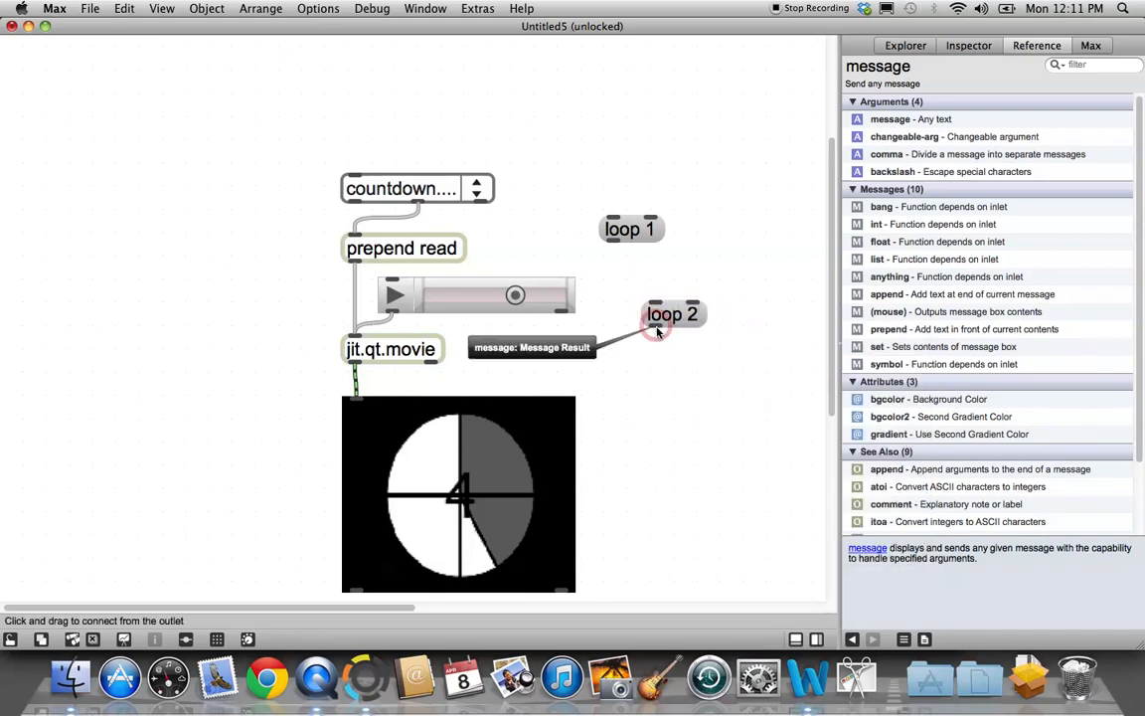
drag(644, 330, 361, 330)
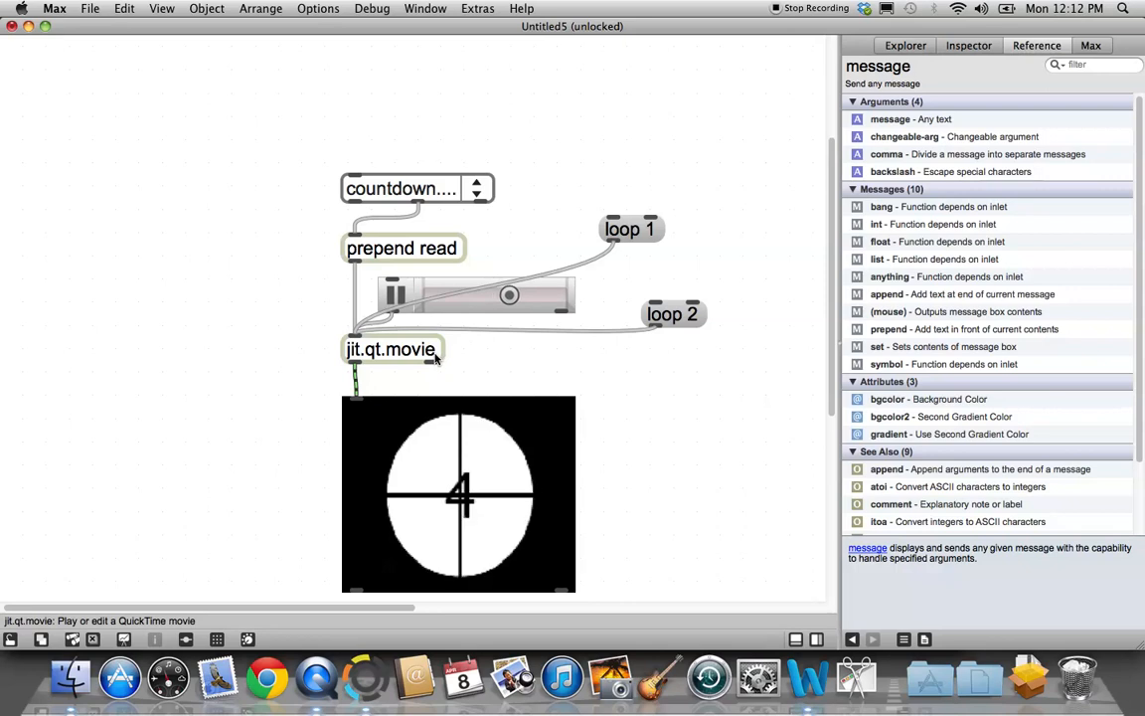
click(390, 350)
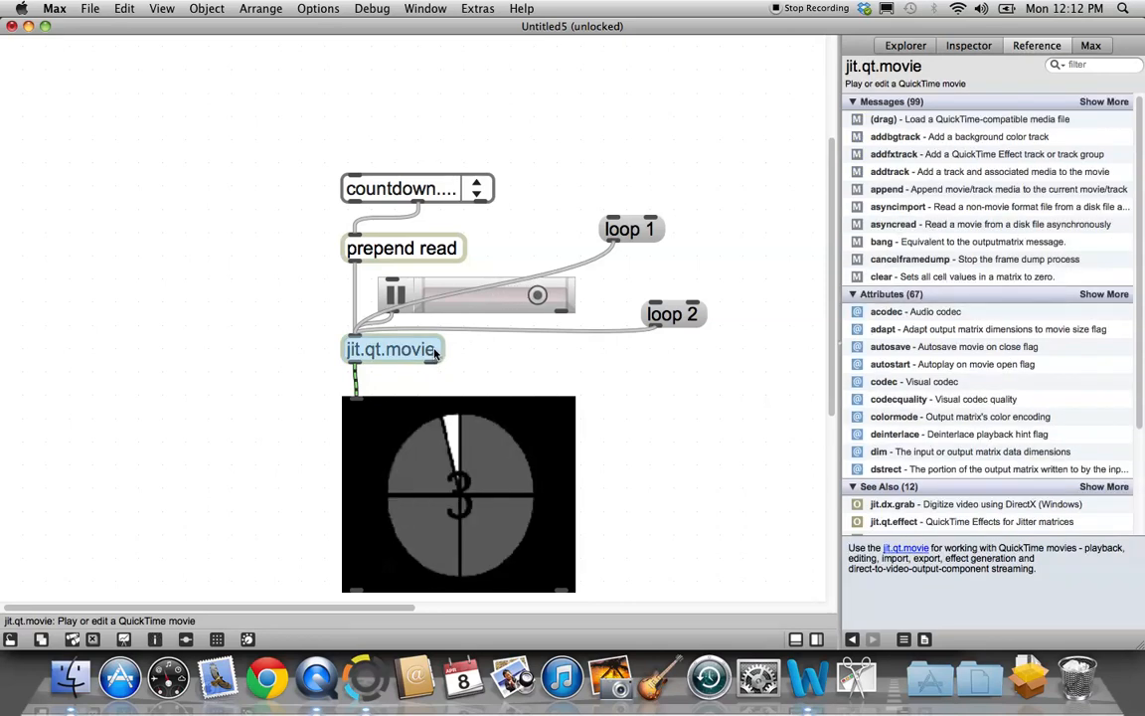
double_click(390, 348)
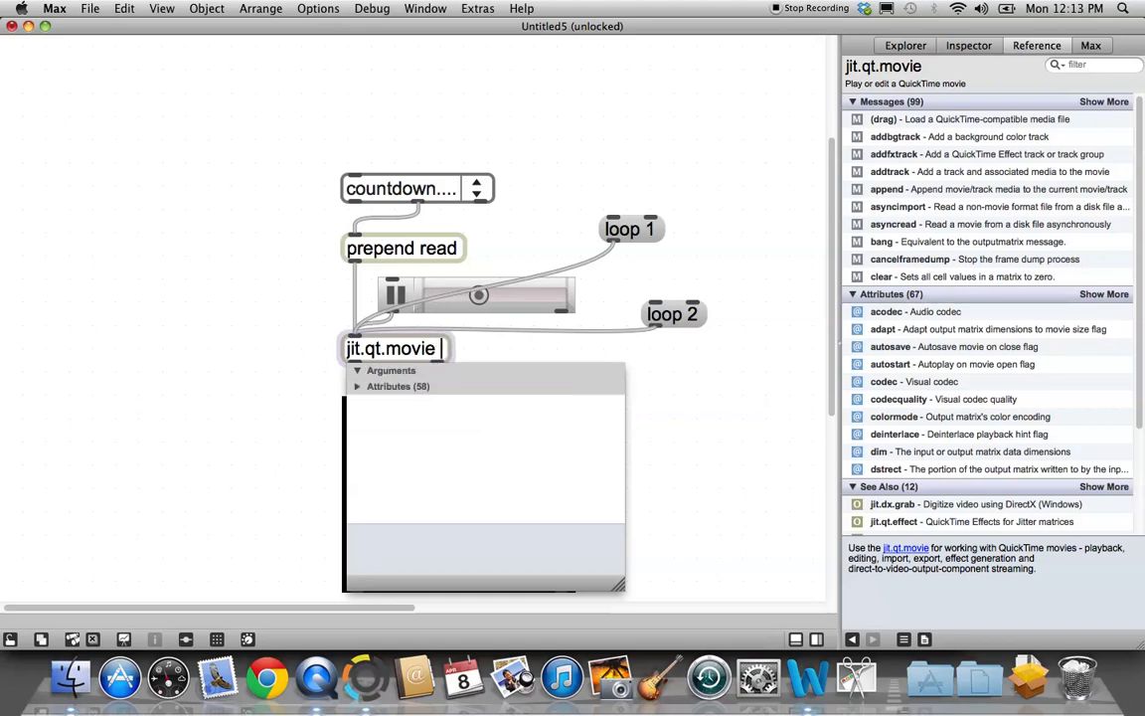
text(@)
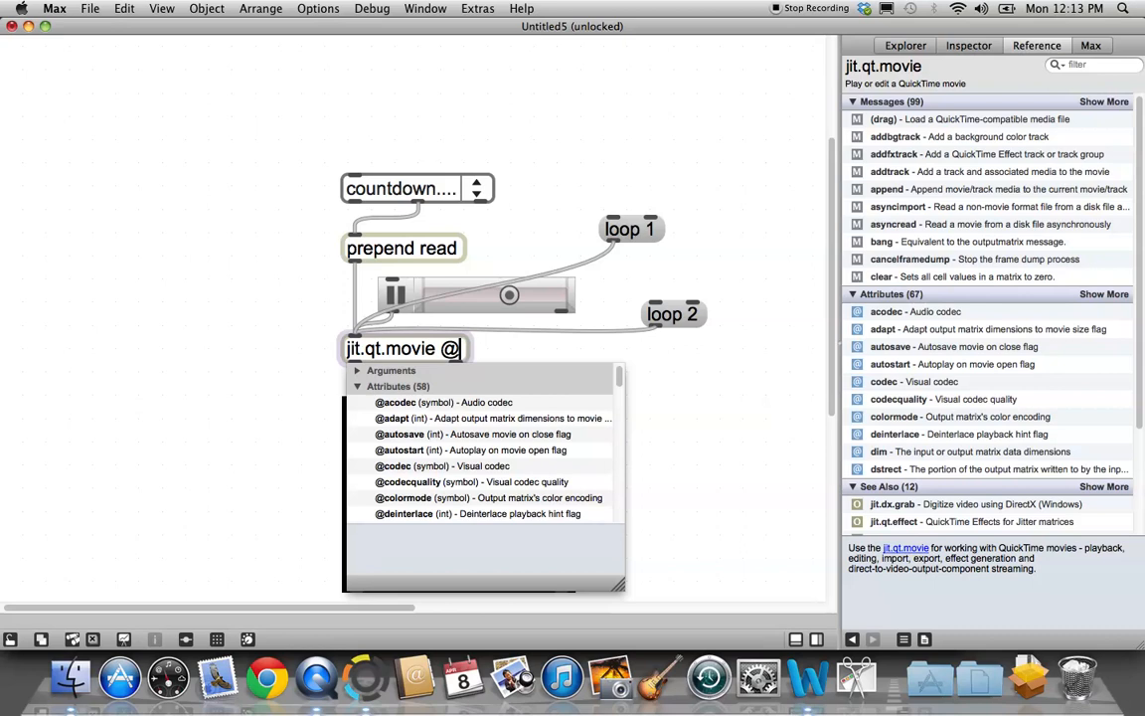
text(loop)
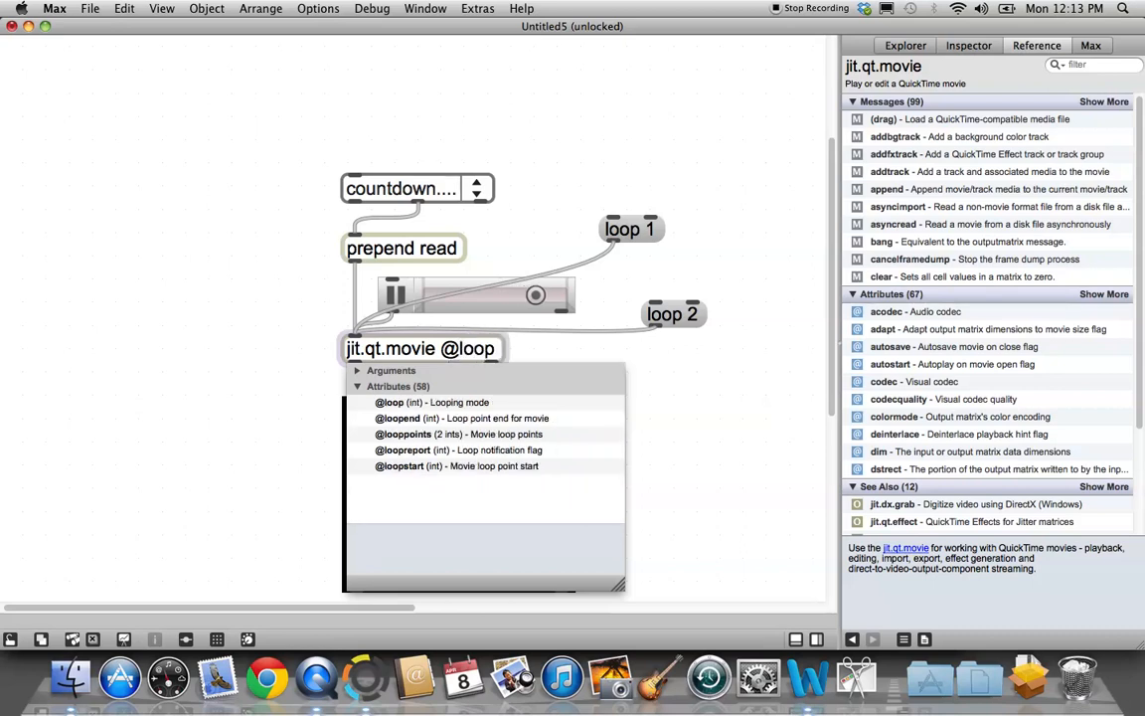
text(2)
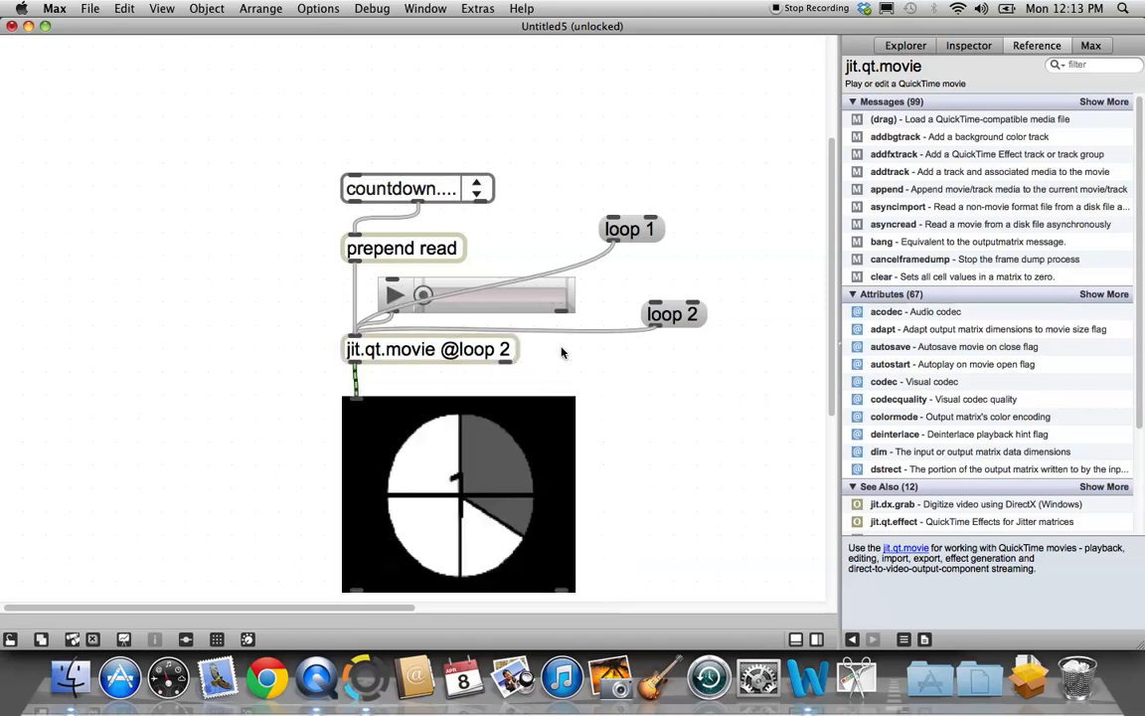
Lock the patch and reload countdown.mov from the umenu to play it looping
click(428, 350)
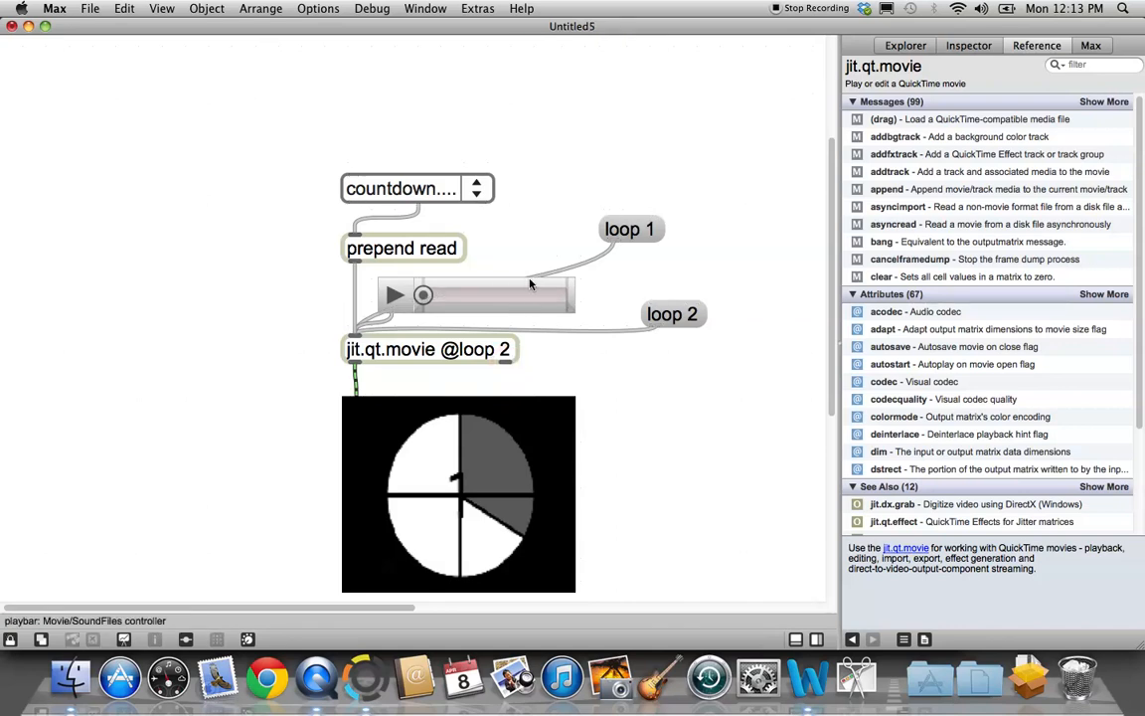
click(477, 187)
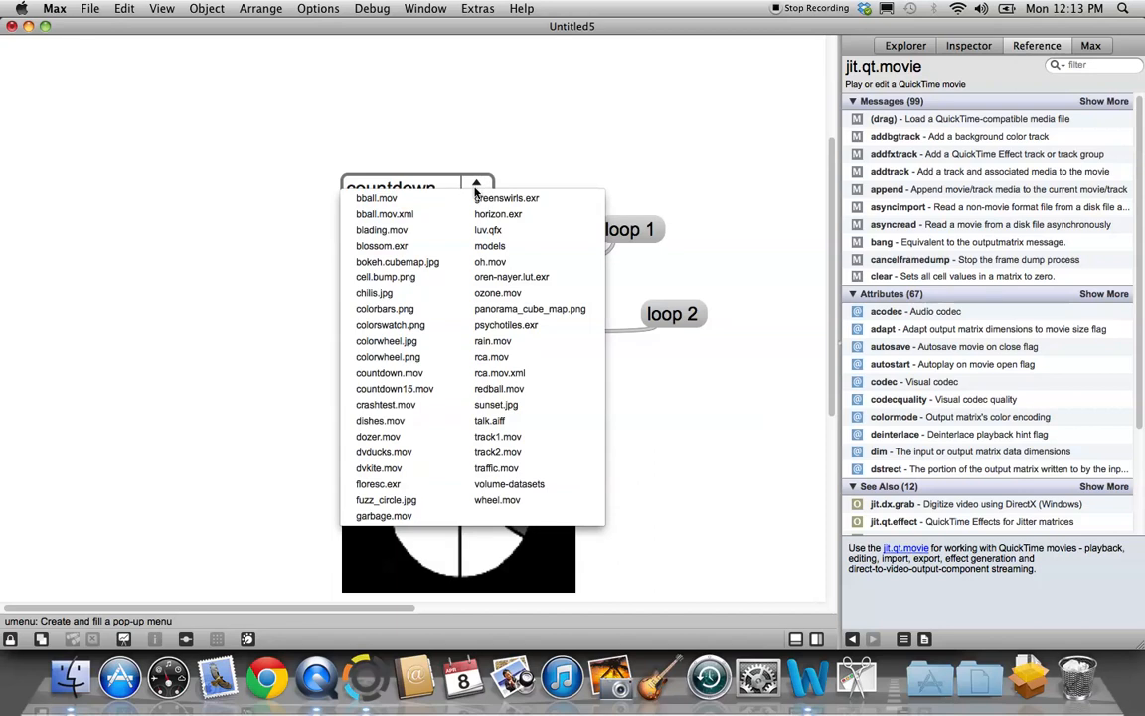
mouse_move(398, 310)
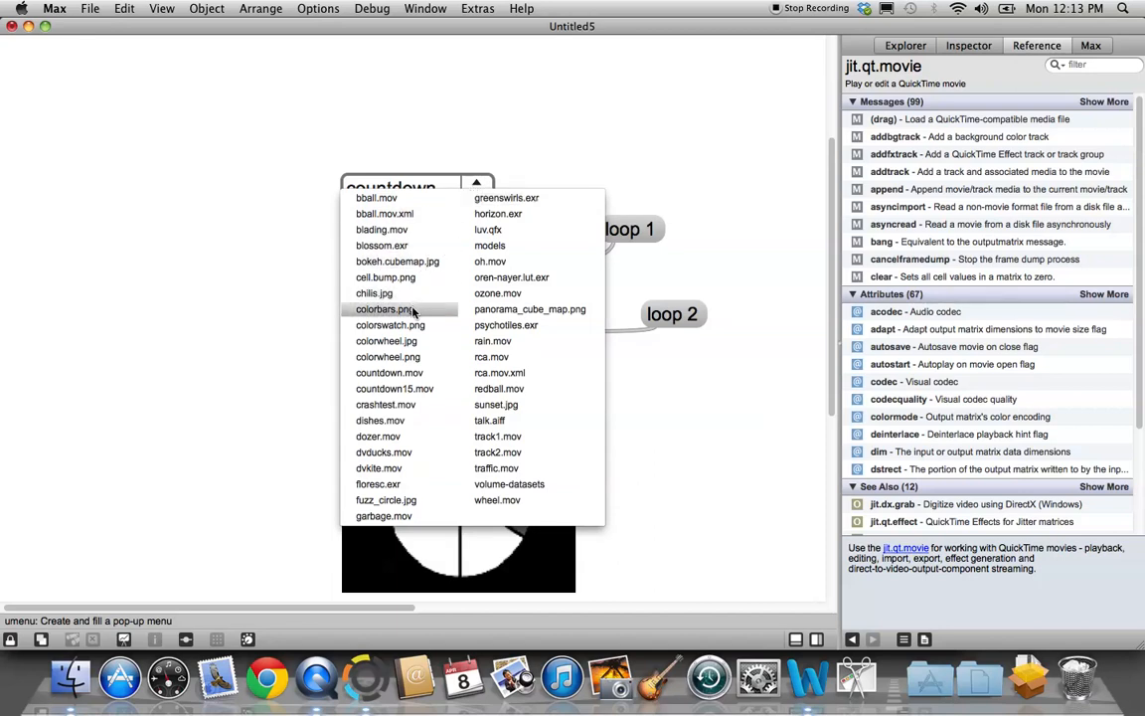
mouse_move(389, 371)
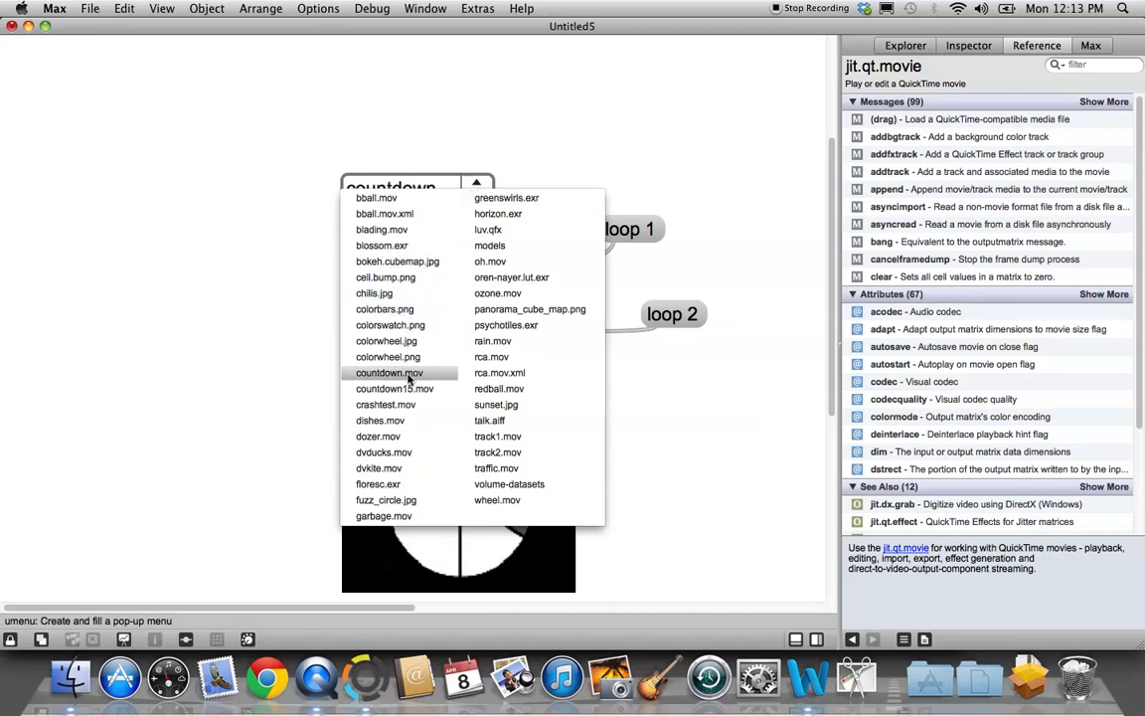
click(390, 372)
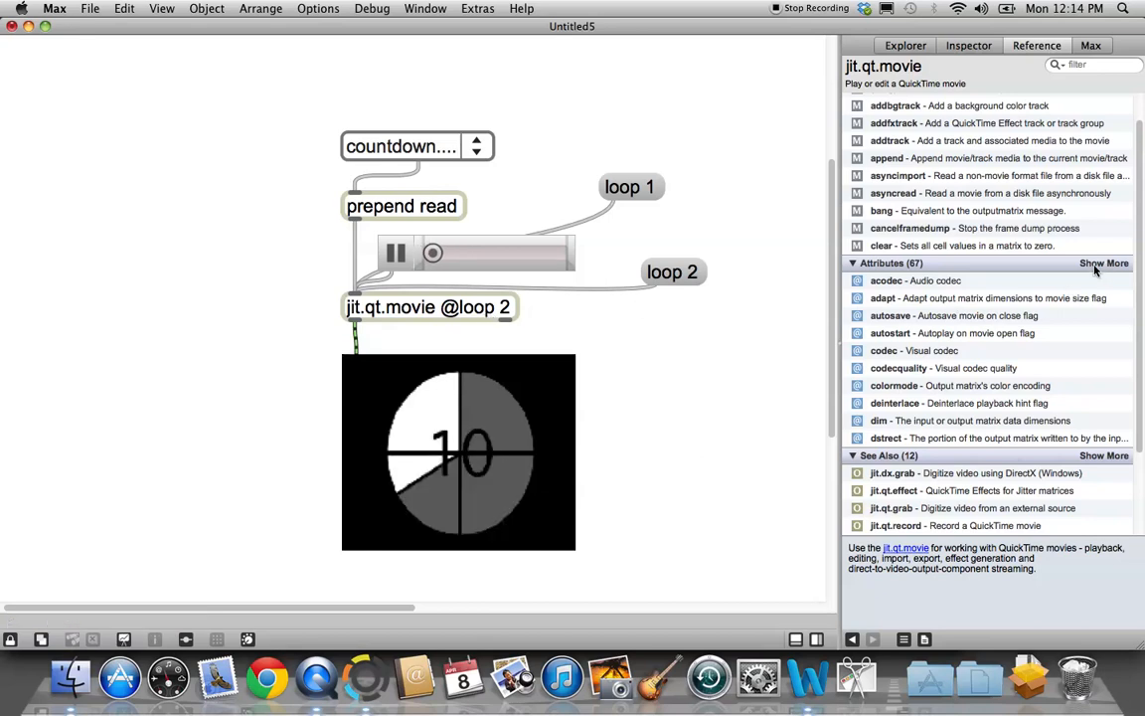
Show the vol (movie sound volume) attribute description in the jit.qt.movie reference
scroll(down, 3)
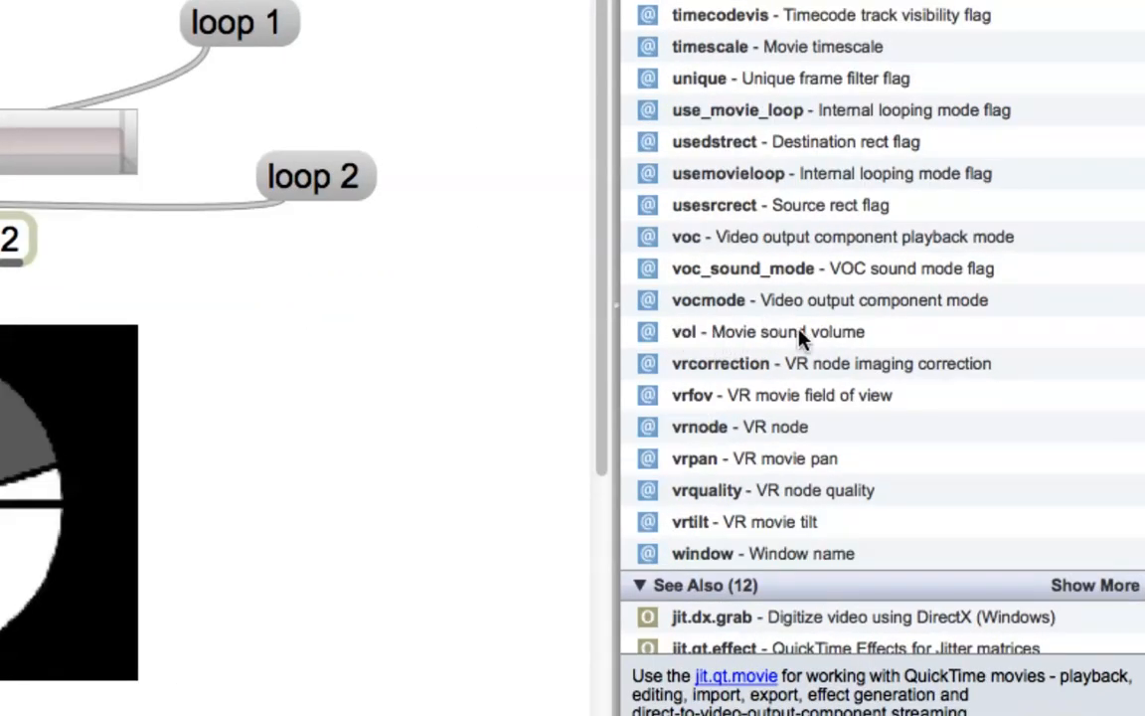
click(786, 330)
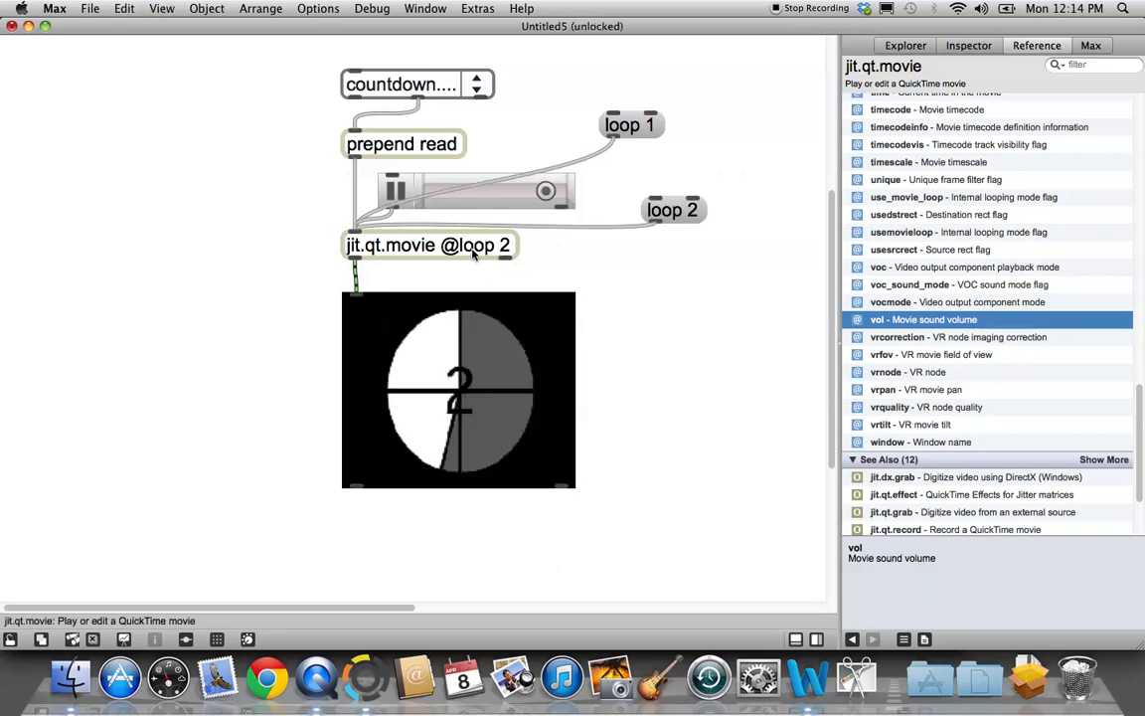
click(427, 244)
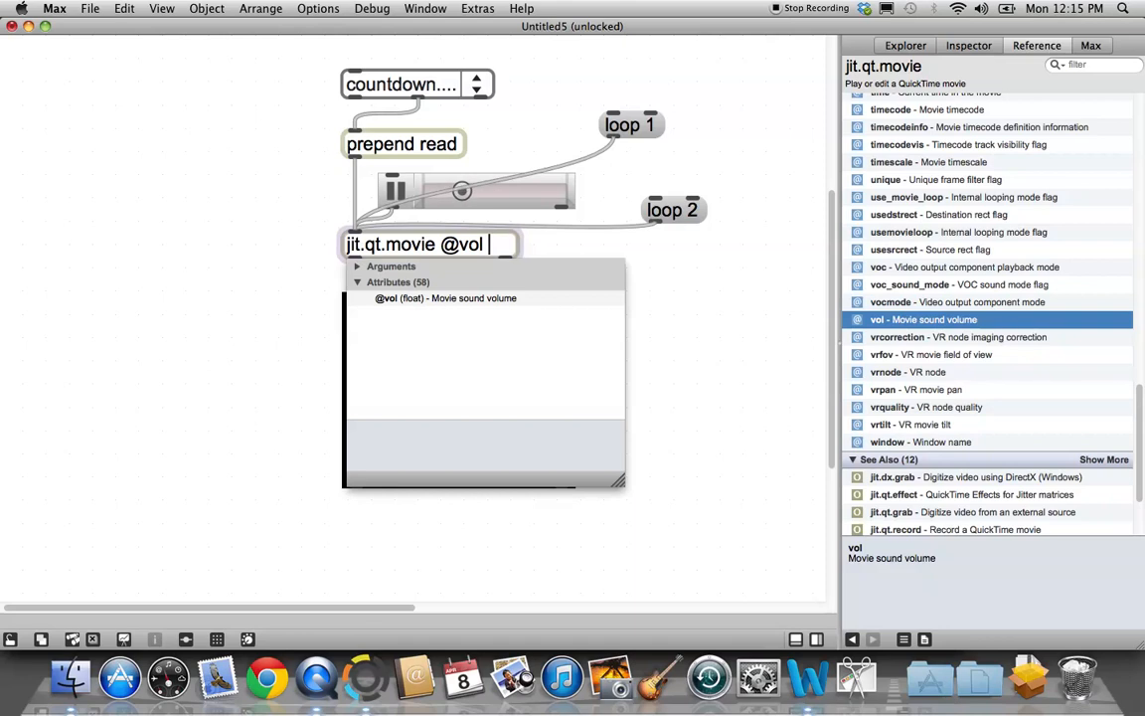
text(0)
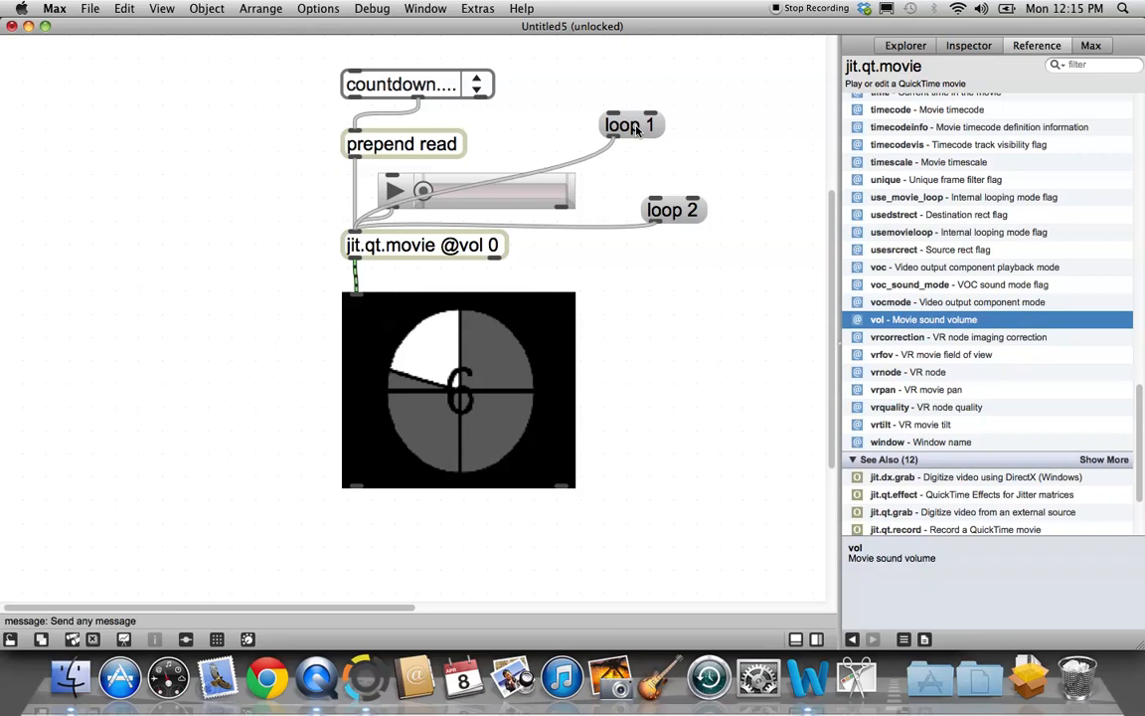
click(632, 124)
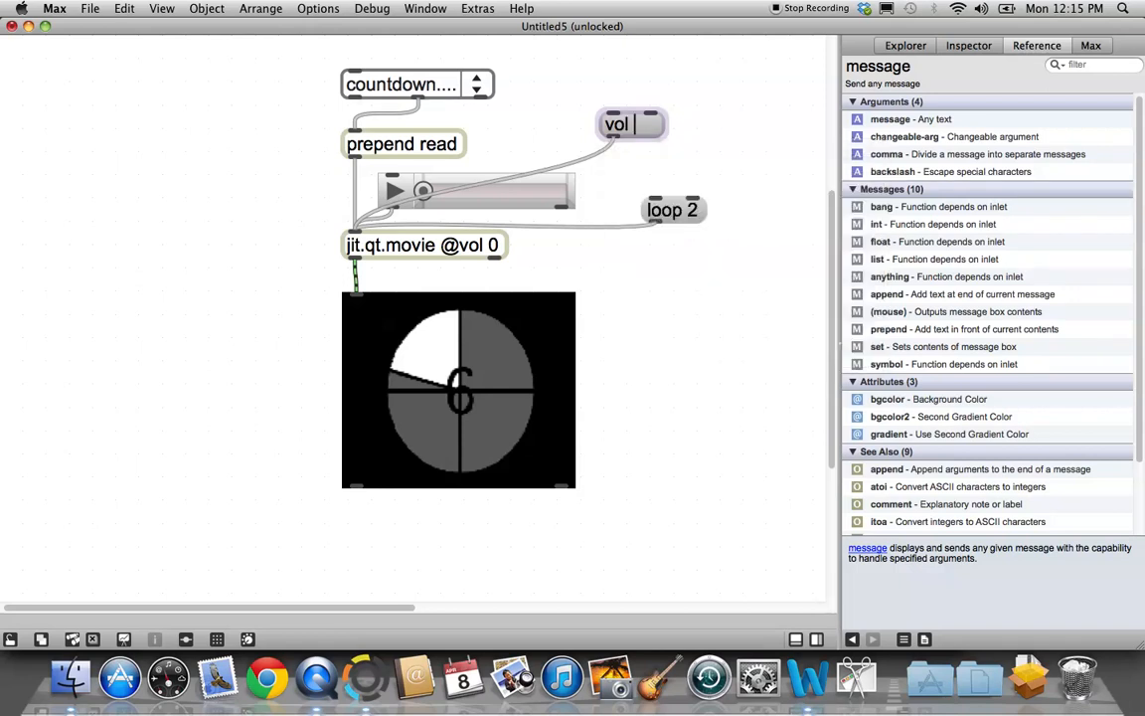
text(1)
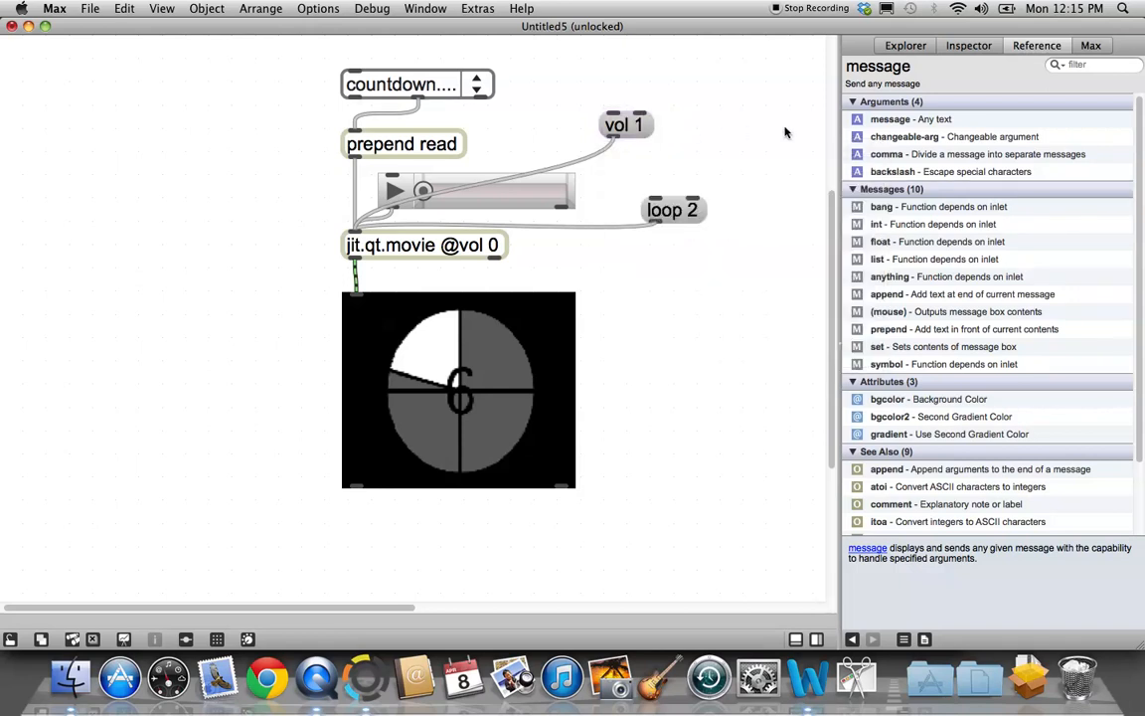
click(672, 211)
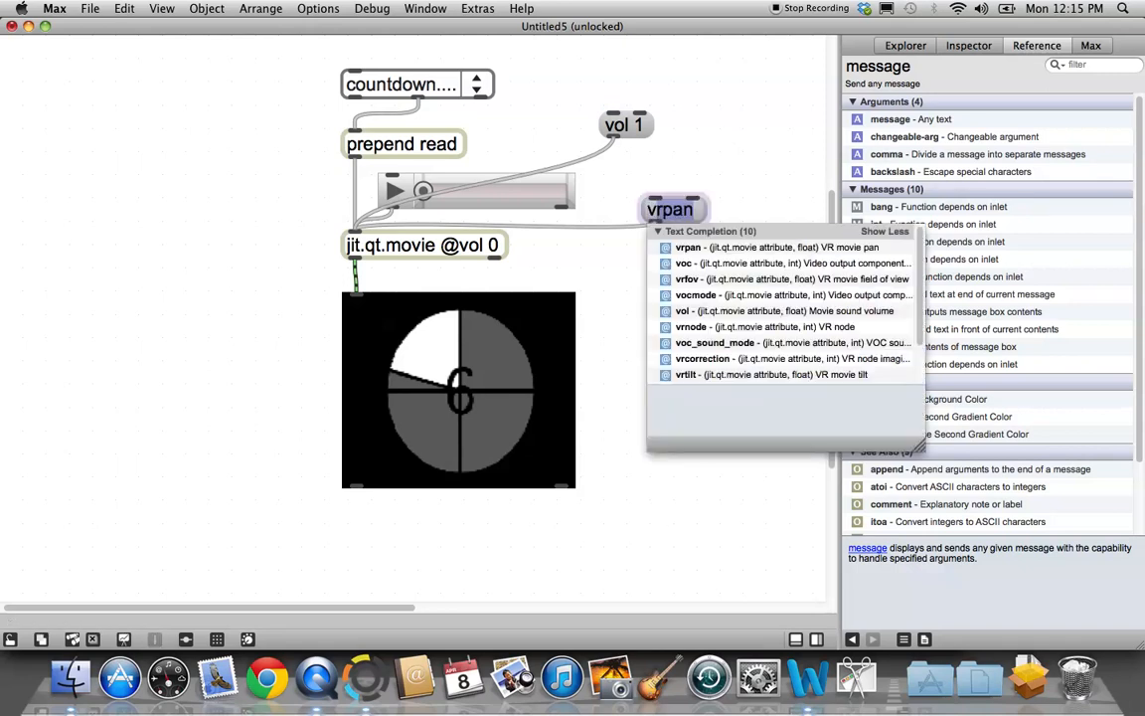
text(vol 0)
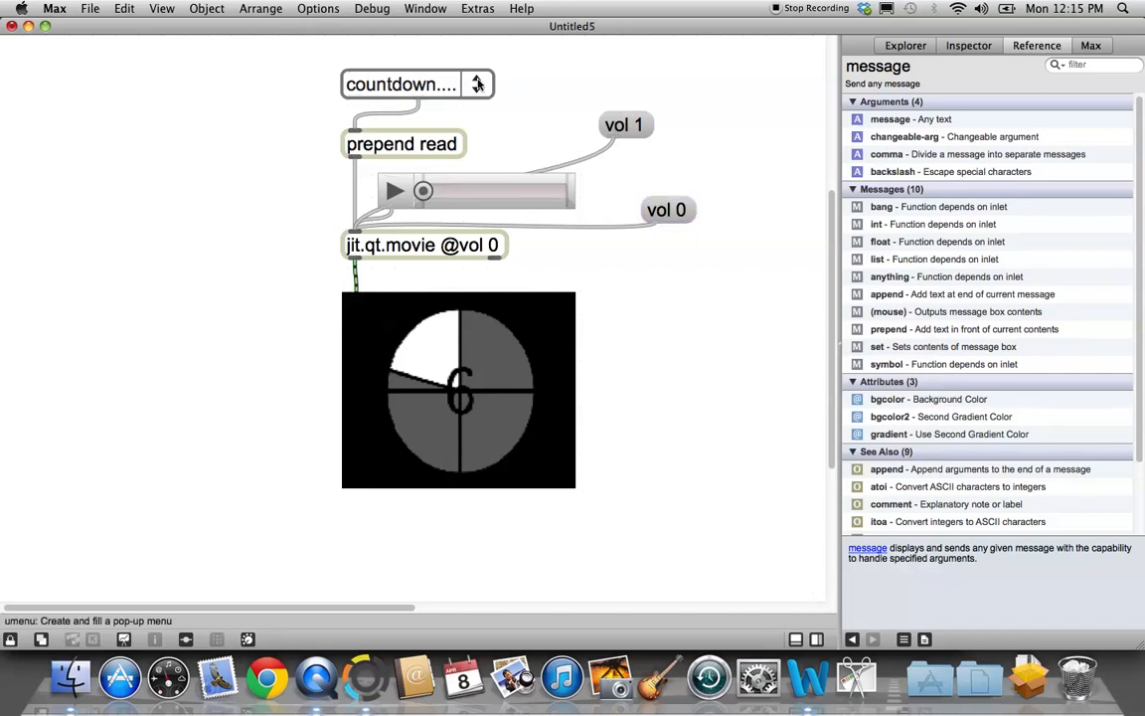
Load bball.mov from the umenu and scrub through the basketball movie
click(477, 84)
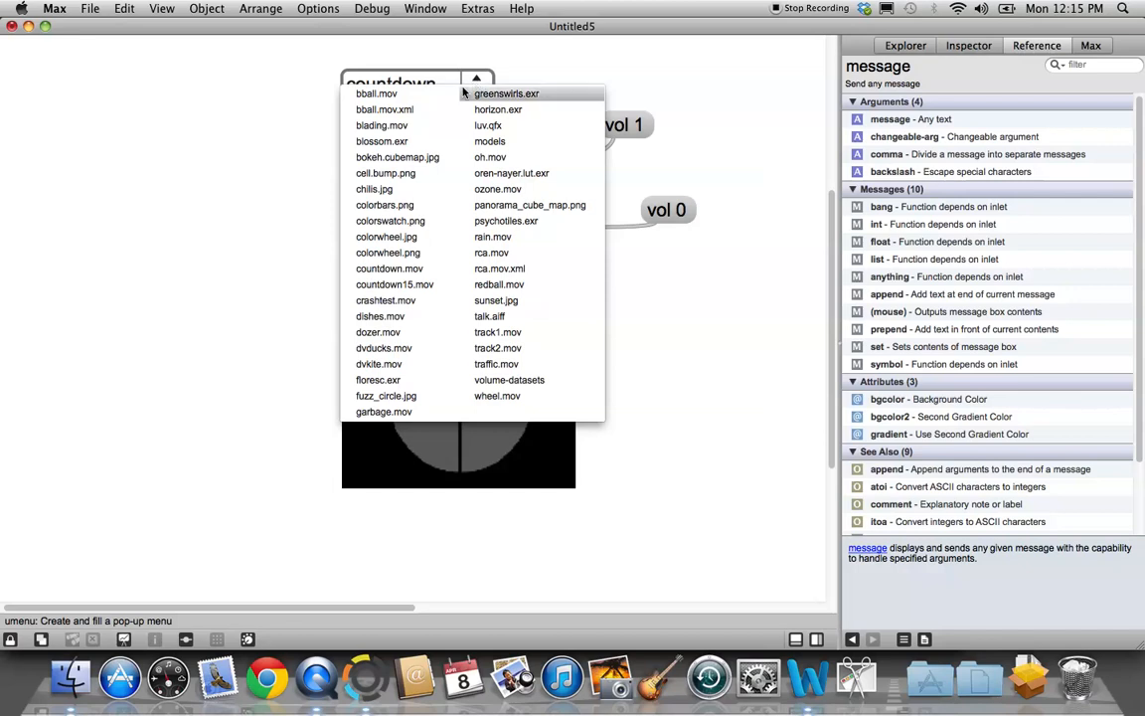
click(375, 93)
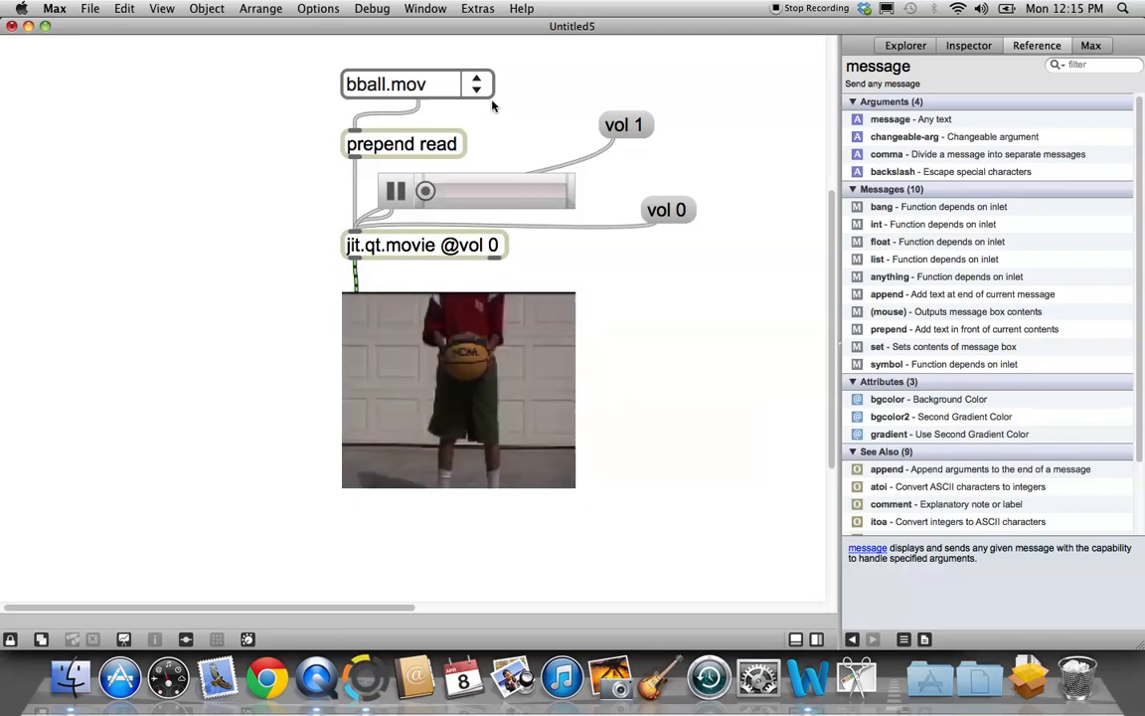
drag(426, 191, 487, 191)
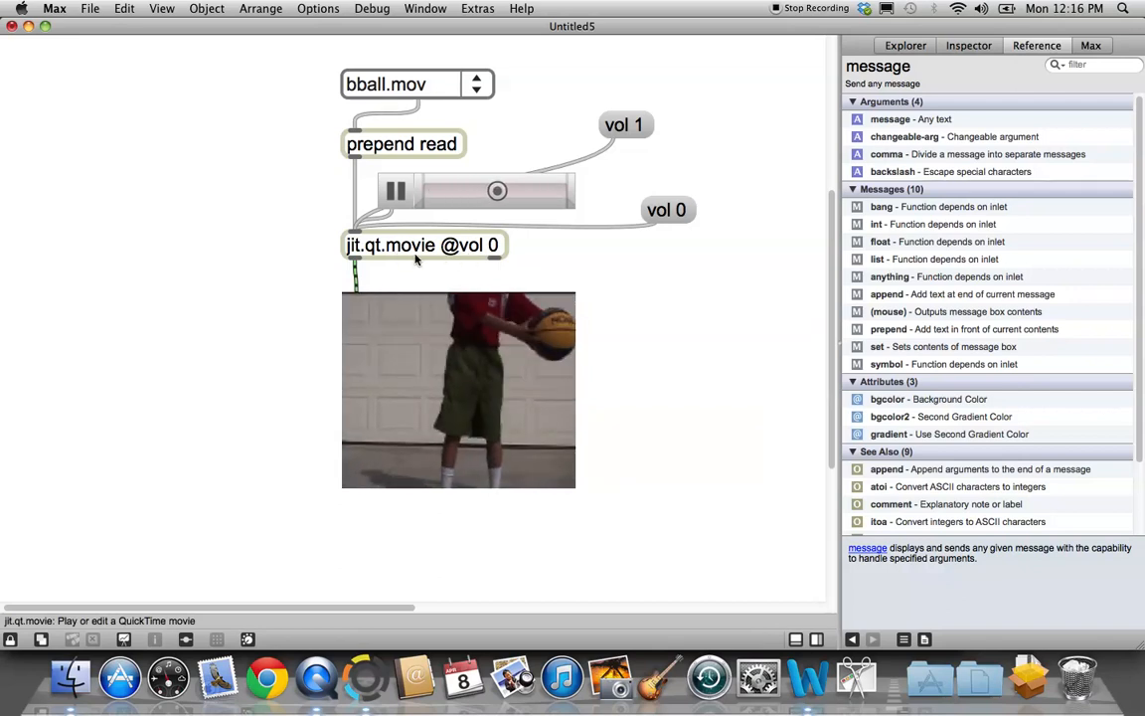
drag(497, 191, 561, 191)
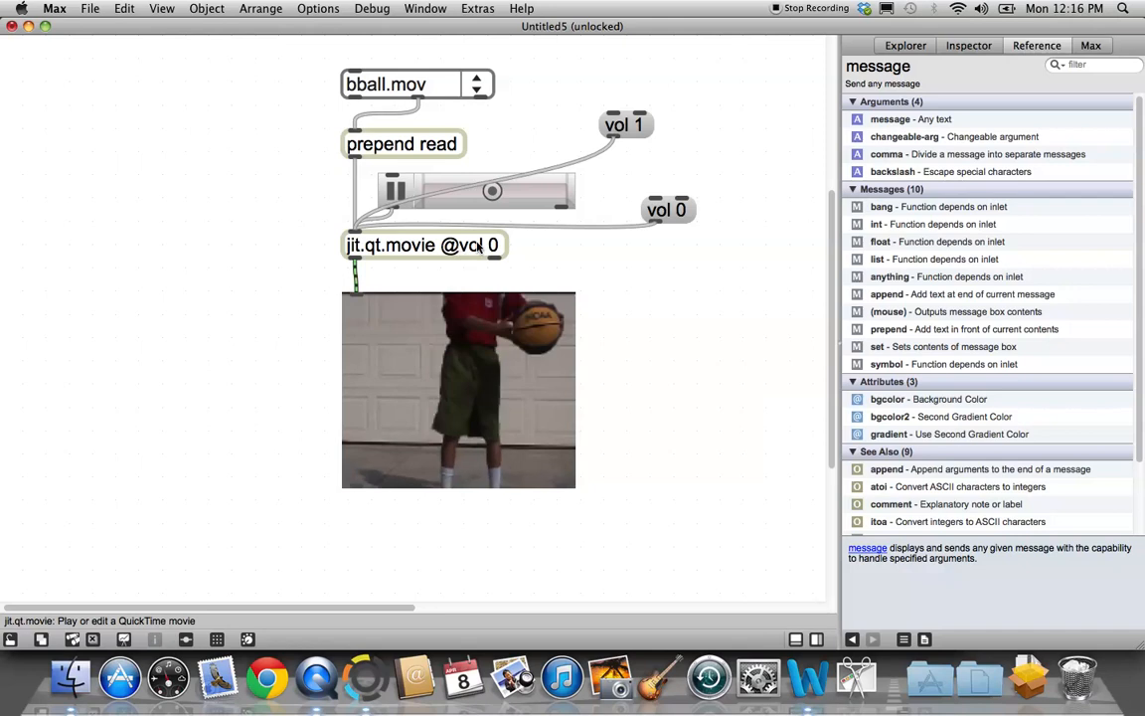
click(422, 244)
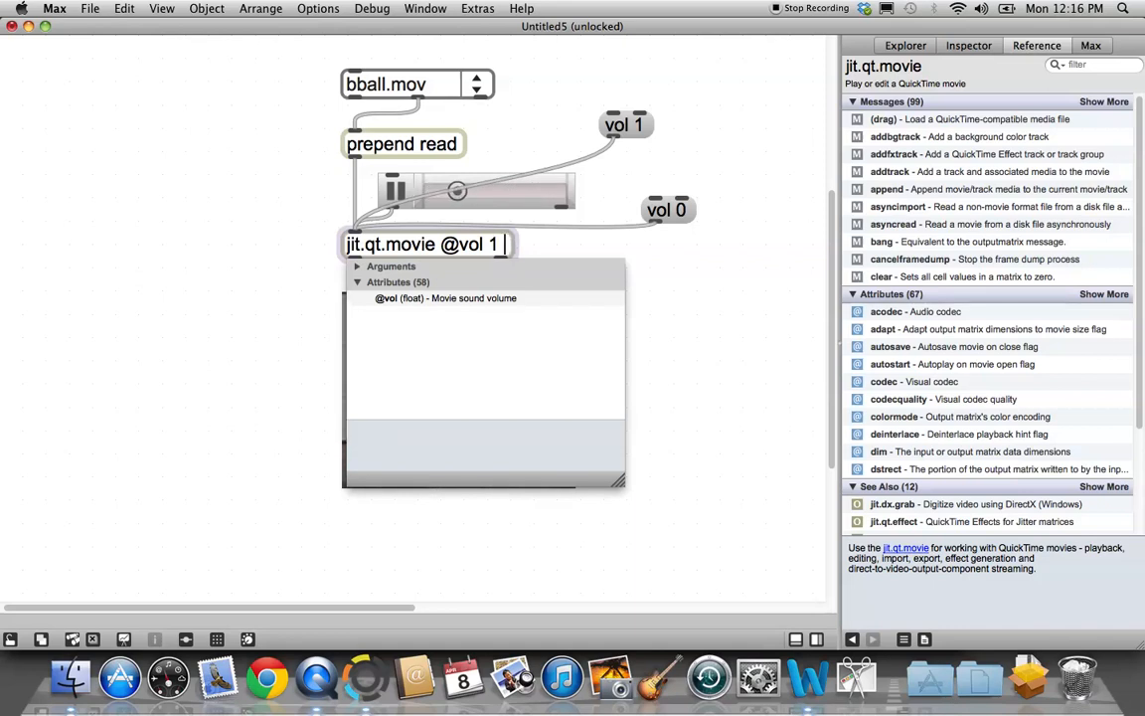
text(@soc)
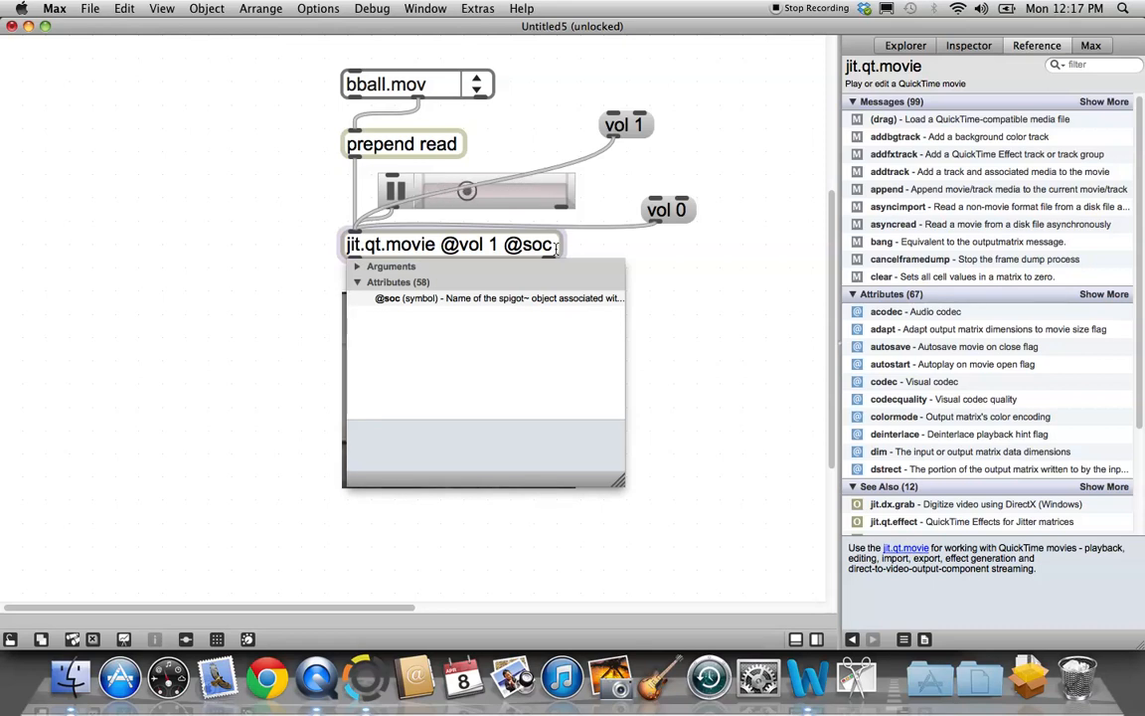
drag(467, 191, 527, 190)
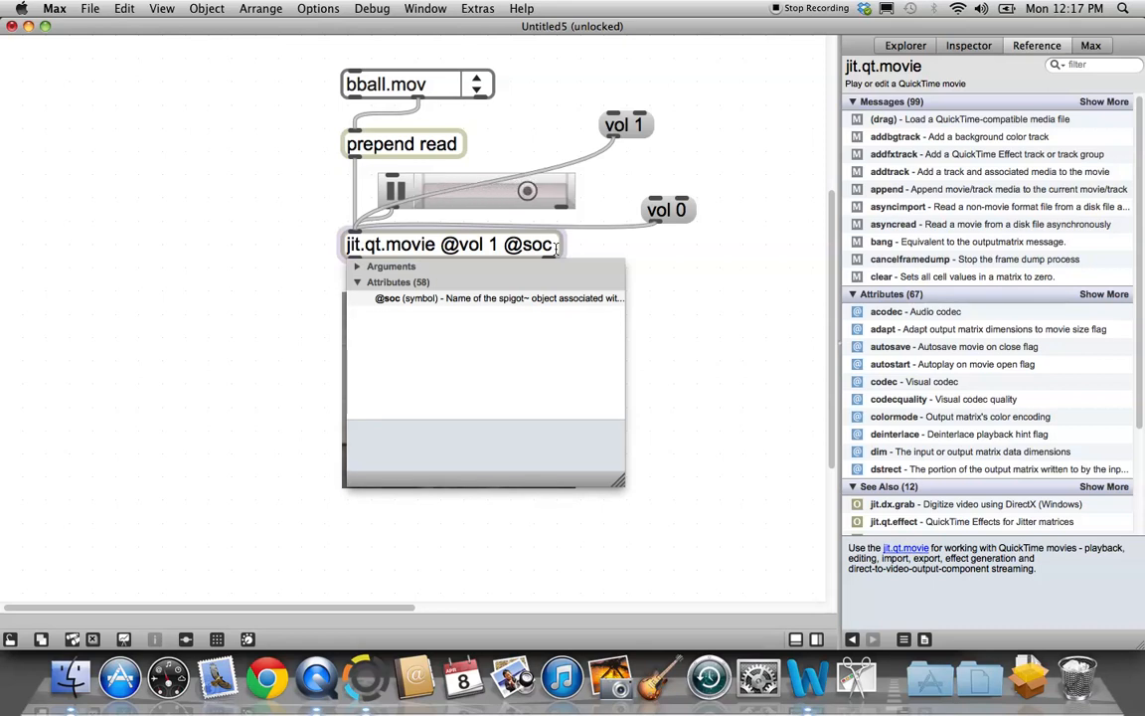
text(Sa)
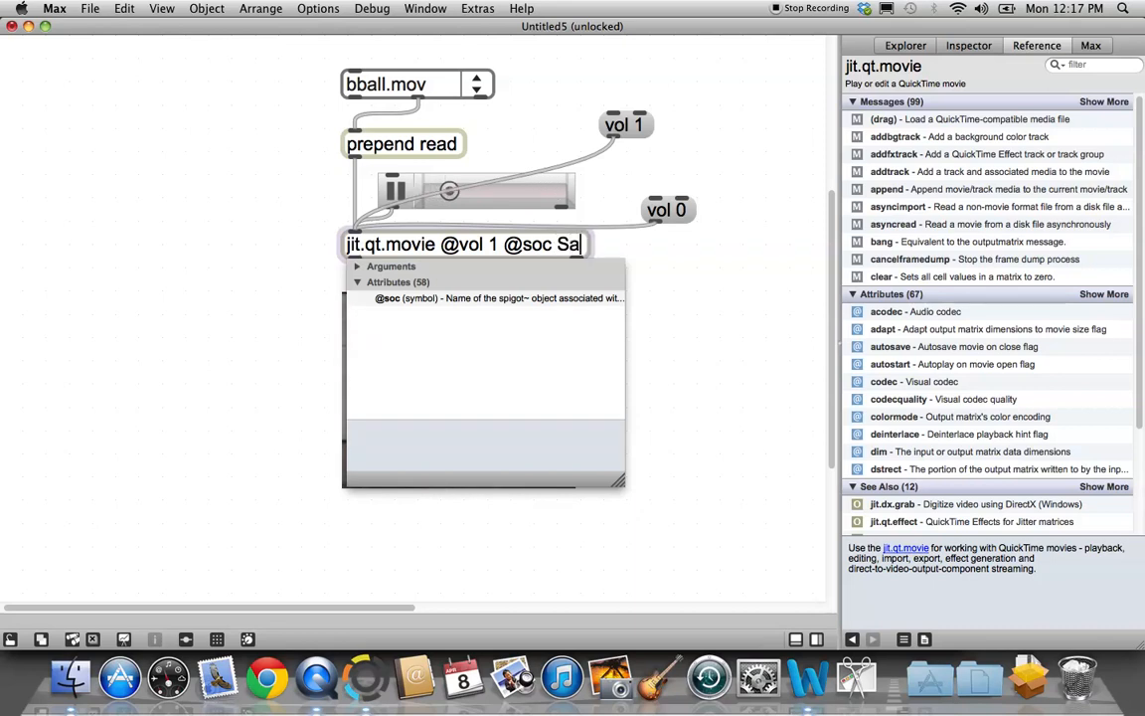
text(m)
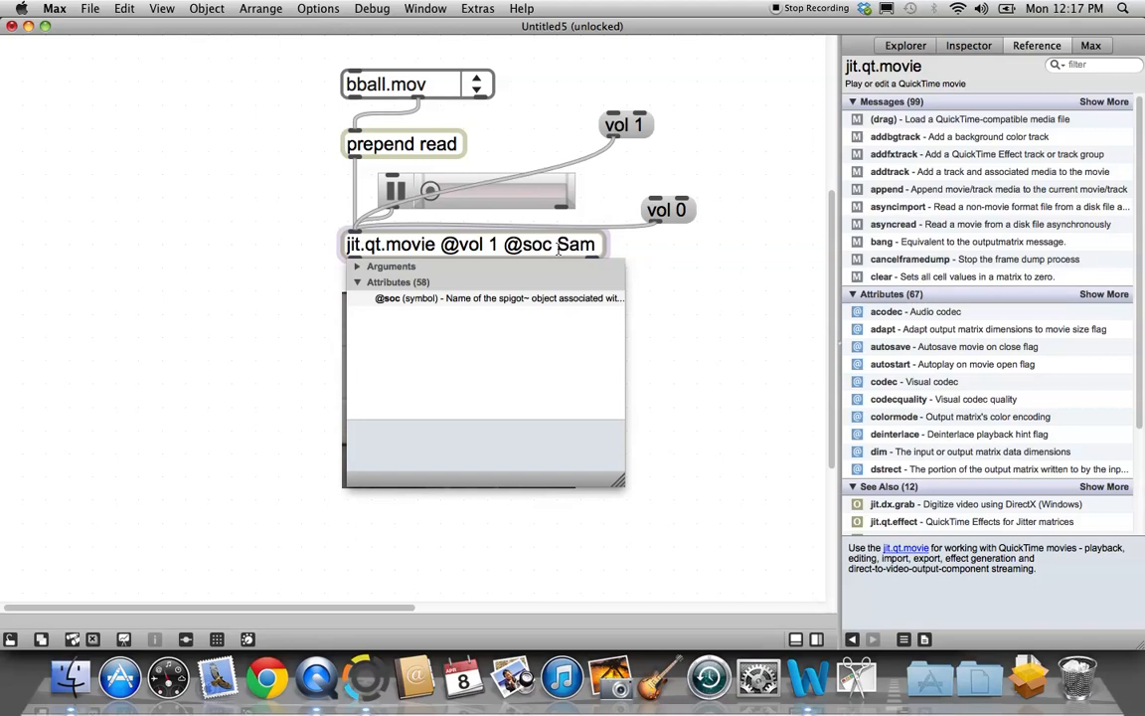
double_click(576, 242)
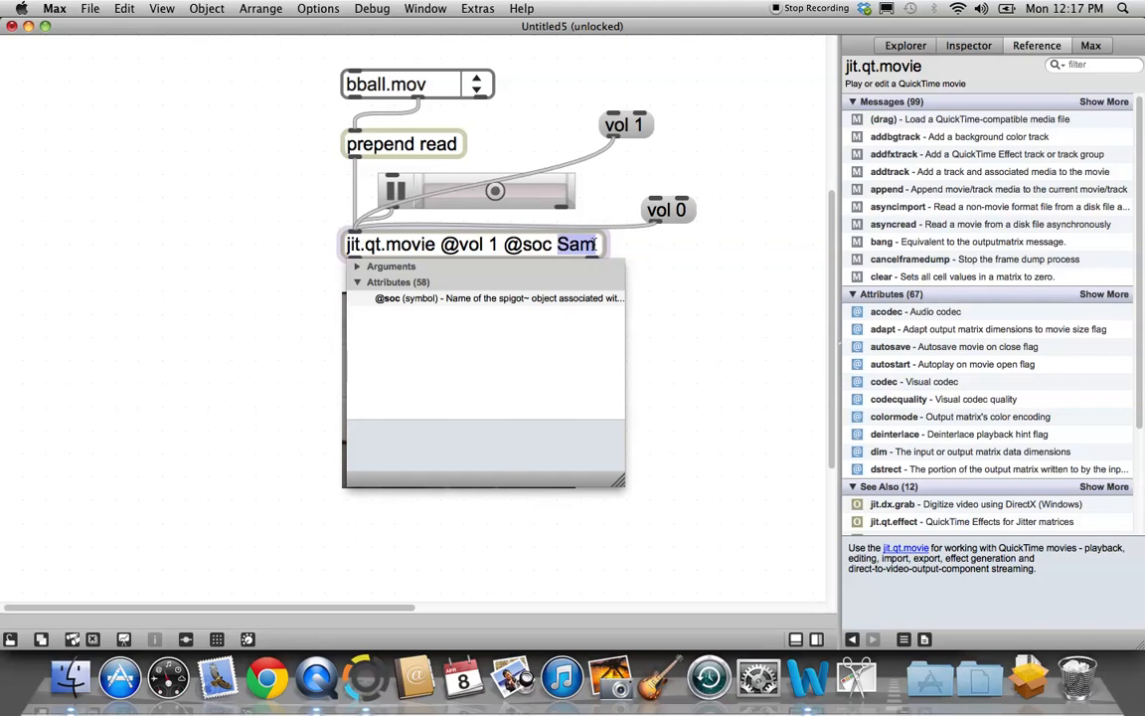
text(Monk)
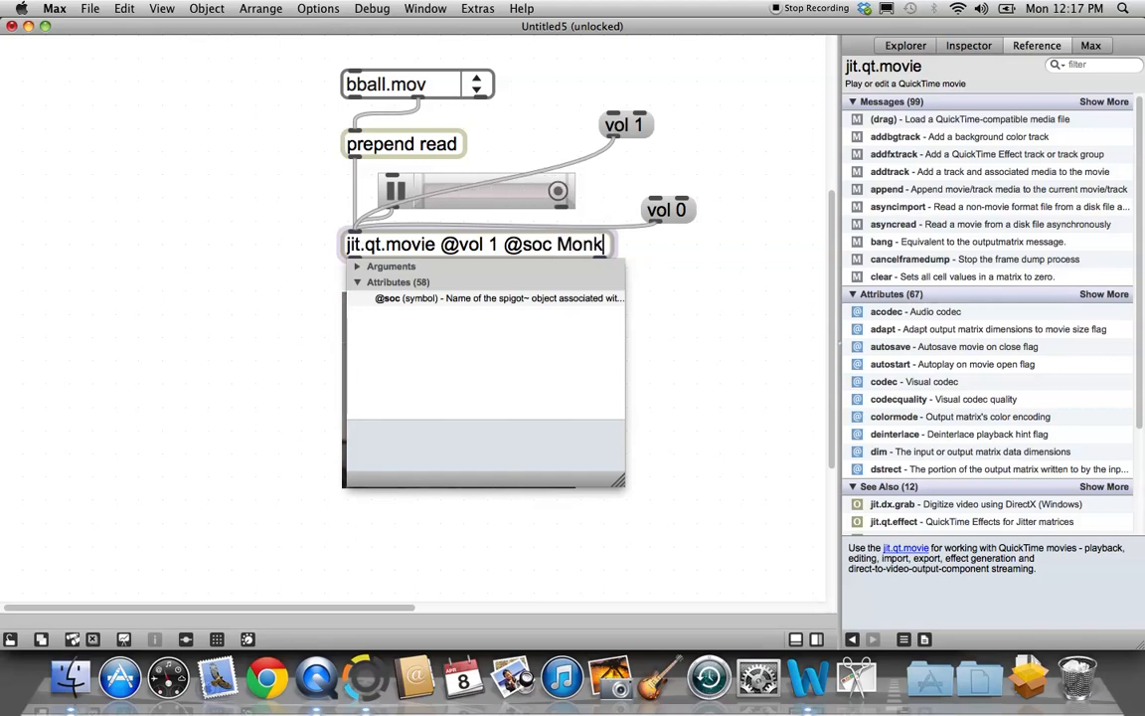
text(ey)
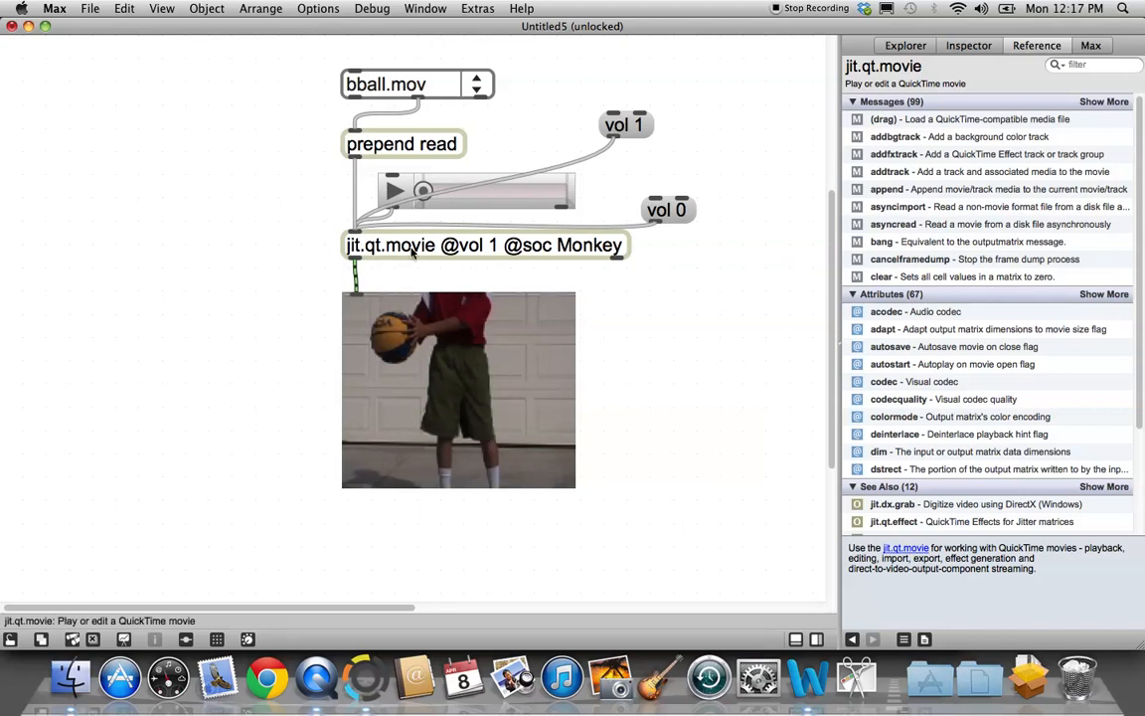
mouse_move(499, 256)
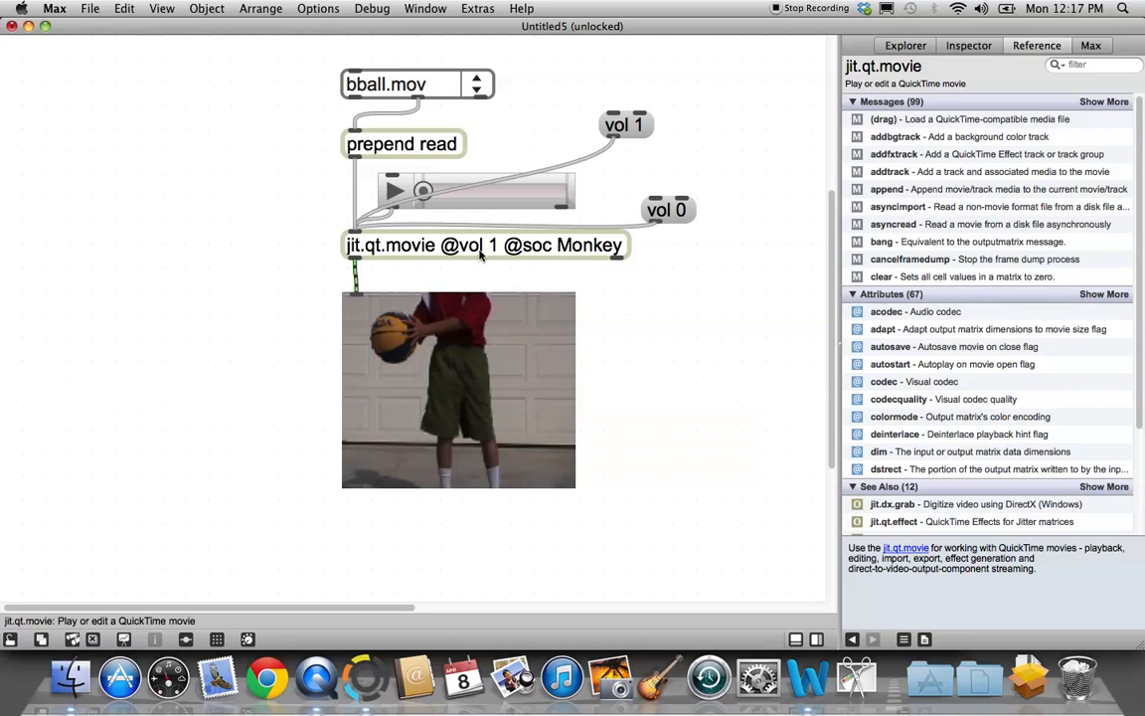
mouse_move(509, 256)
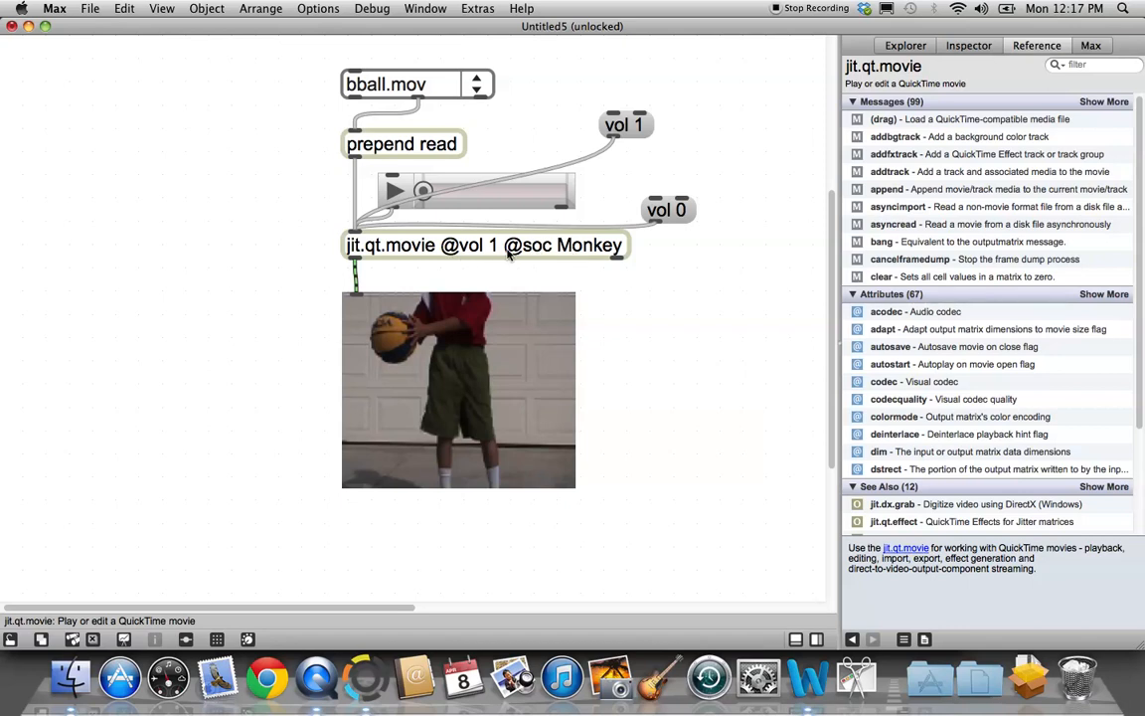
mouse_move(560, 246)
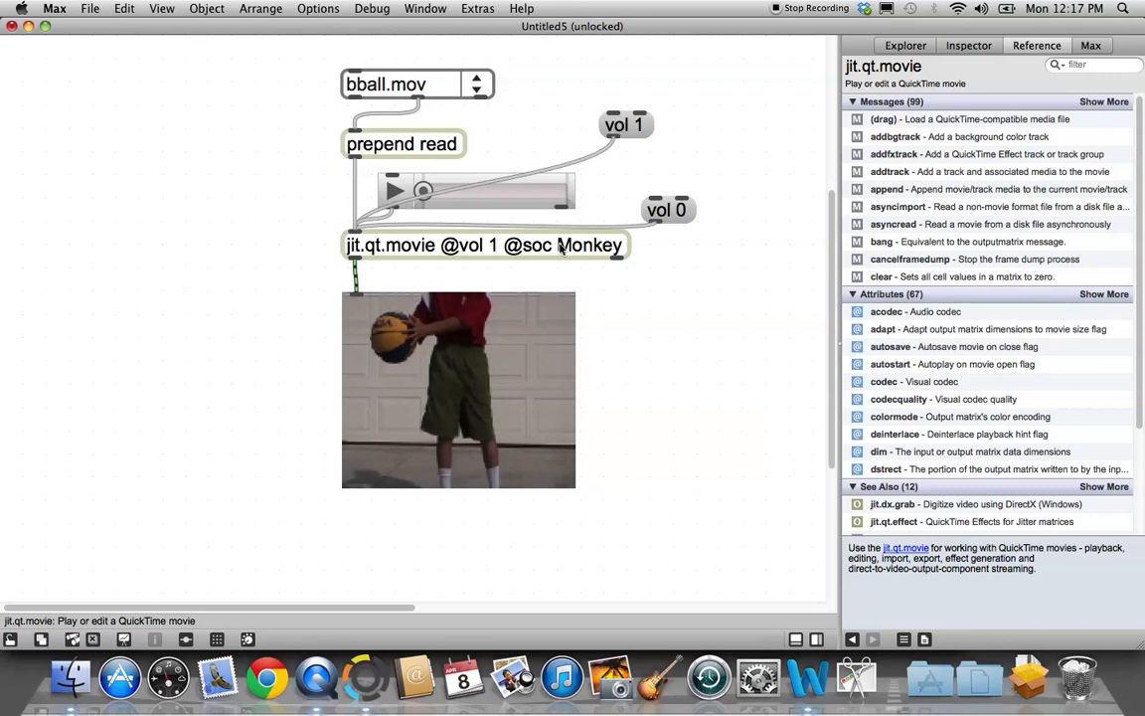
mouse_move(680, 257)
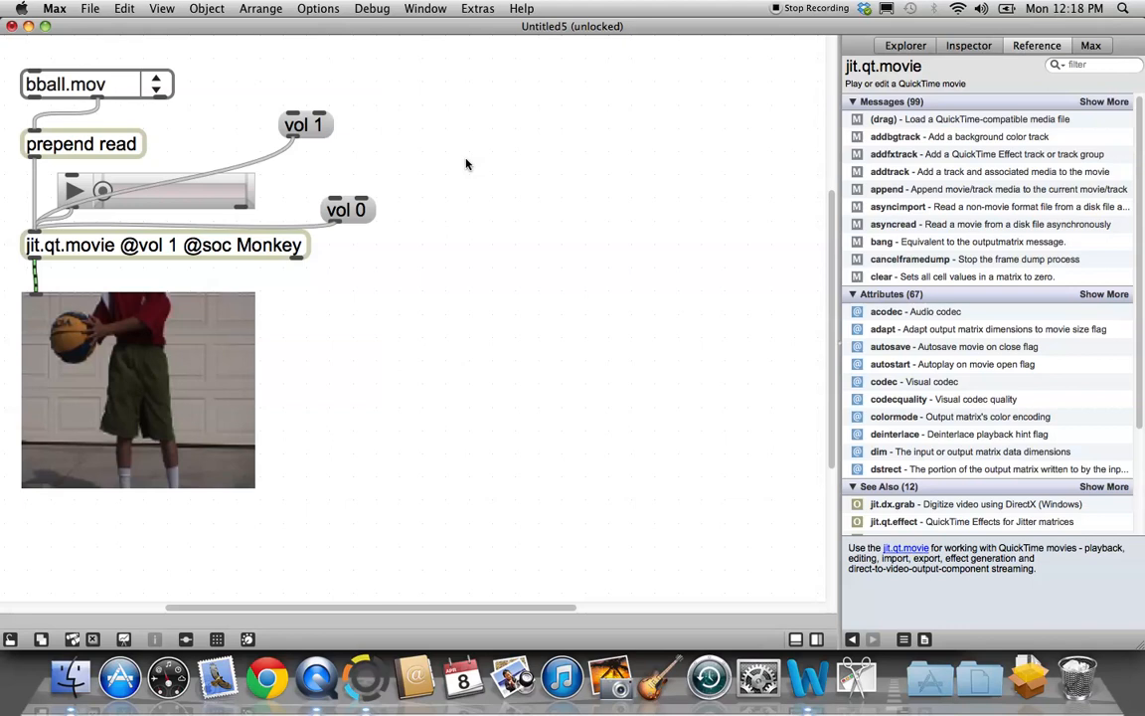
Create a spigot~ Monkey object and connect its audio outputs to ezdac~
text(spigot~)
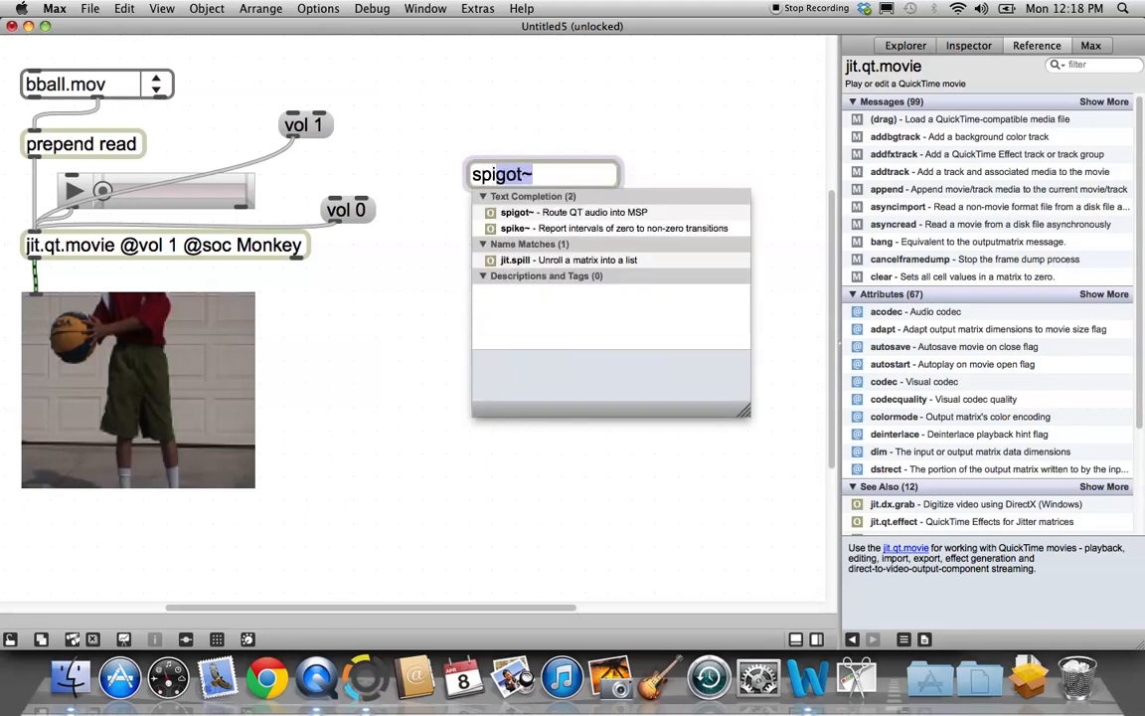
click(515, 210)
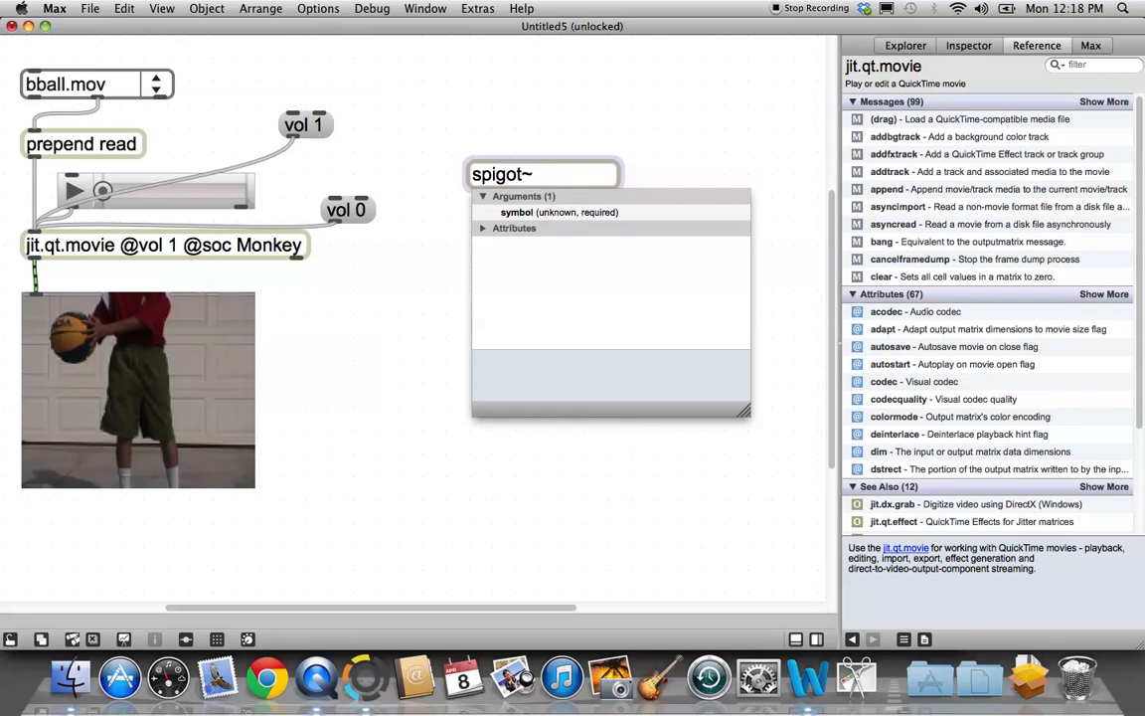
text(Monkey)
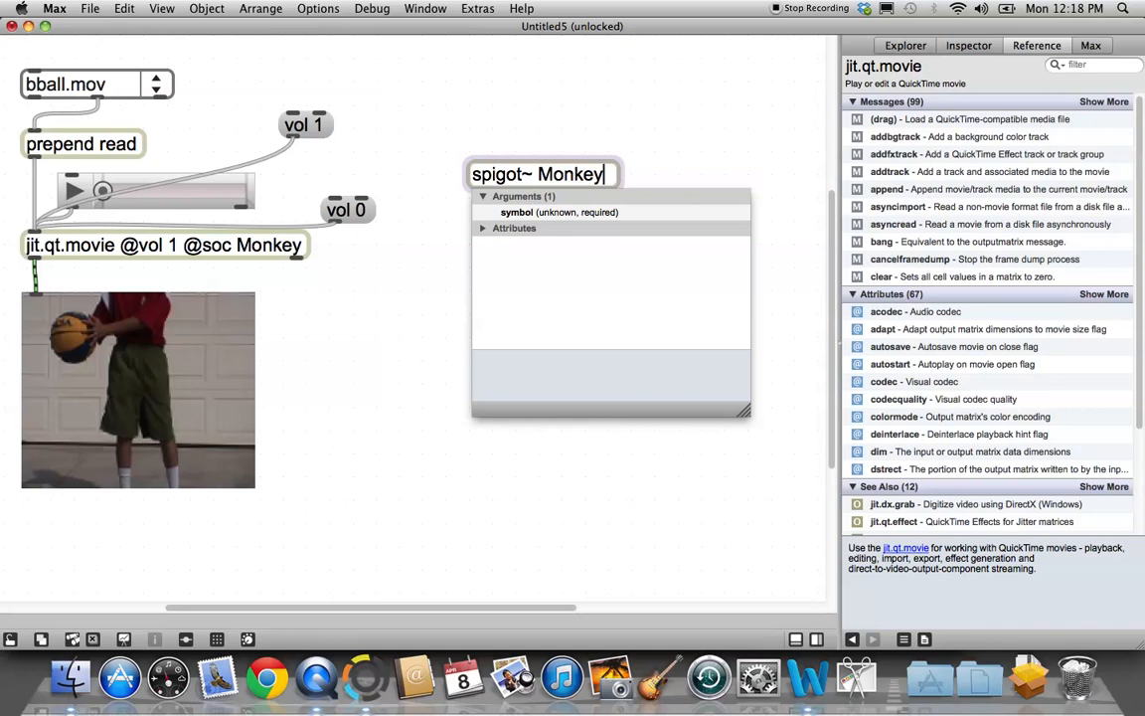
click(600, 109)
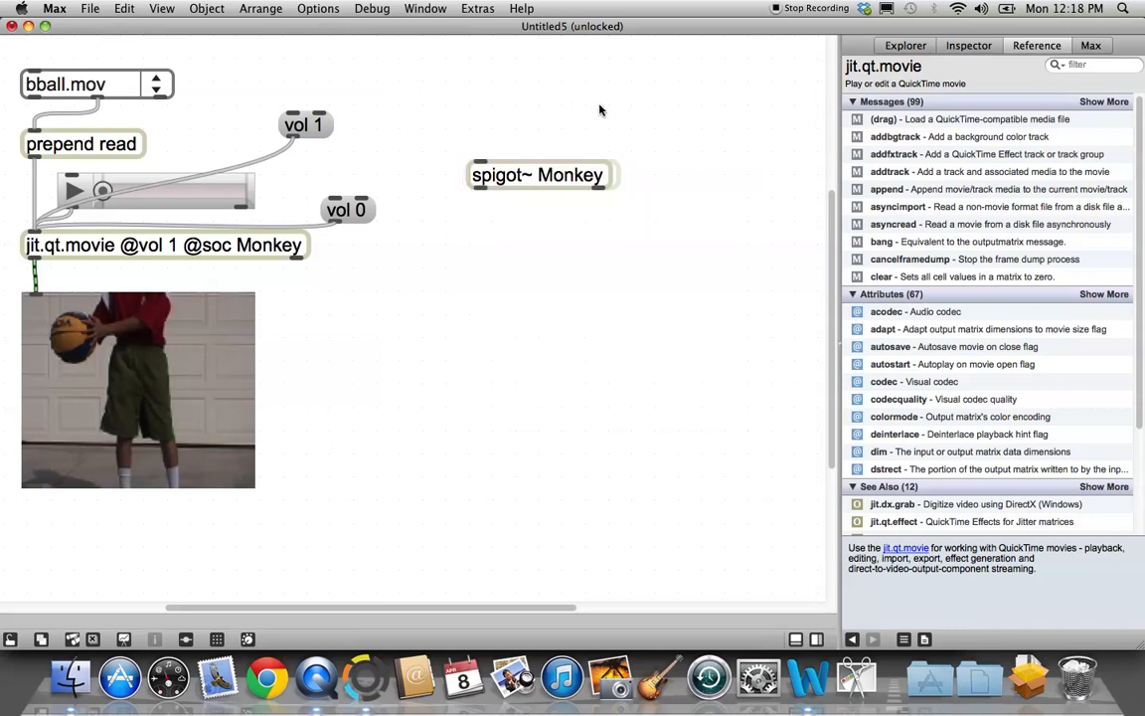
click(537, 175)
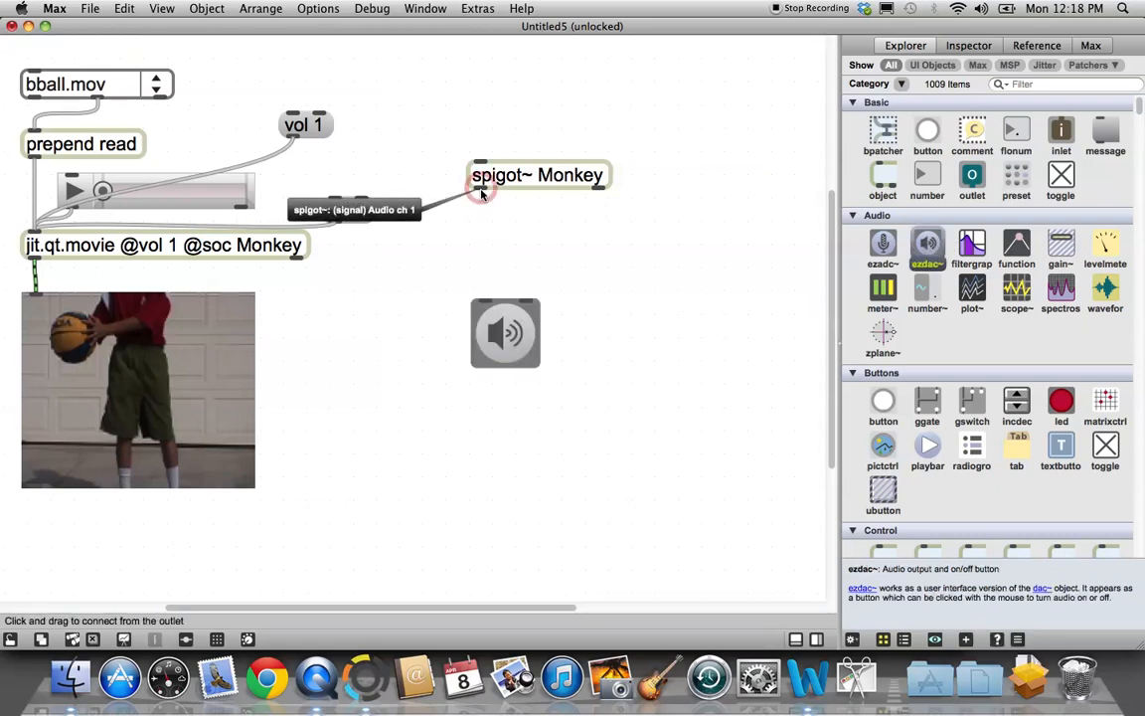
drag(481, 189, 481, 302)
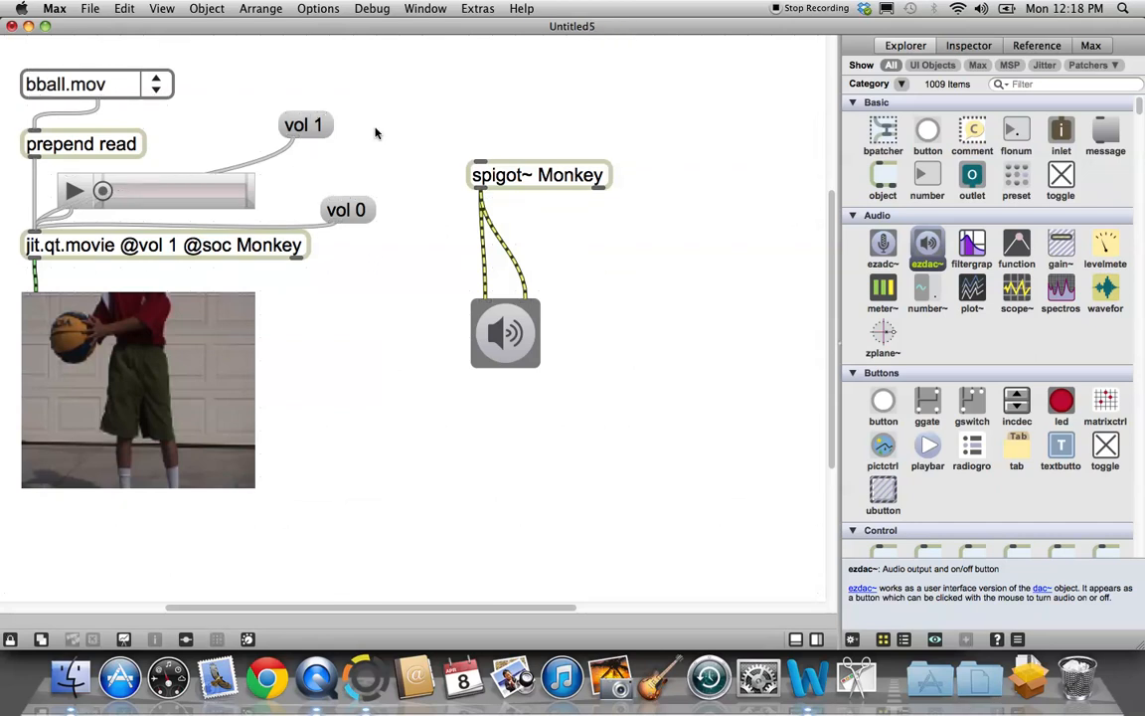
Choose crashtest.mov from the umenu so it plays instead of bball.mov
click(155, 84)
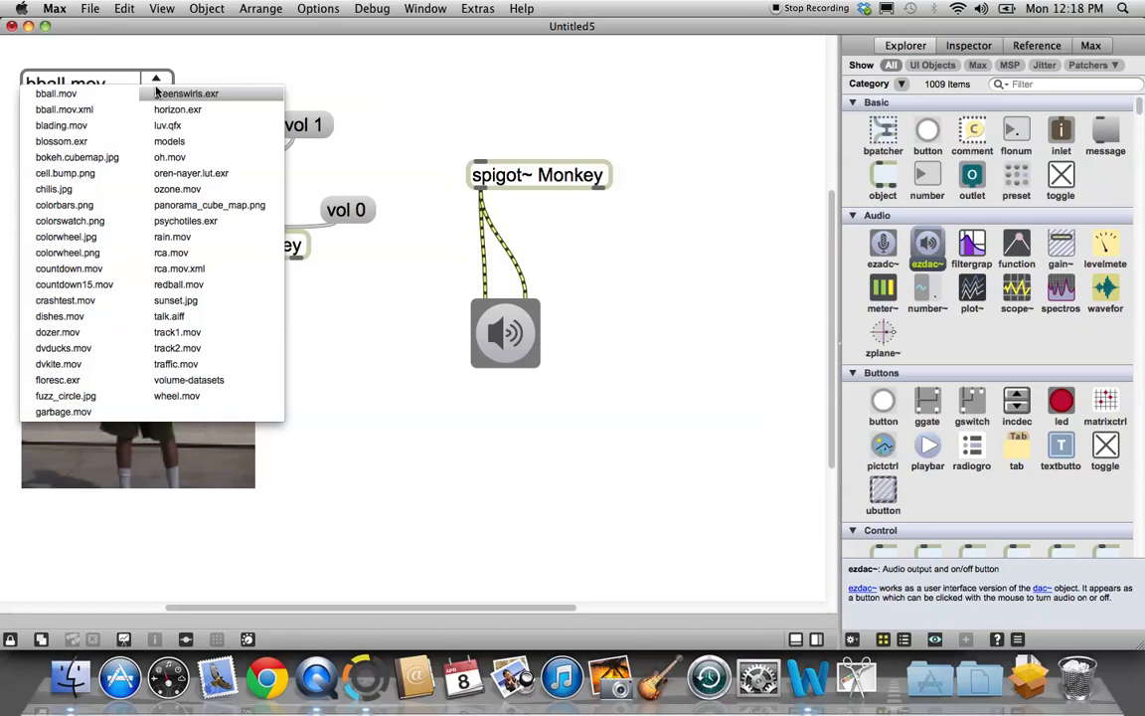
mouse_move(62, 125)
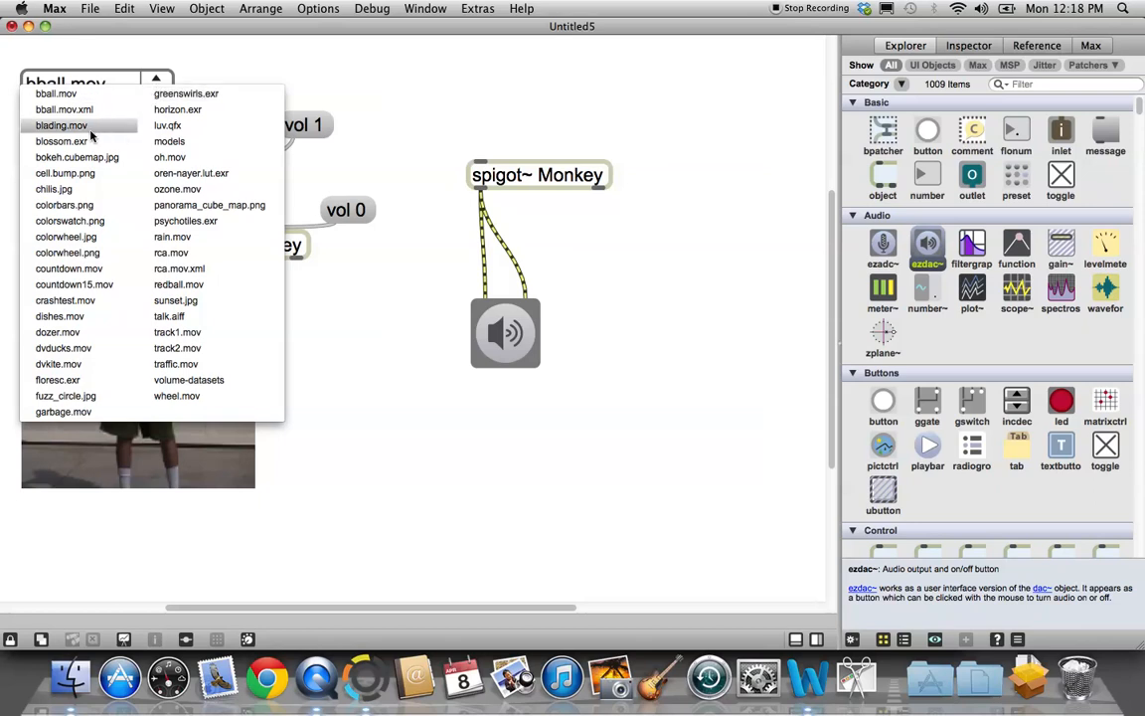
mouse_move(64, 205)
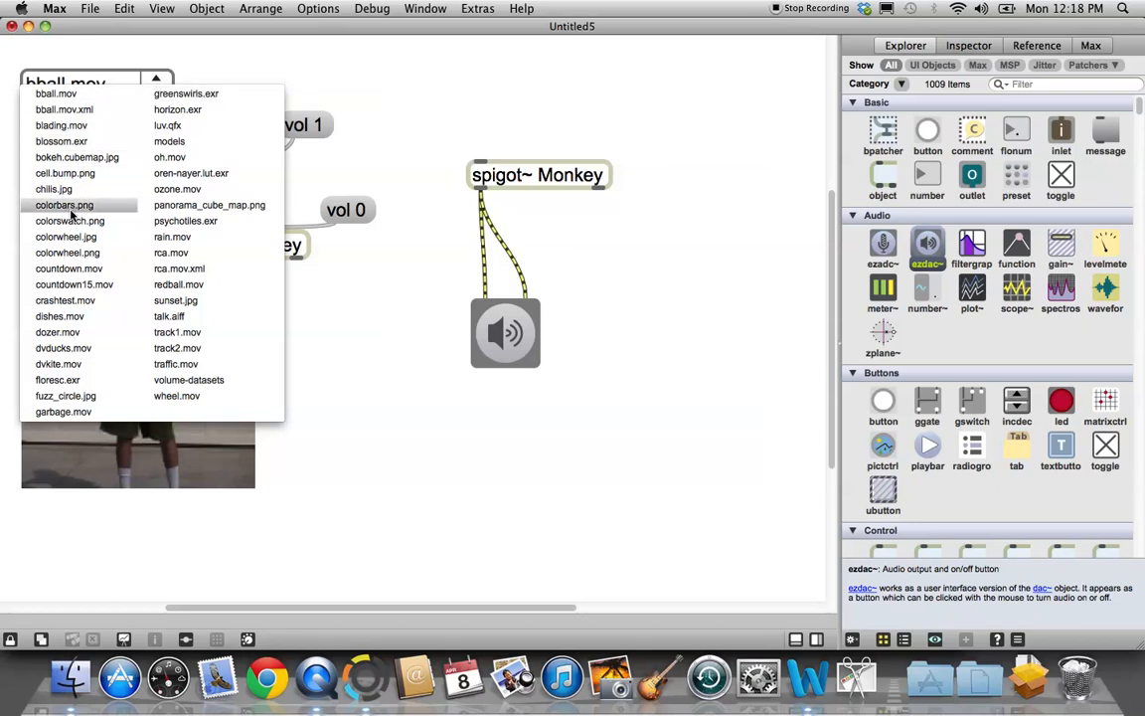
mouse_move(66, 300)
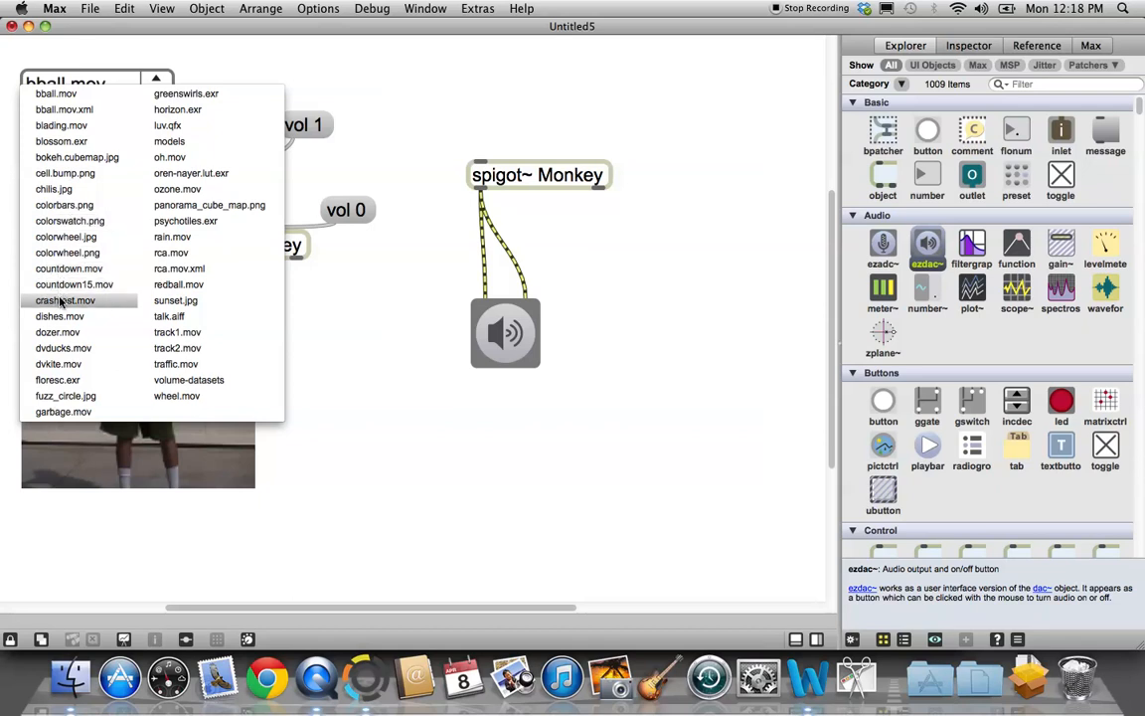
click(66, 300)
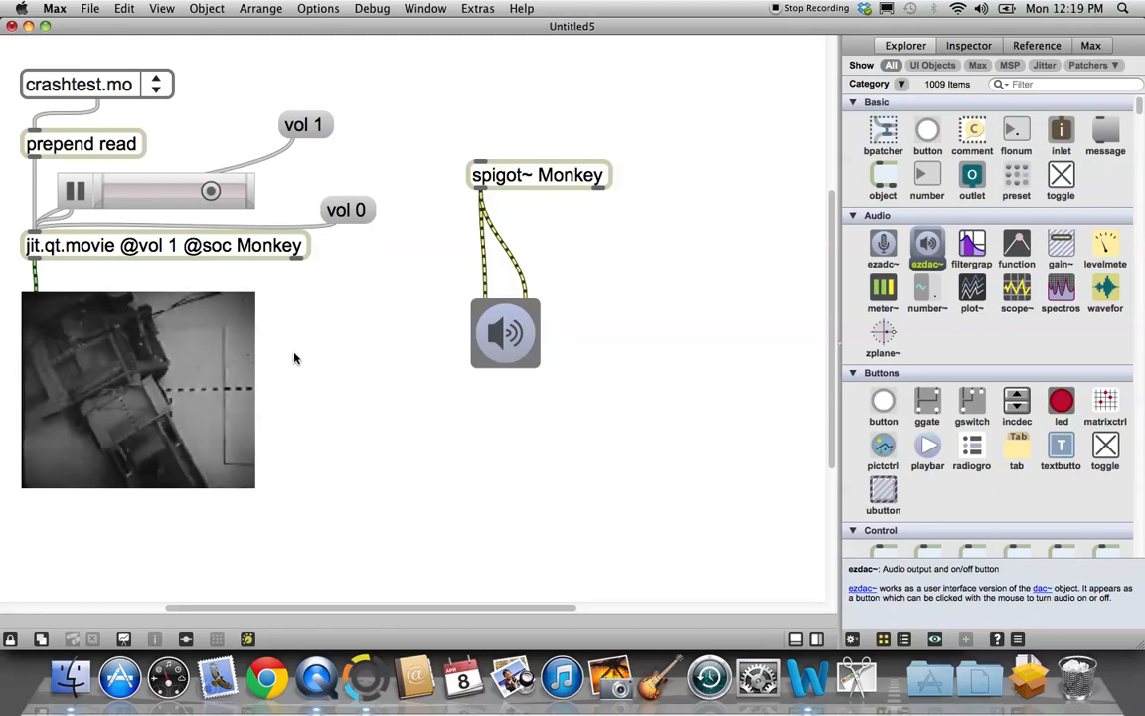
Jump the crash test movie back, pause it, and start editing the vol 1 message
click(76, 191)
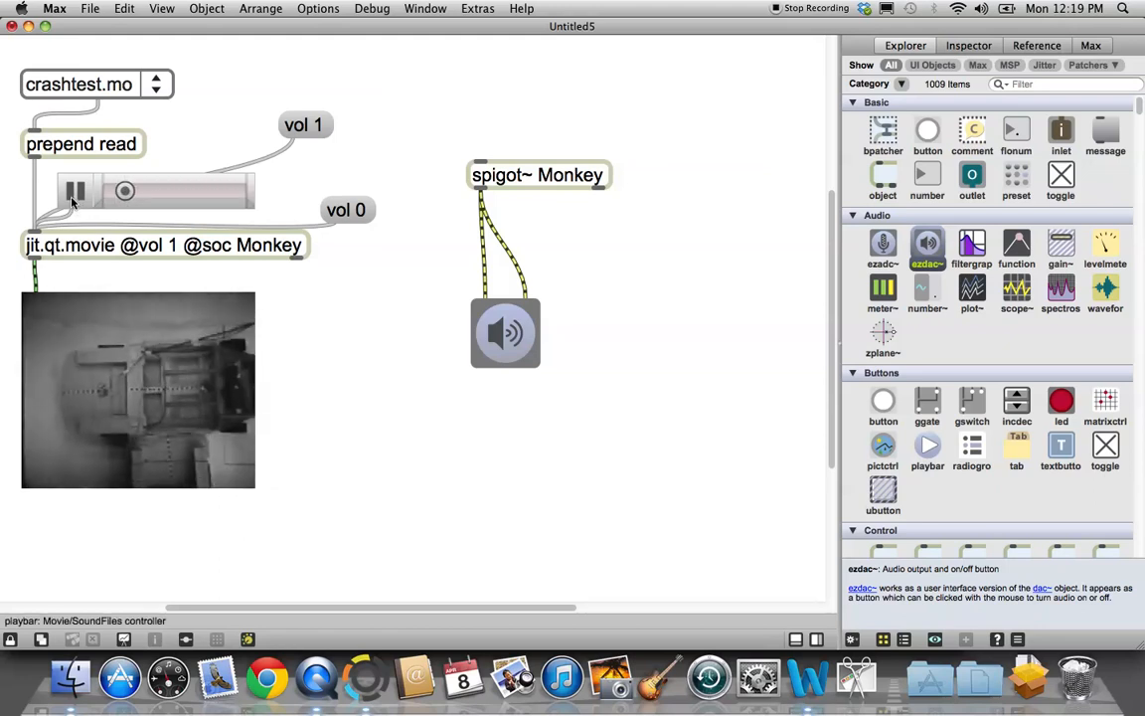
click(75, 190)
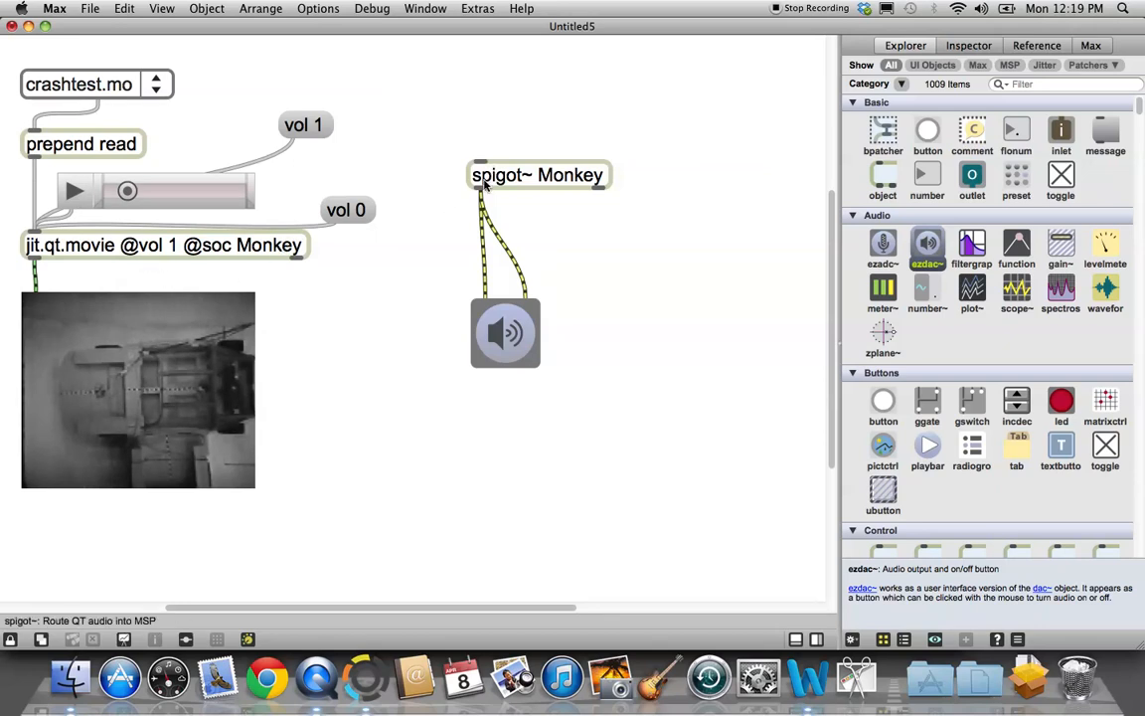
mouse_move(413, 187)
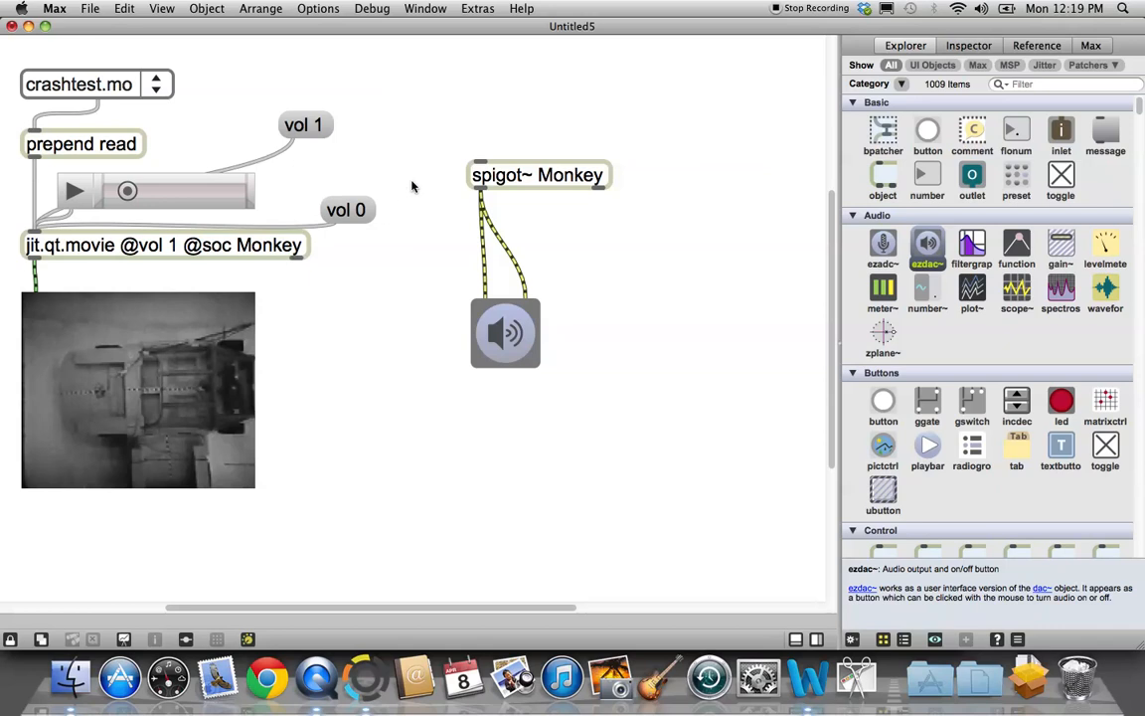
mouse_move(441, 211)
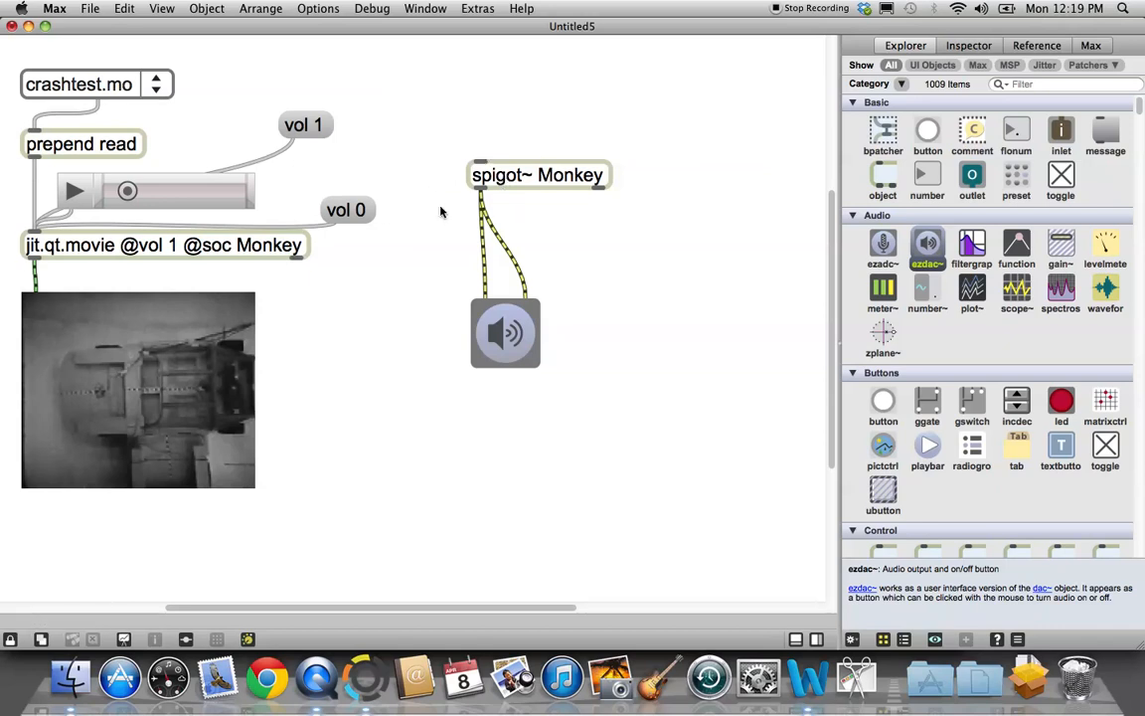
mouse_move(525, 167)
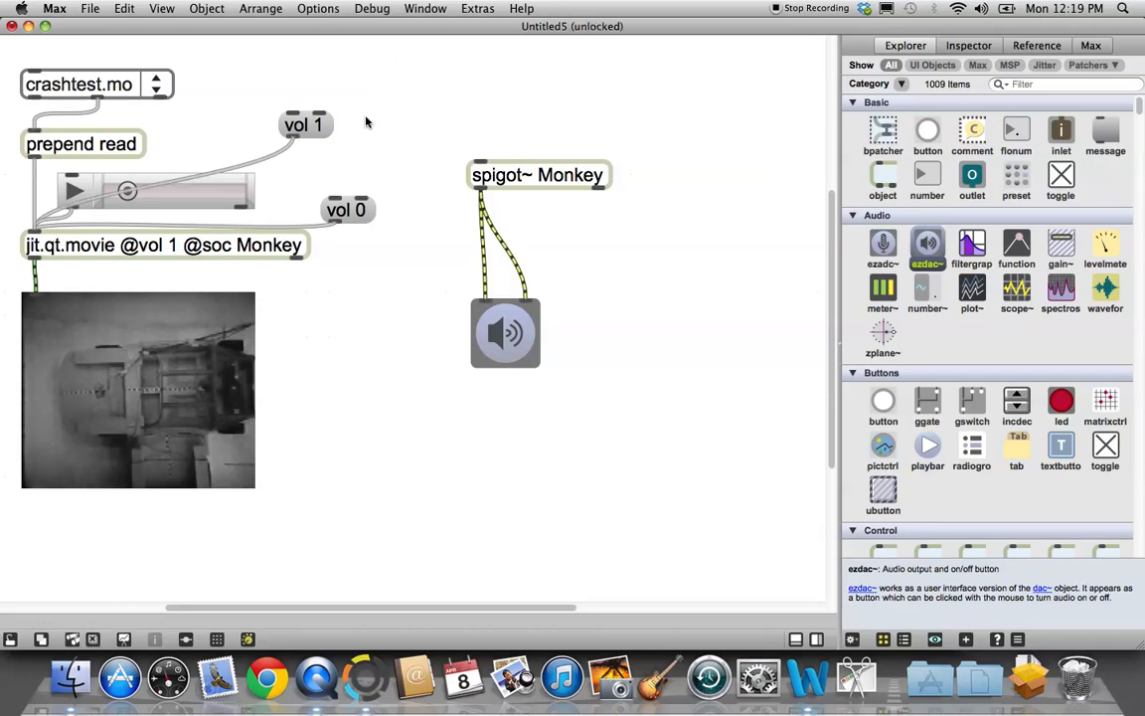
click(307, 124)
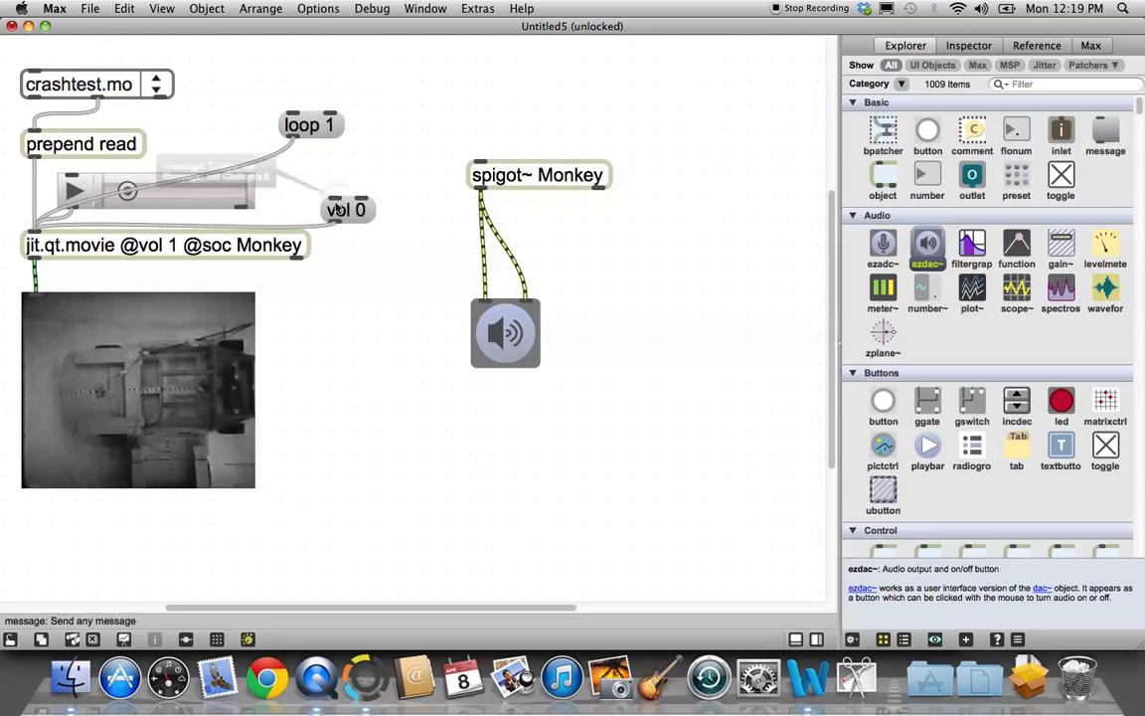
Retype the vol 0 message as loop 2 and resume playing the crash test movie
click(346, 211)
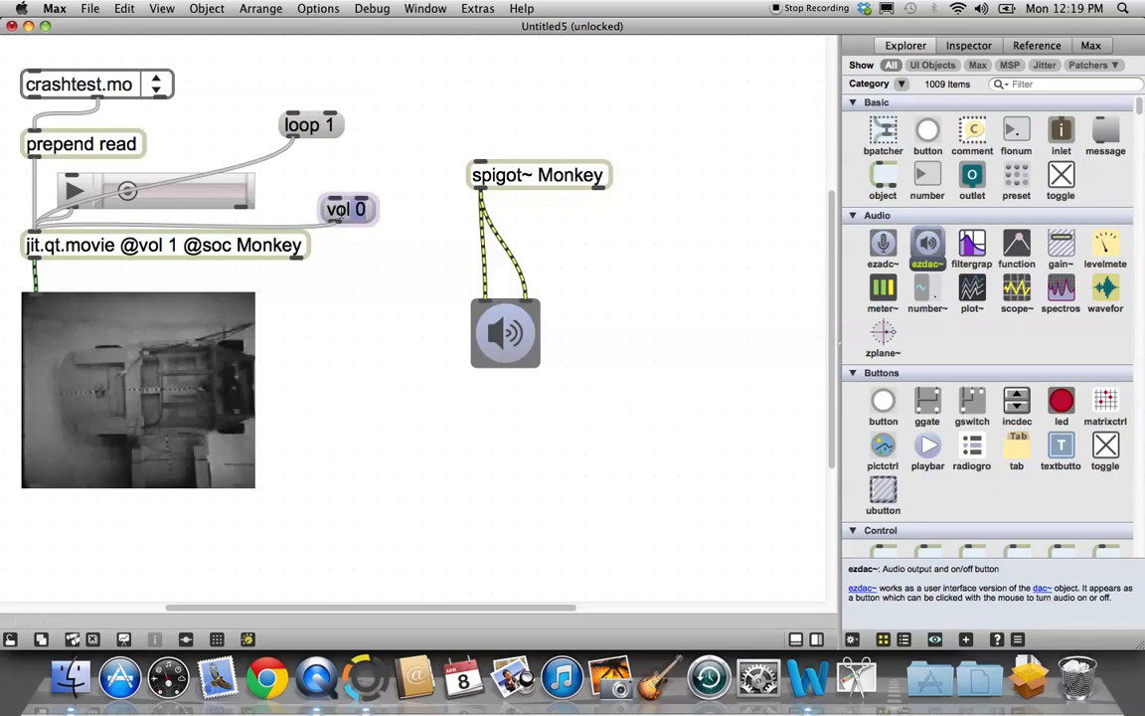
text(loop 2)
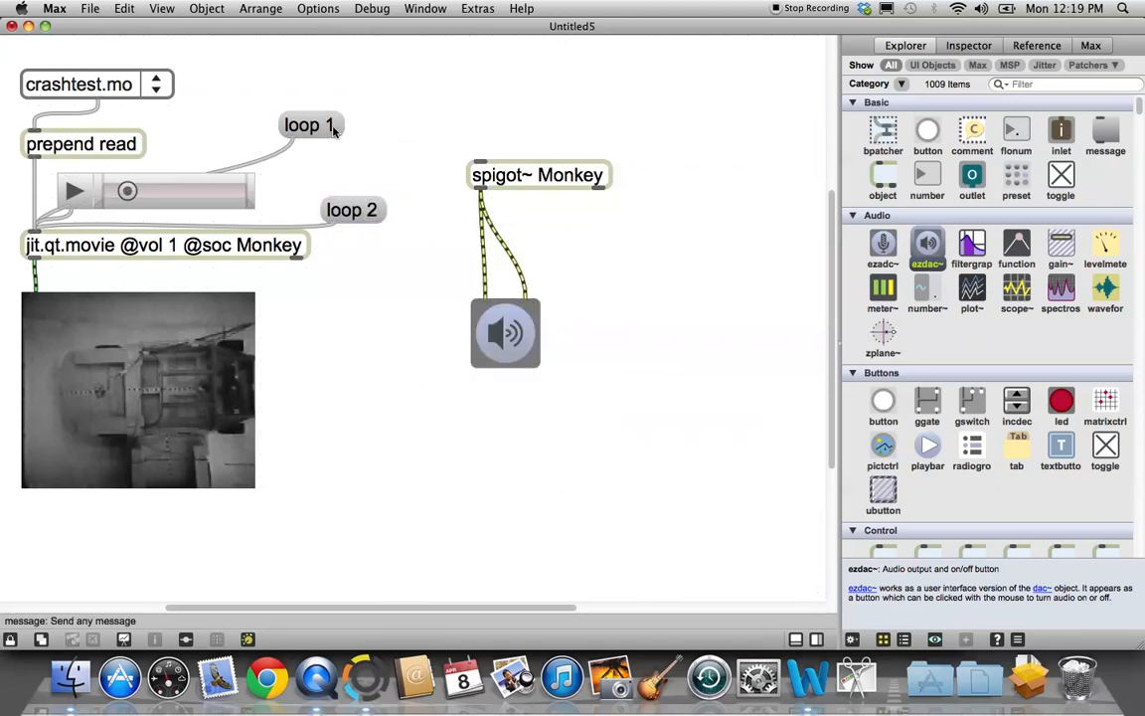
click(75, 190)
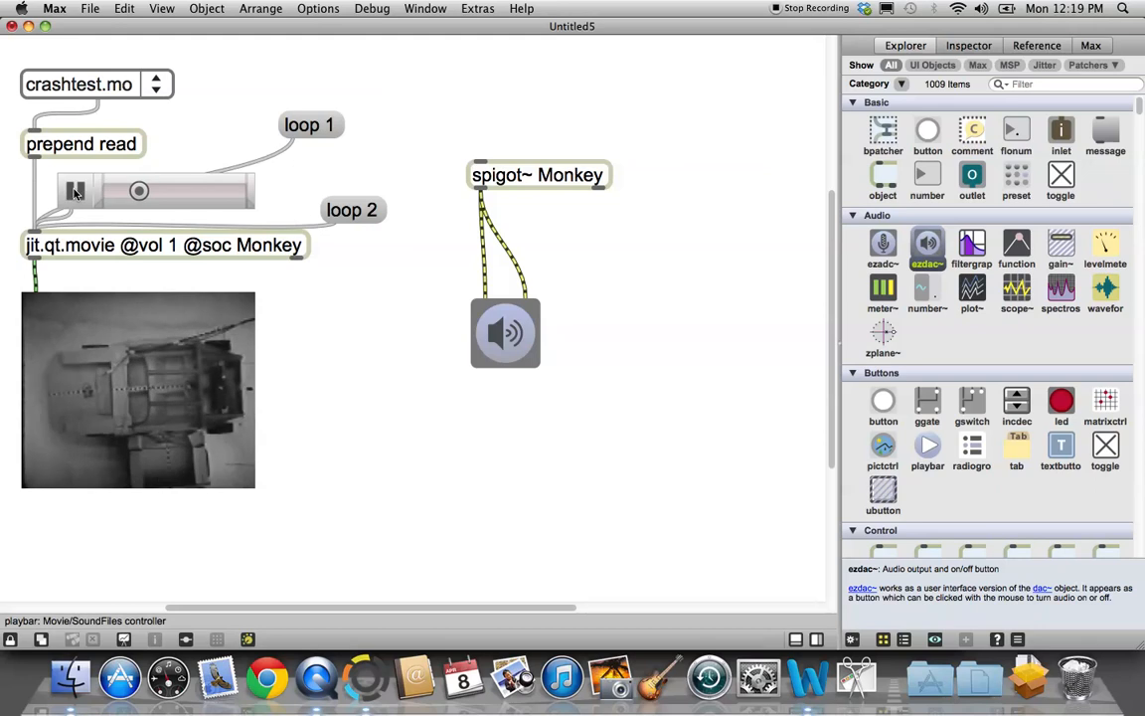
click(76, 191)
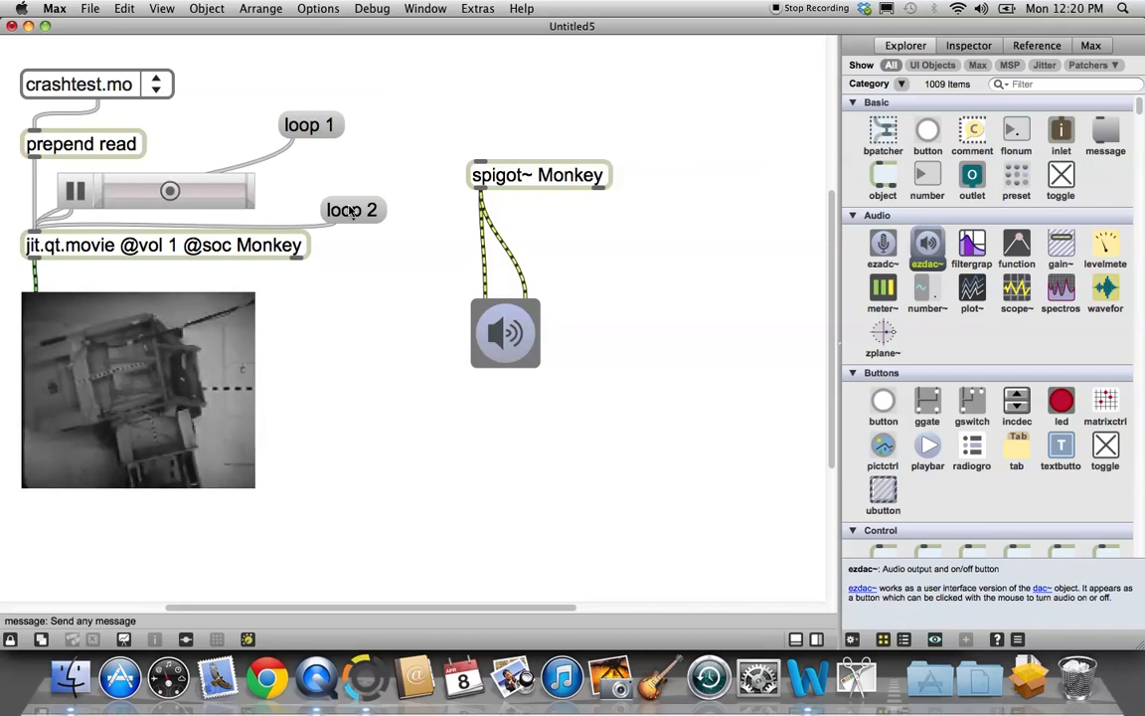
Scrub the crash test movie forward to a later moment on the playbar
drag(169, 191, 235, 190)
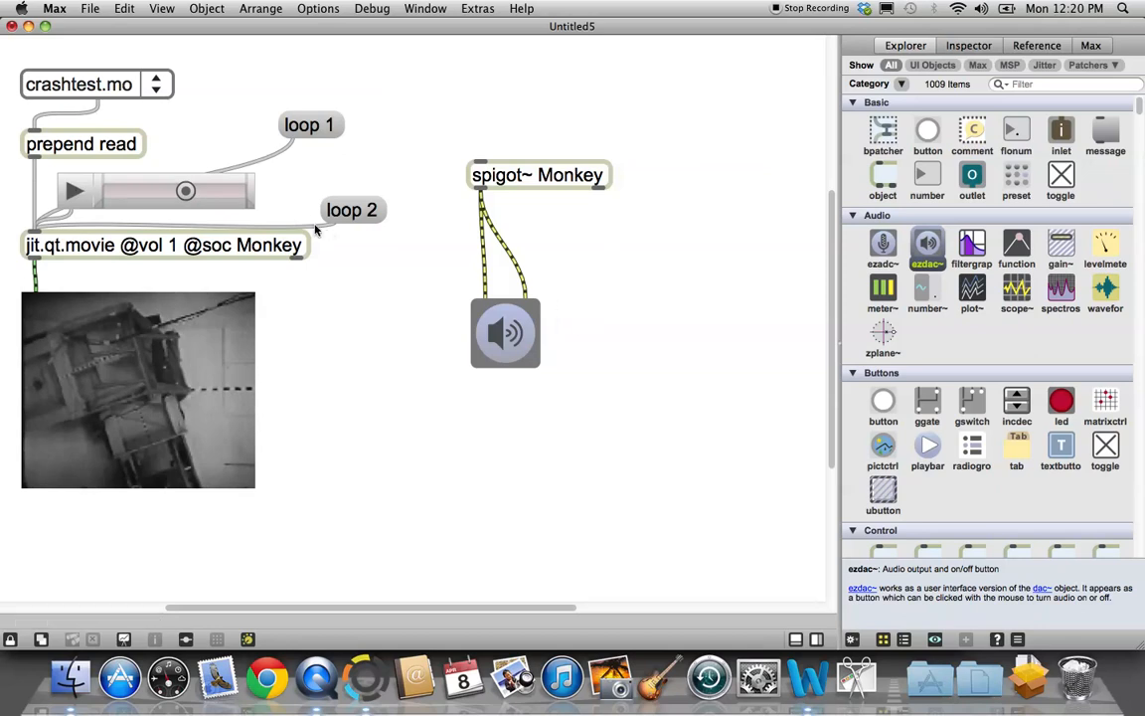
mouse_move(521, 147)
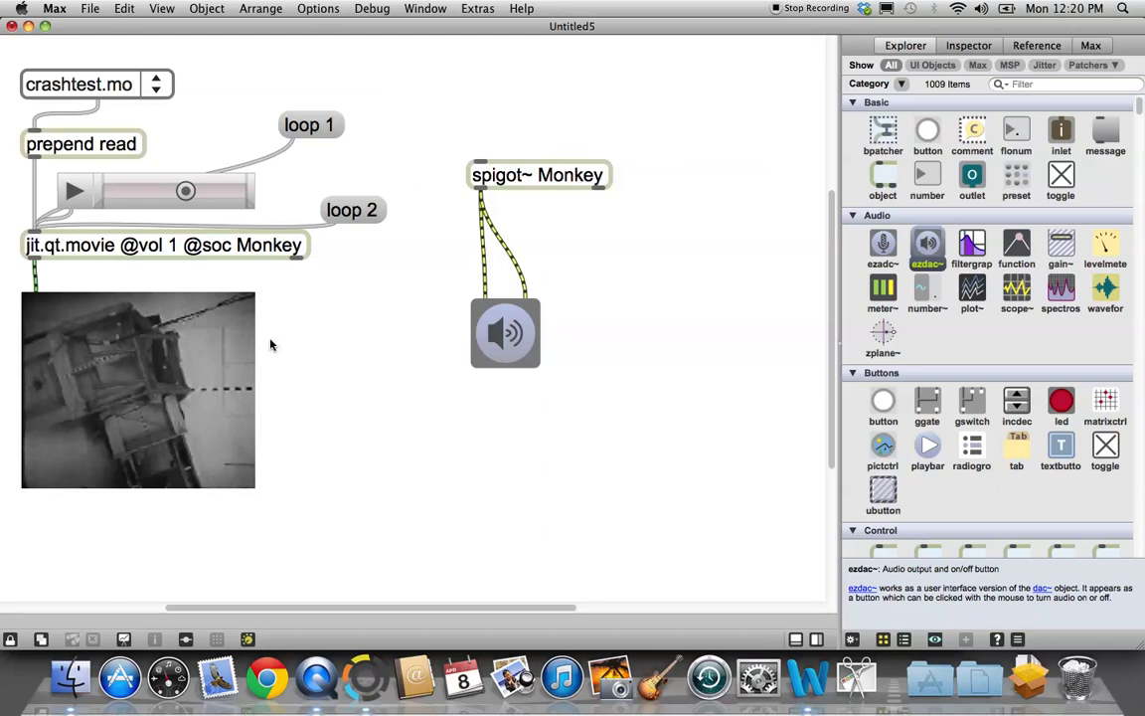
mouse_move(314, 326)
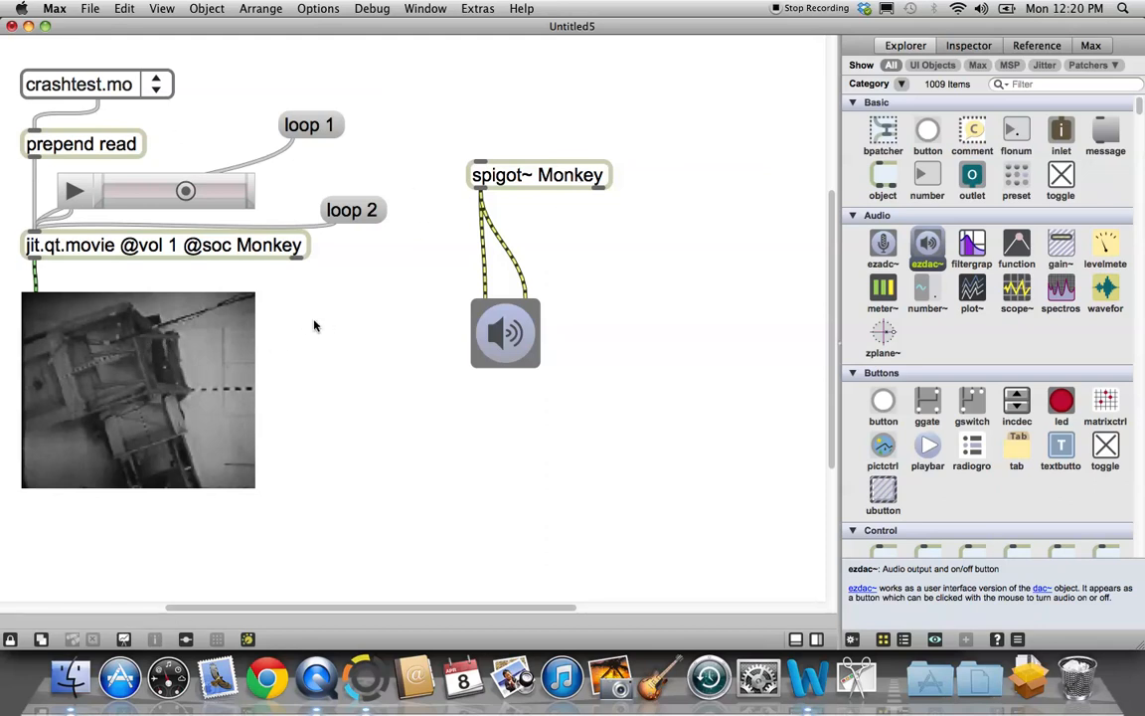
mouse_move(342, 307)
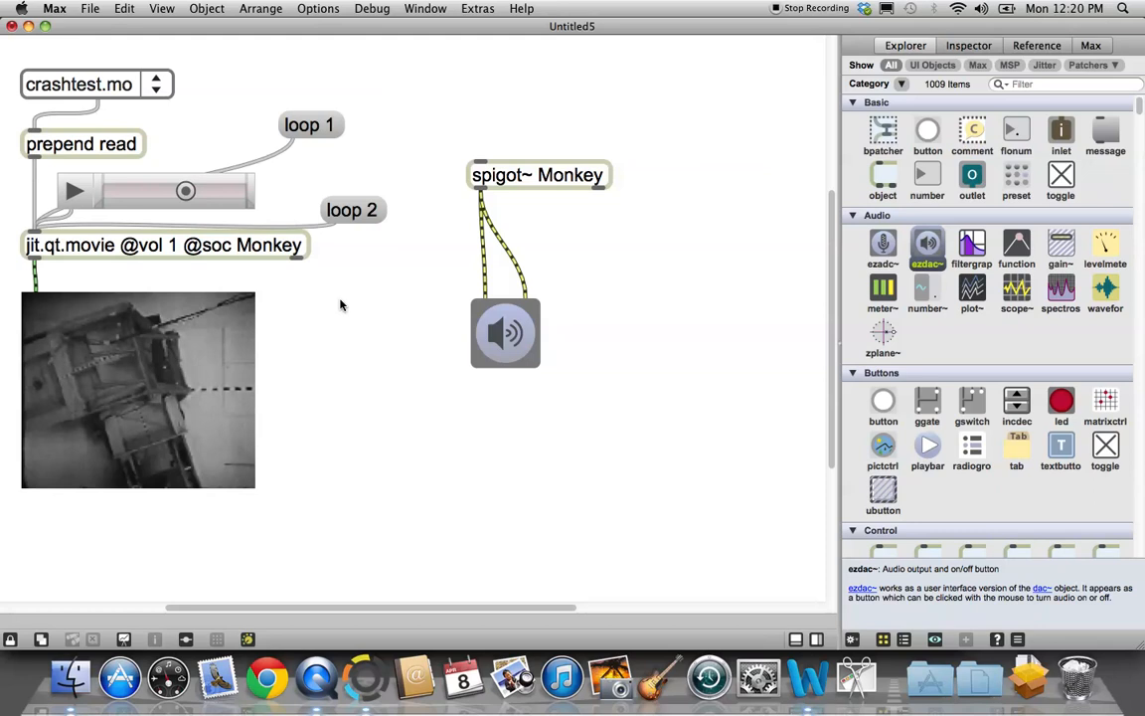